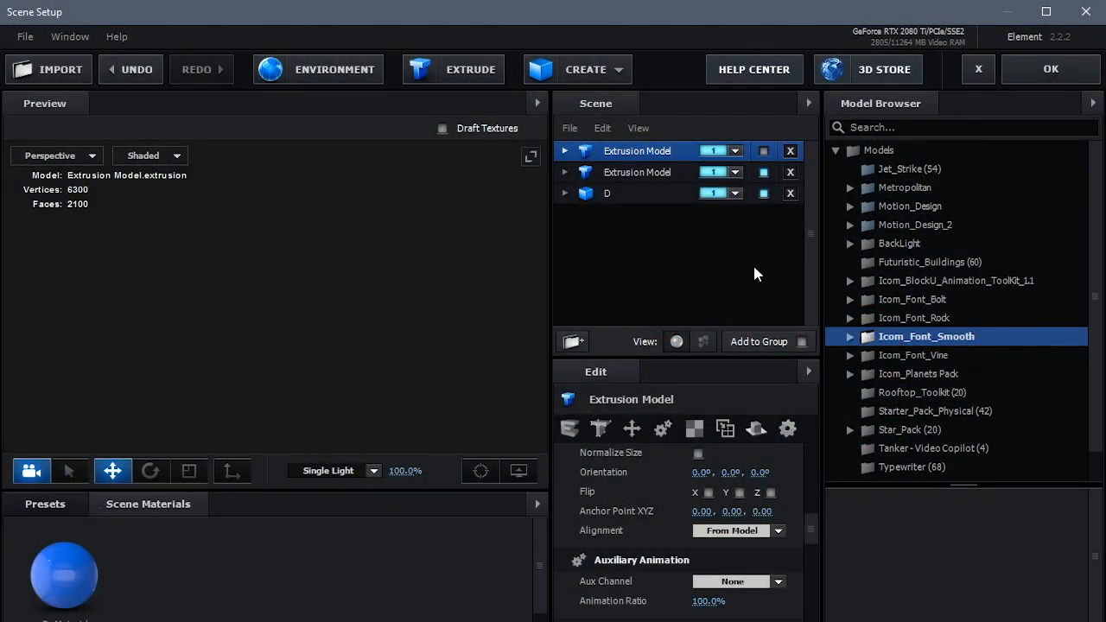
mouse_move(667, 246)
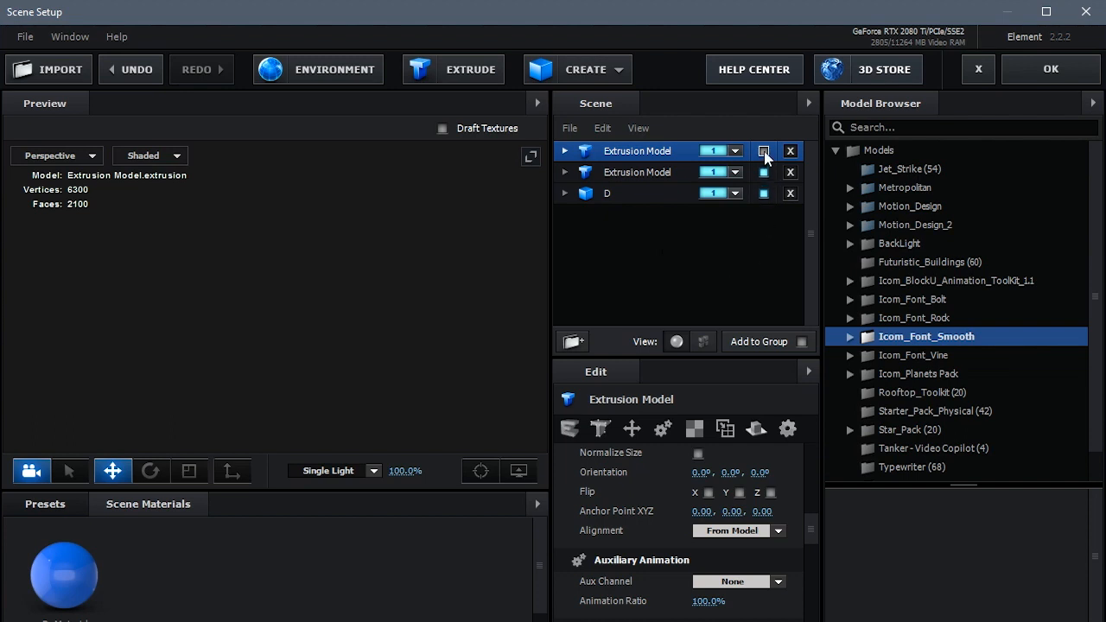
Show the first Extrusion Model's blue D in the preview and orbit around its sides, thickness and edges
click(764, 150)
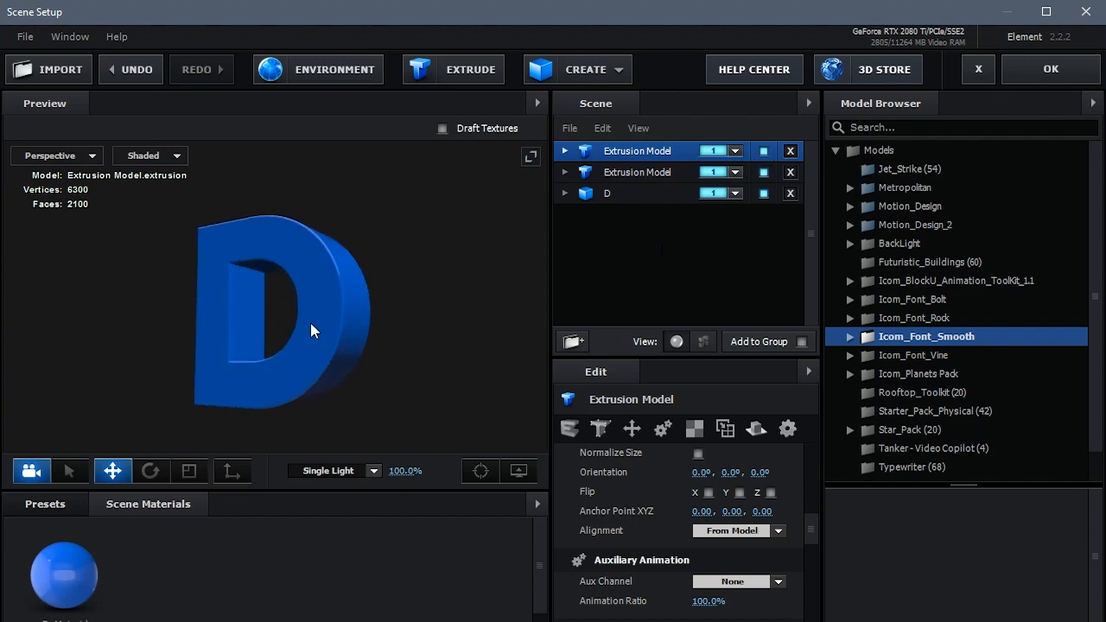
drag(315, 332, 318, 308)
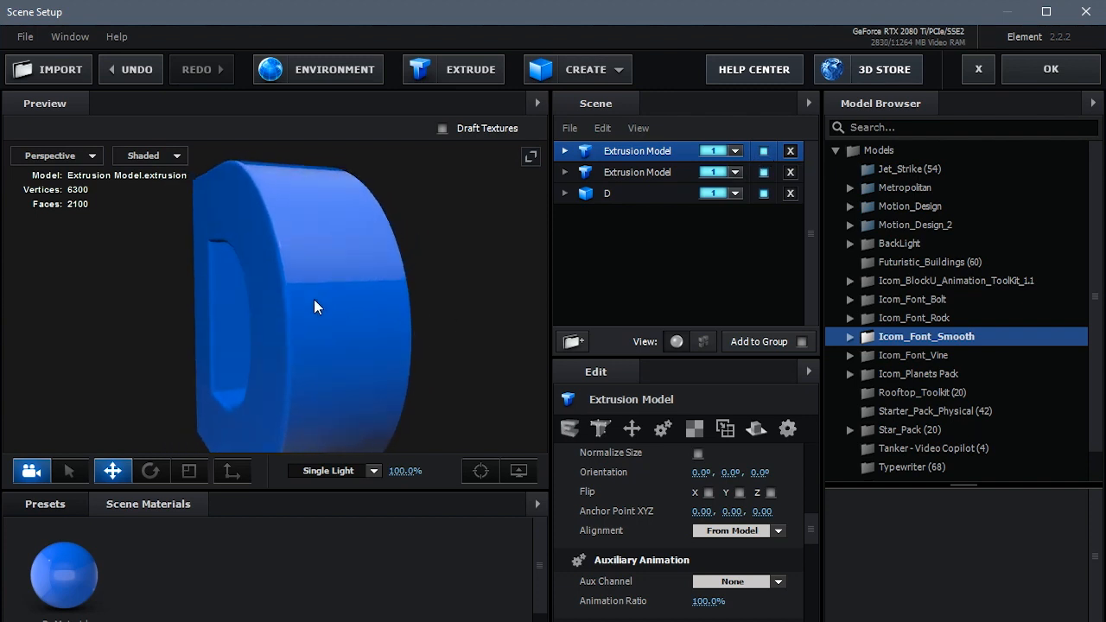
drag(314, 308, 439, 273)
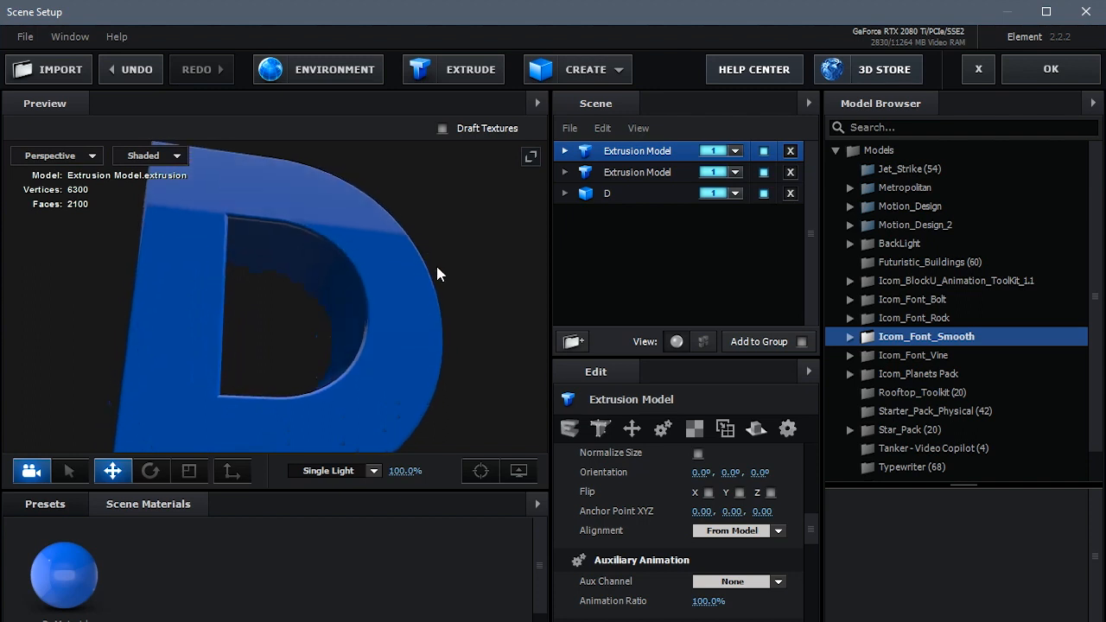
drag(439, 273, 373, 263)
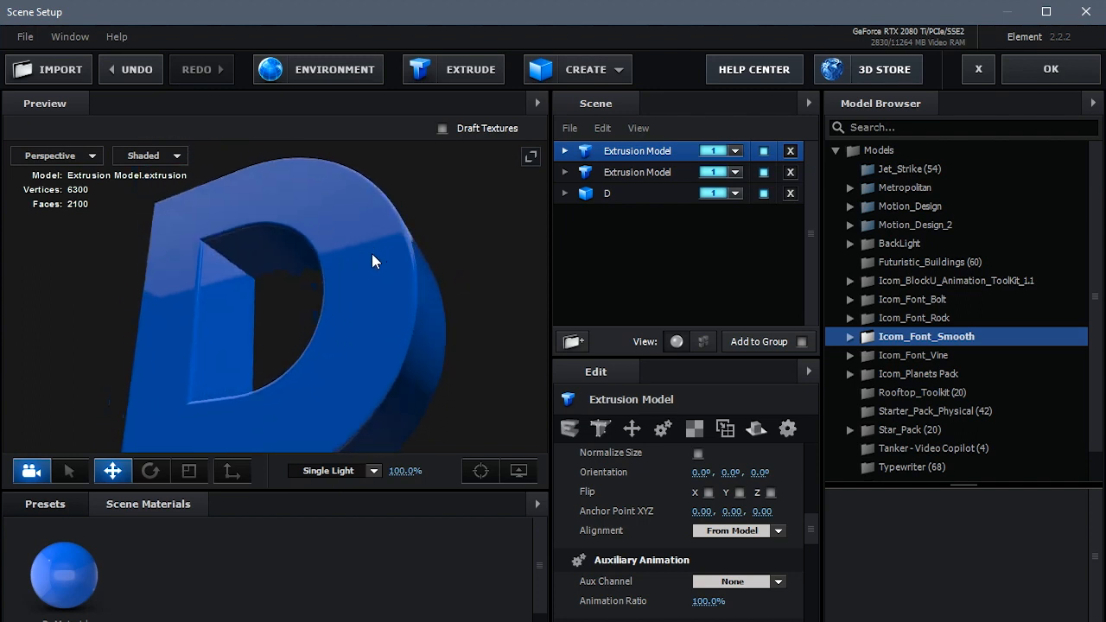
drag(377, 263, 318, 240)
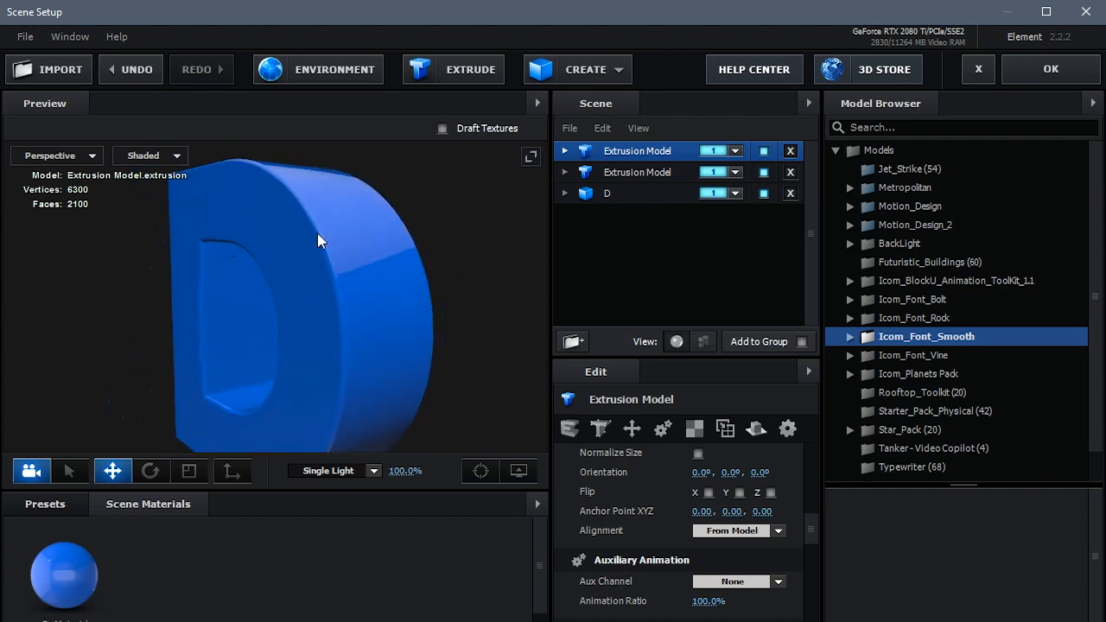
drag(320, 240, 345, 207)
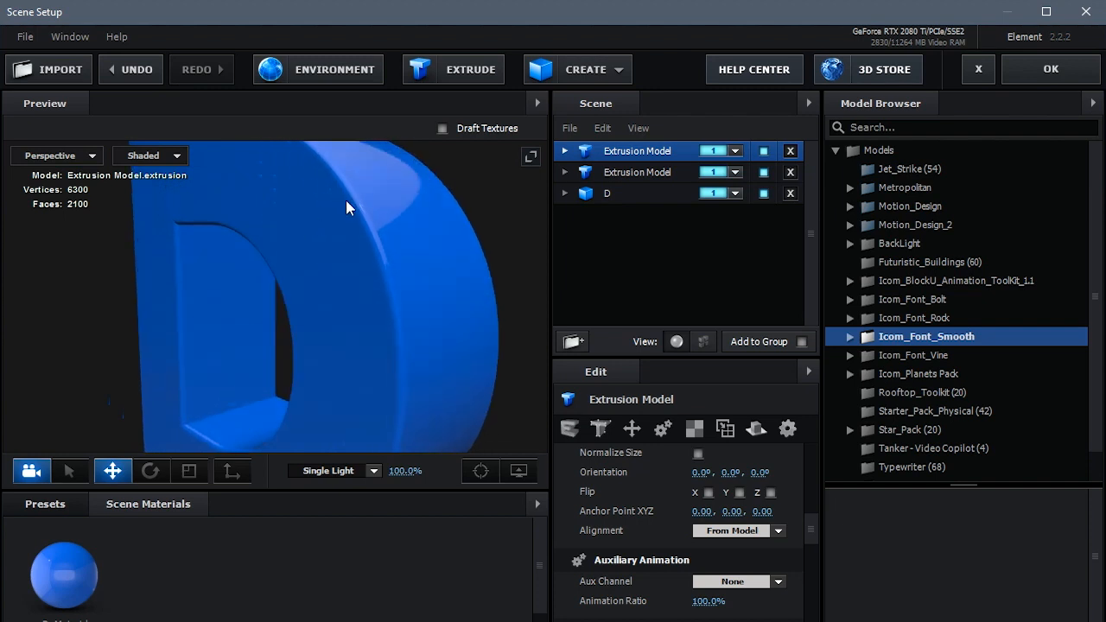
drag(345, 207, 408, 237)
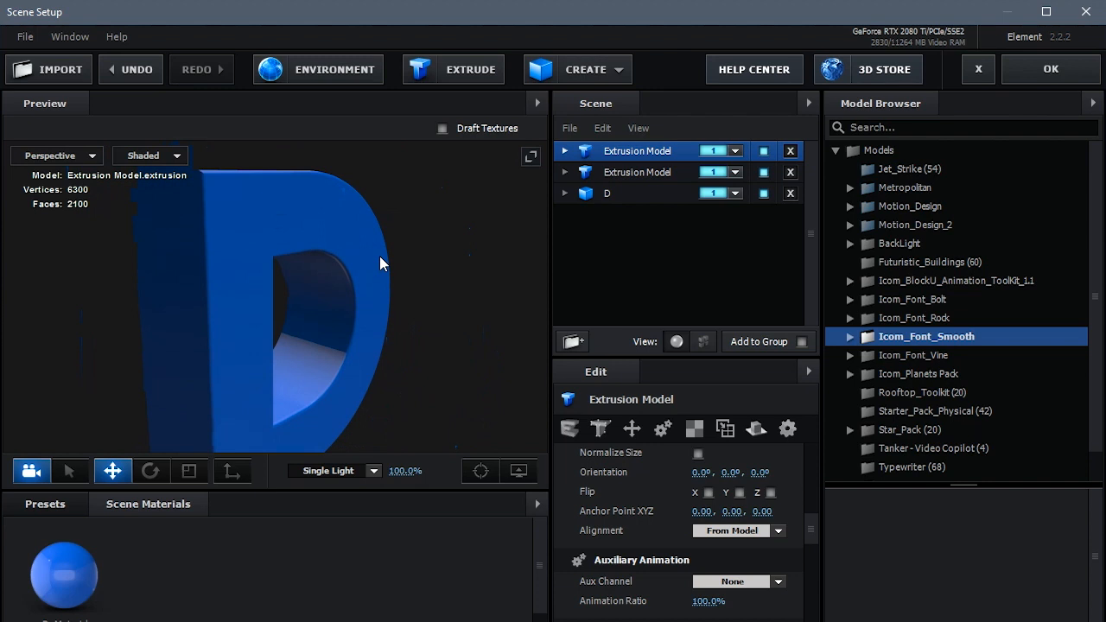
drag(383, 263, 361, 240)
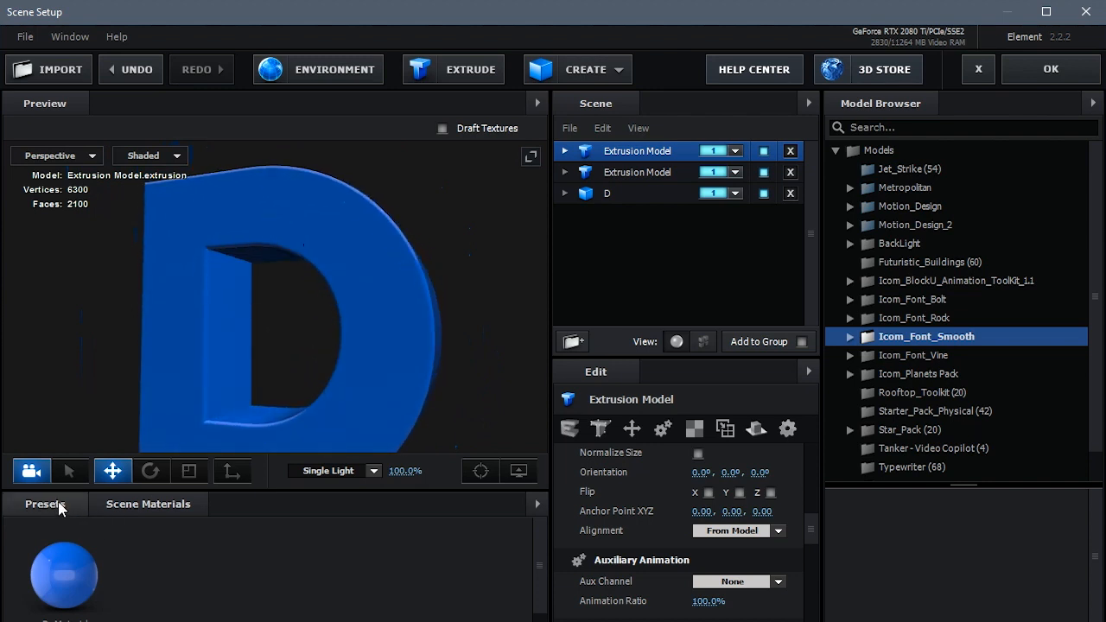
Apply a red Physical bevel preset to the D with Alignment set to Model Center
click(45, 504)
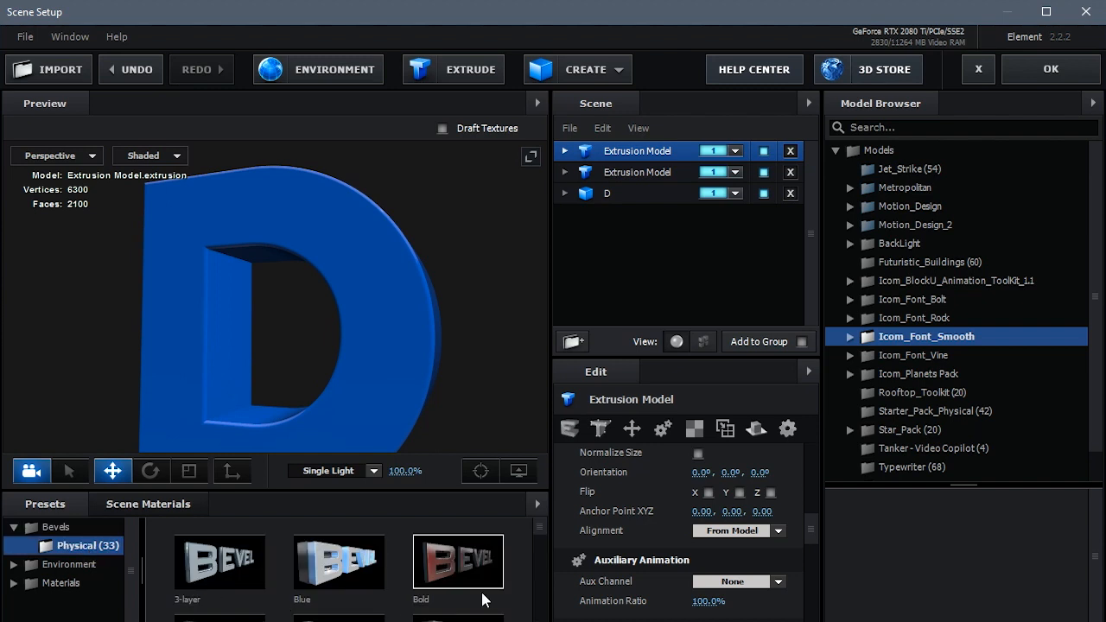
scroll(down, 3)
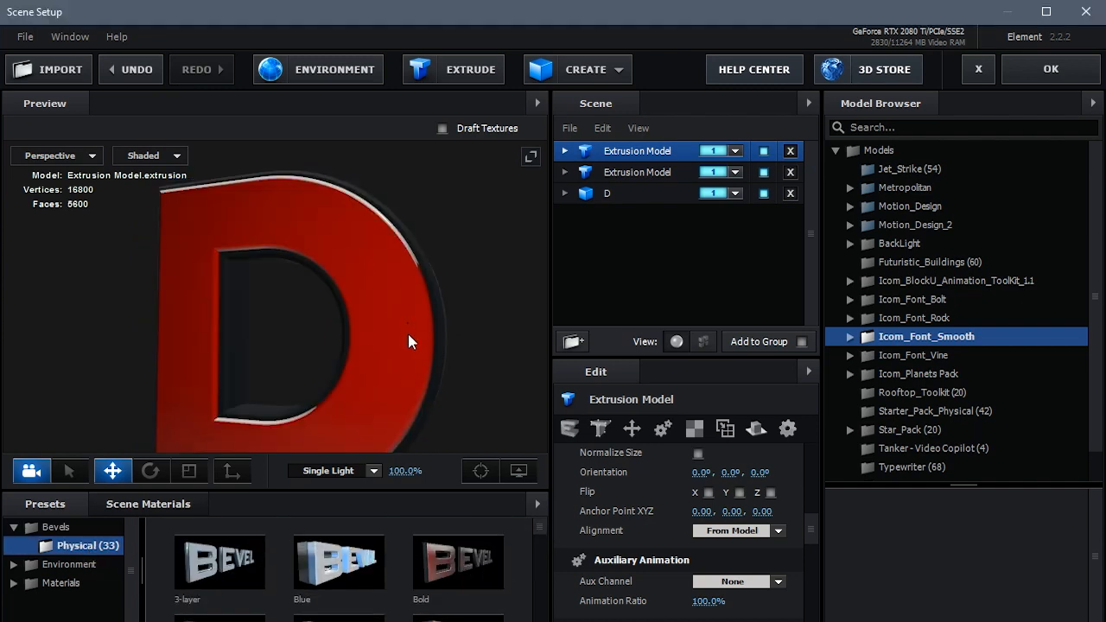
click(740, 530)
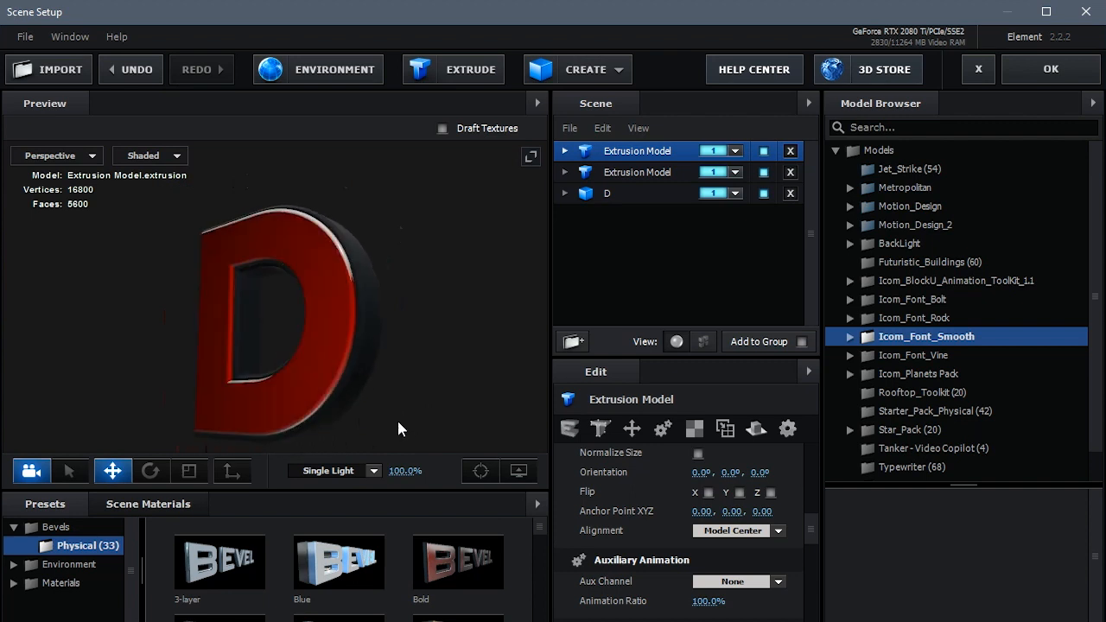
scroll(down, 3)
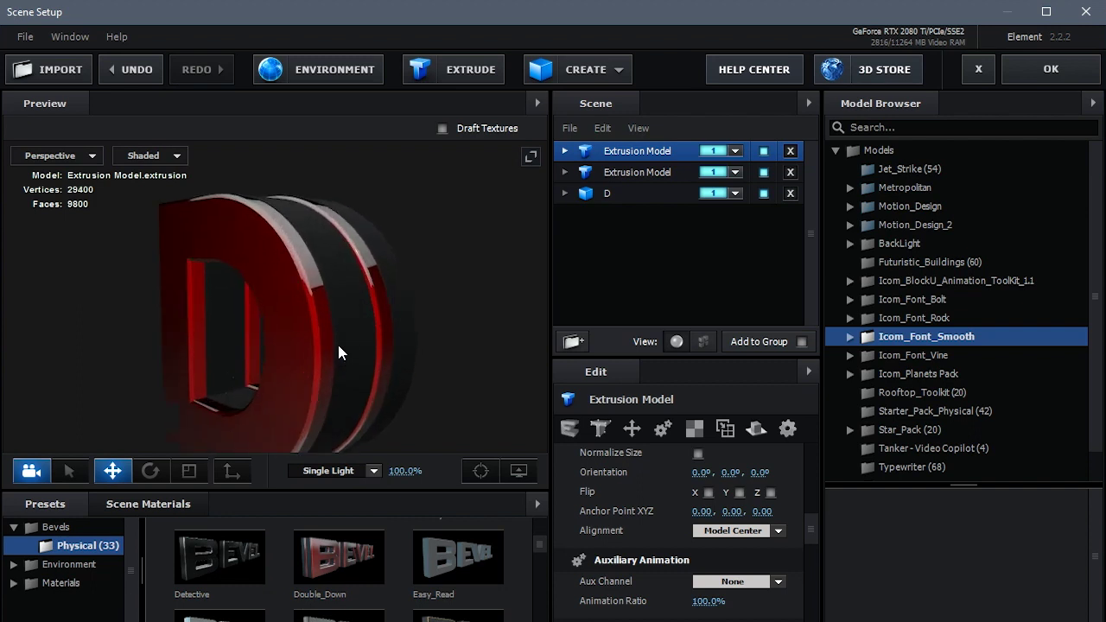
Orbit the red D to review its beveled sides and return to the front view
drag(338, 353, 394, 363)
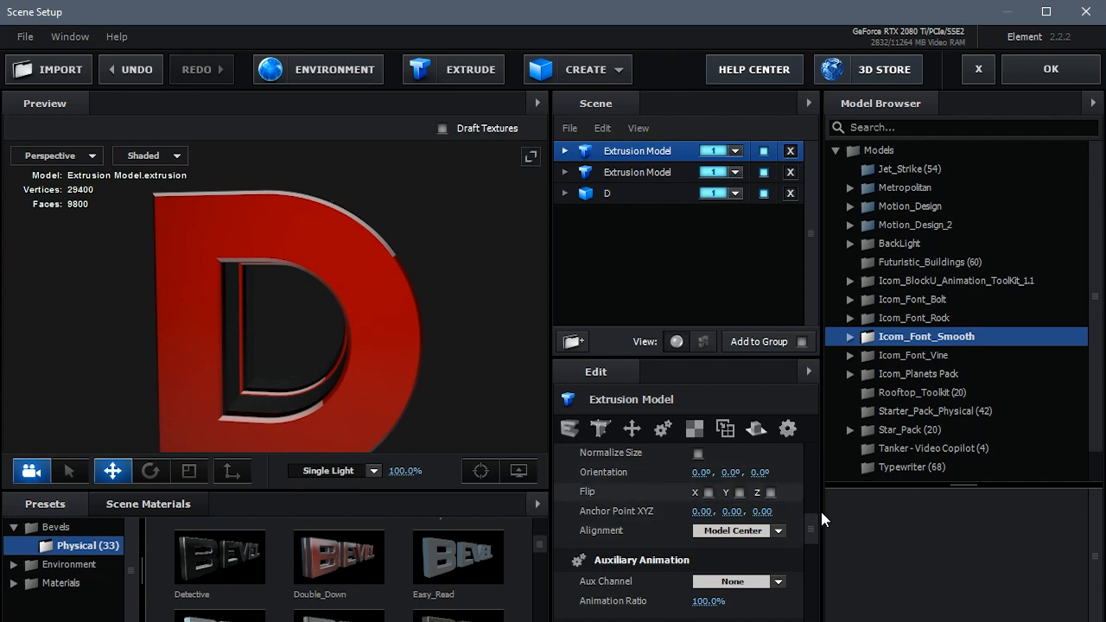
scroll(down, 3)
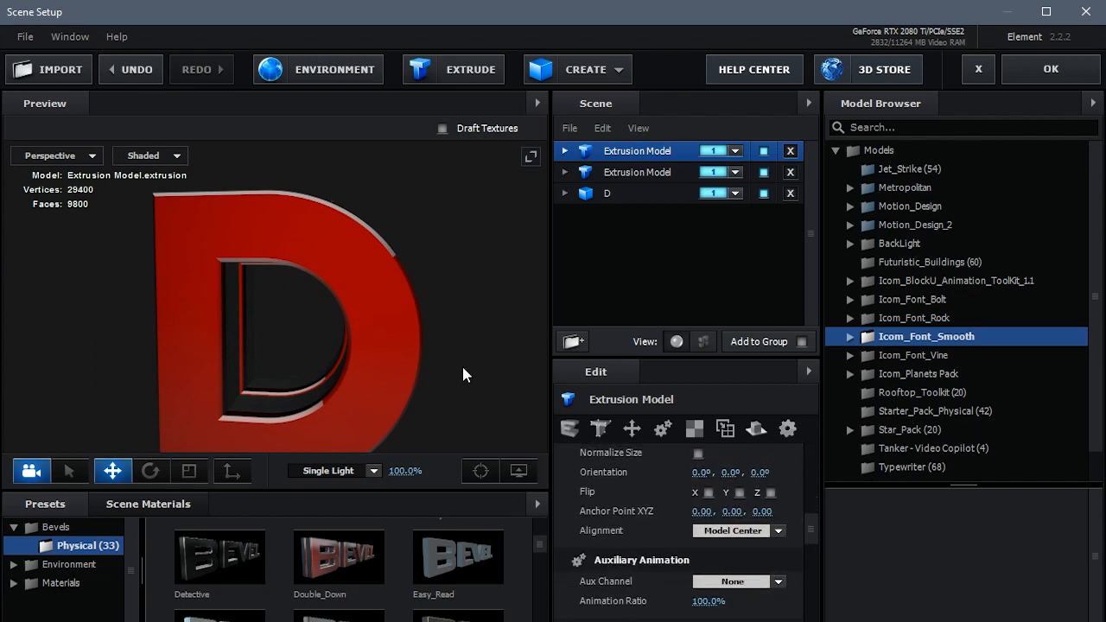
drag(466, 373, 315, 342)
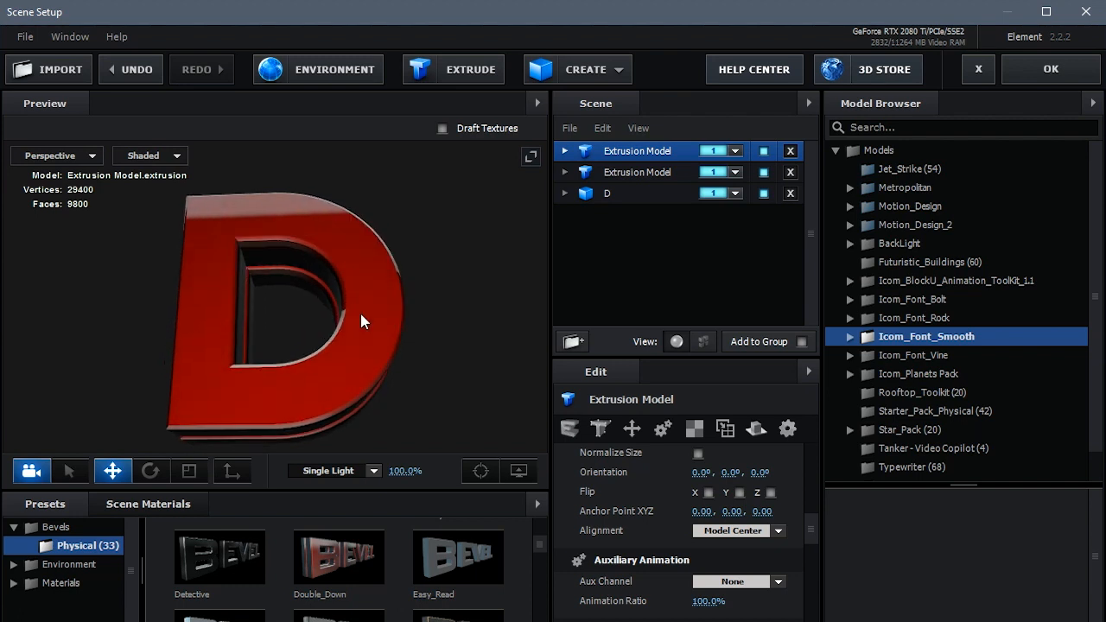
mouse_move(378, 280)
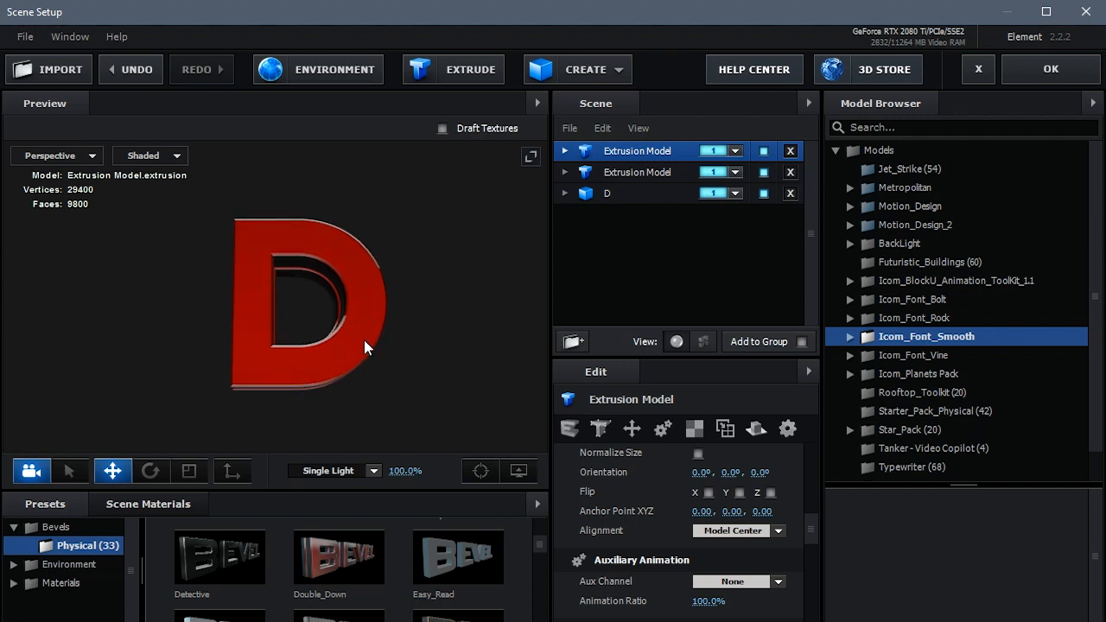
drag(366, 348, 342, 290)
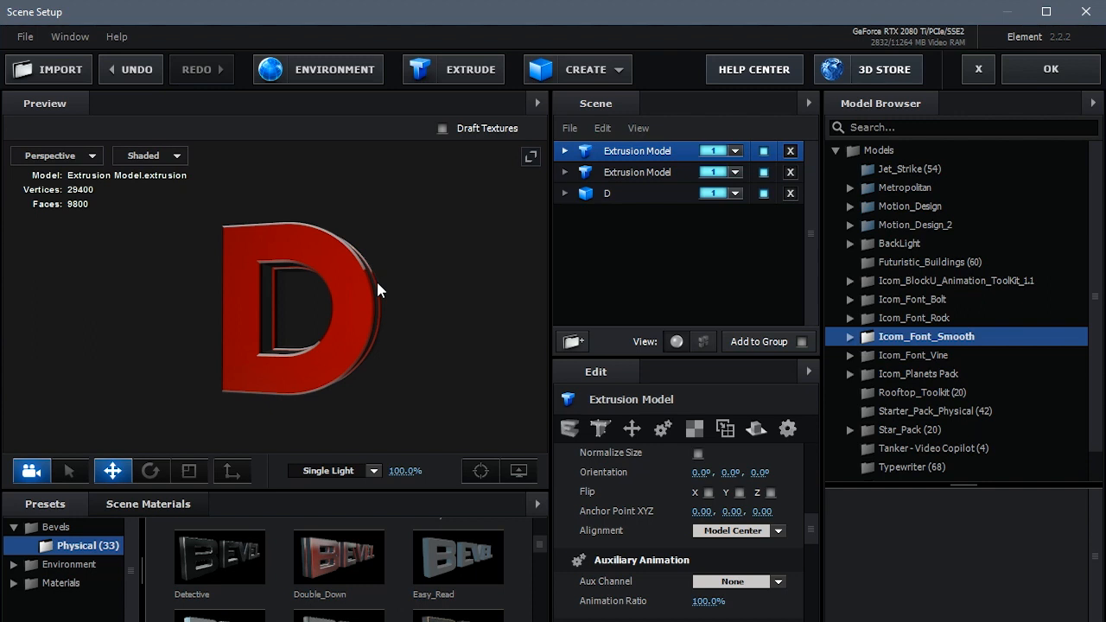
drag(380, 291, 342, 366)
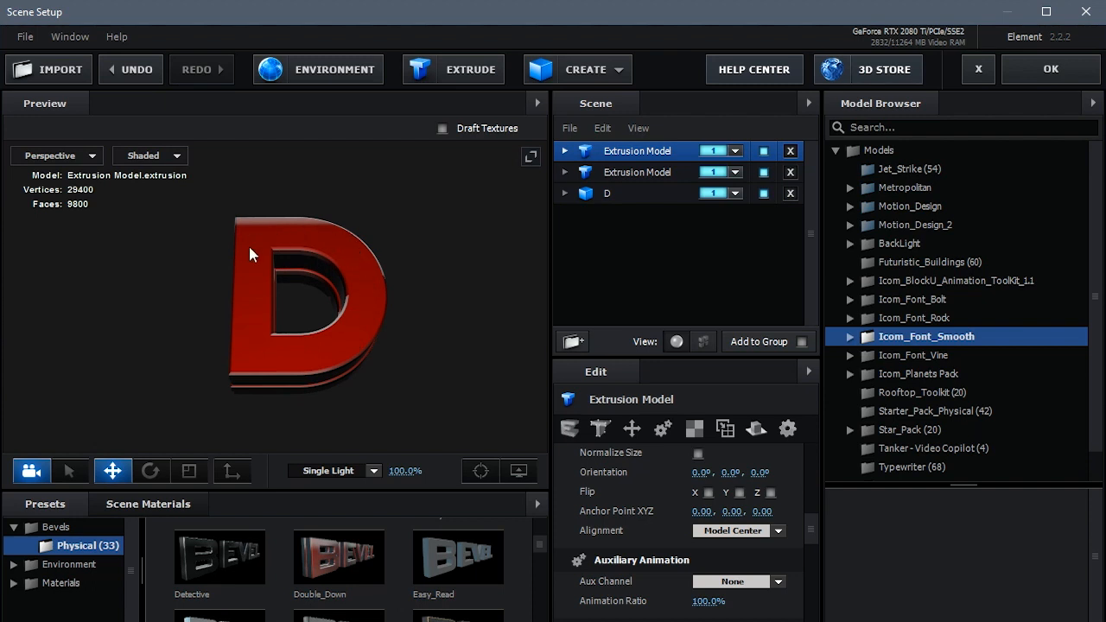
drag(252, 254, 318, 328)
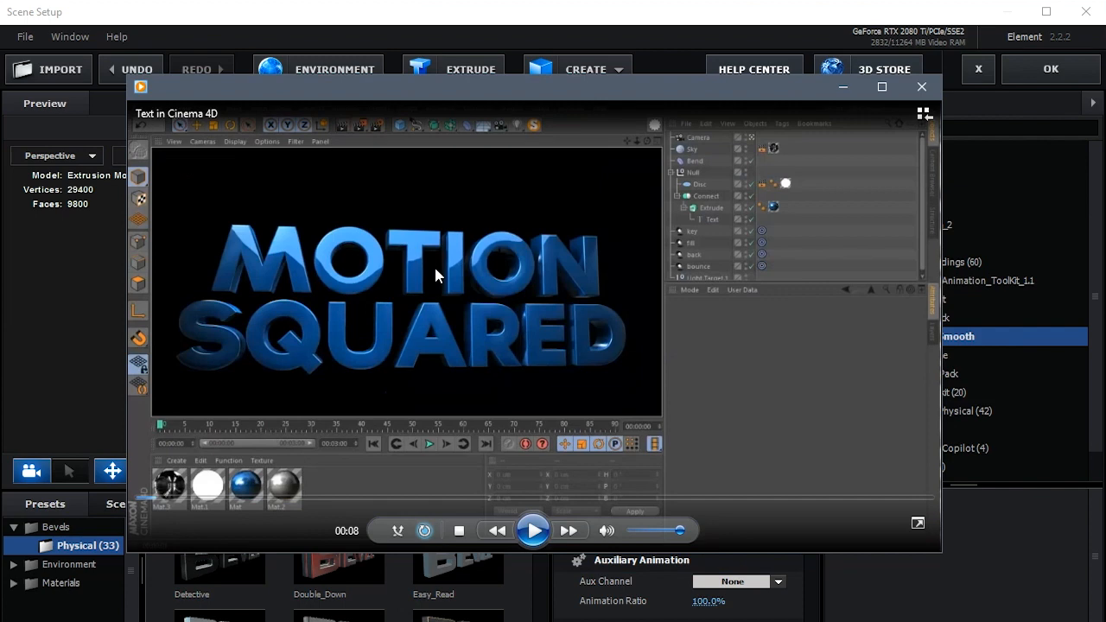
mouse_move(337, 273)
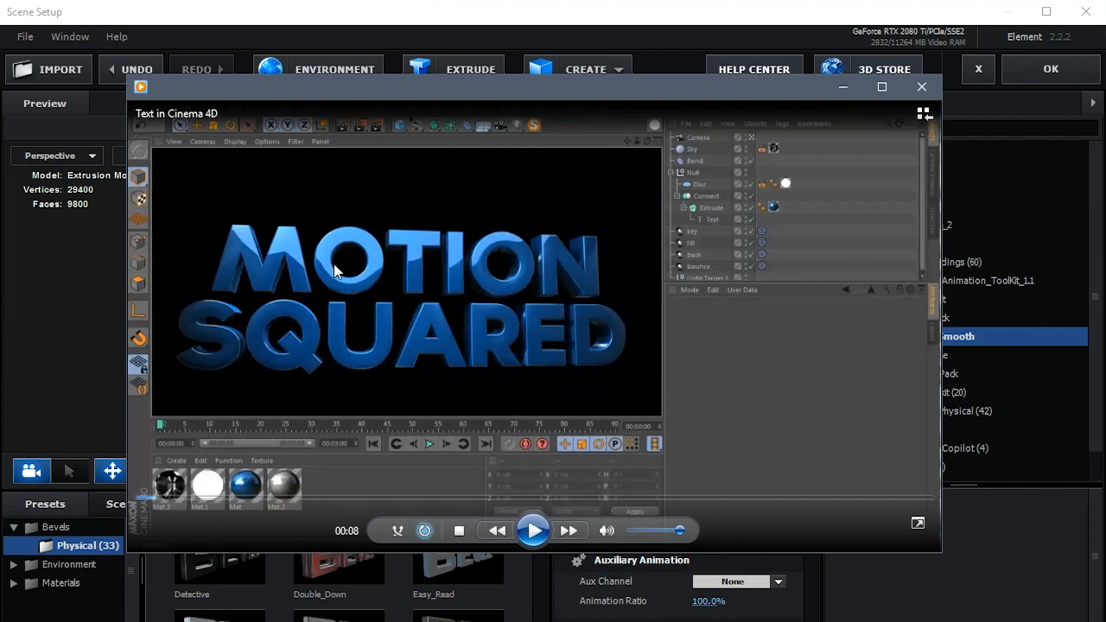
mouse_move(246, 228)
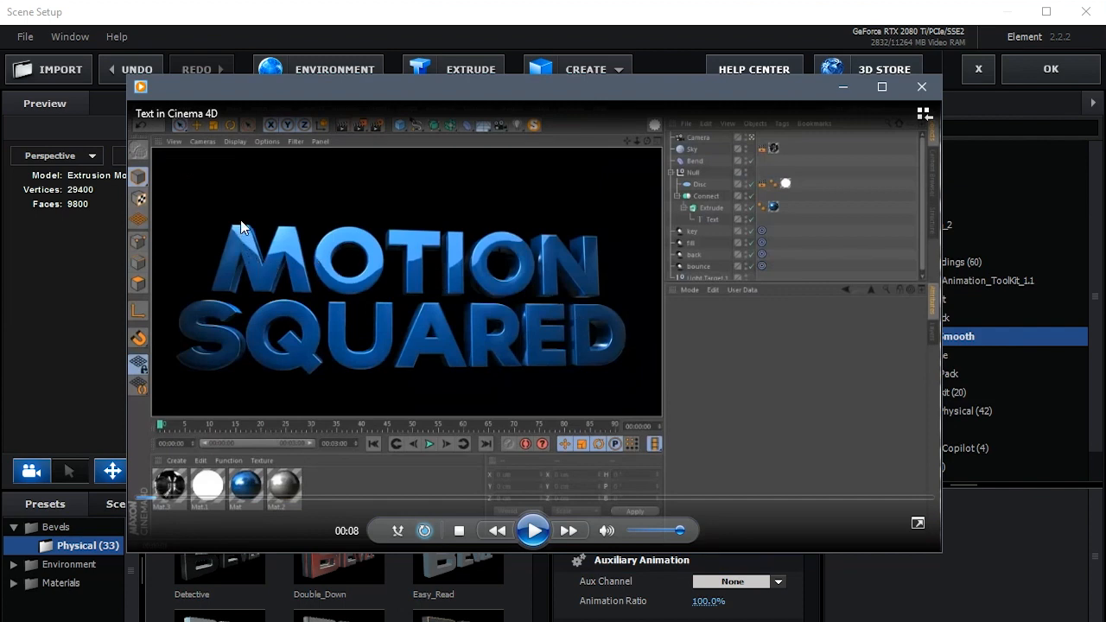
mouse_move(423, 390)
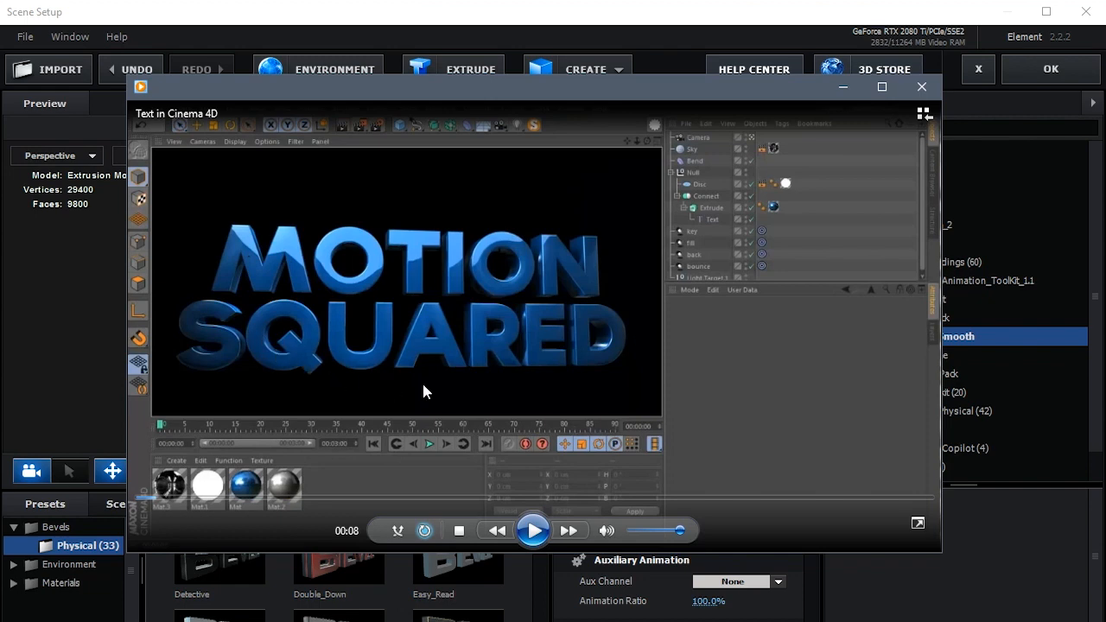
mouse_move(383, 242)
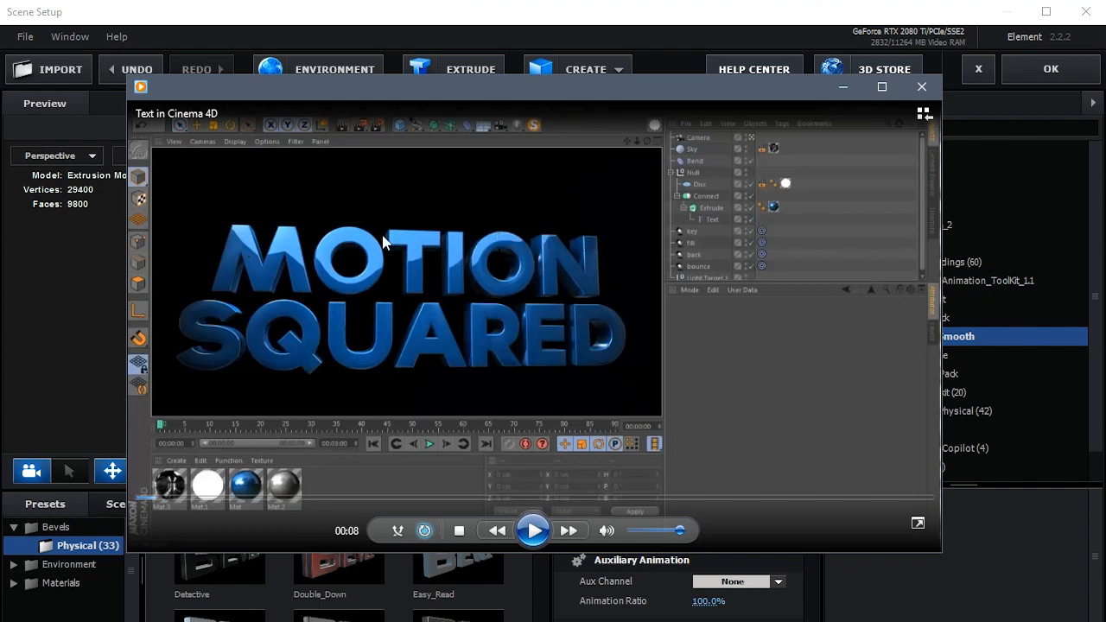
mouse_move(257, 289)
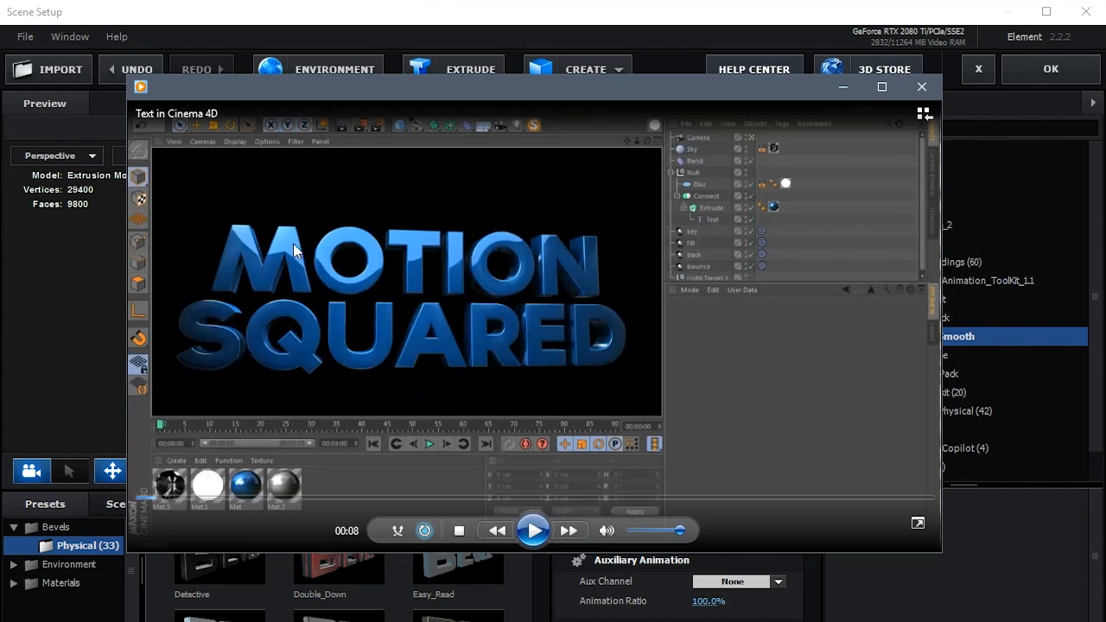
mouse_move(520, 330)
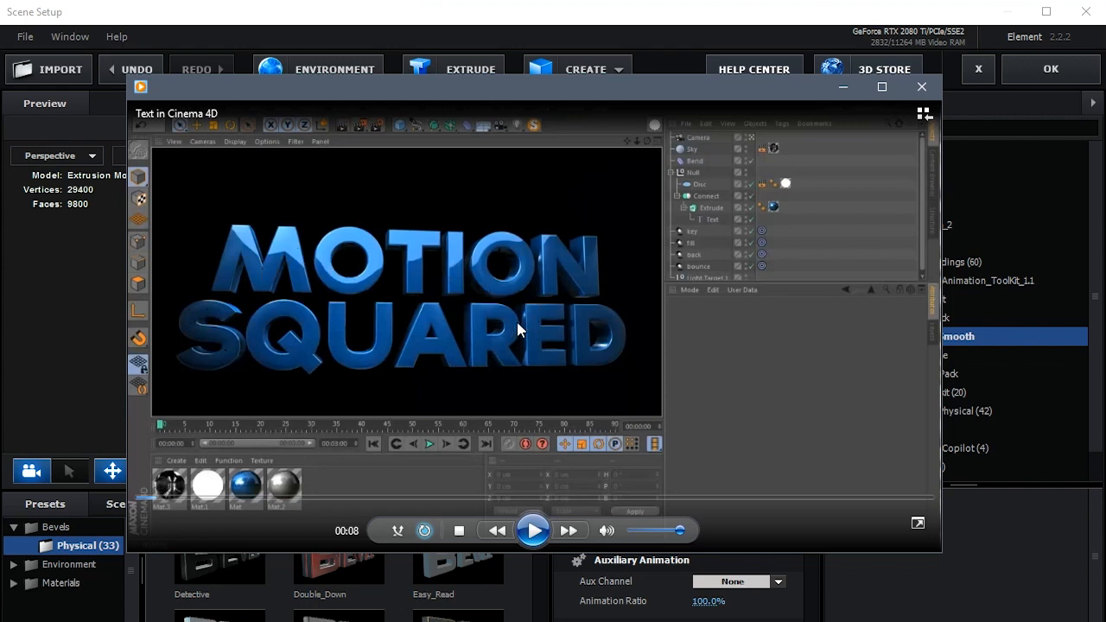
mouse_move(511, 332)
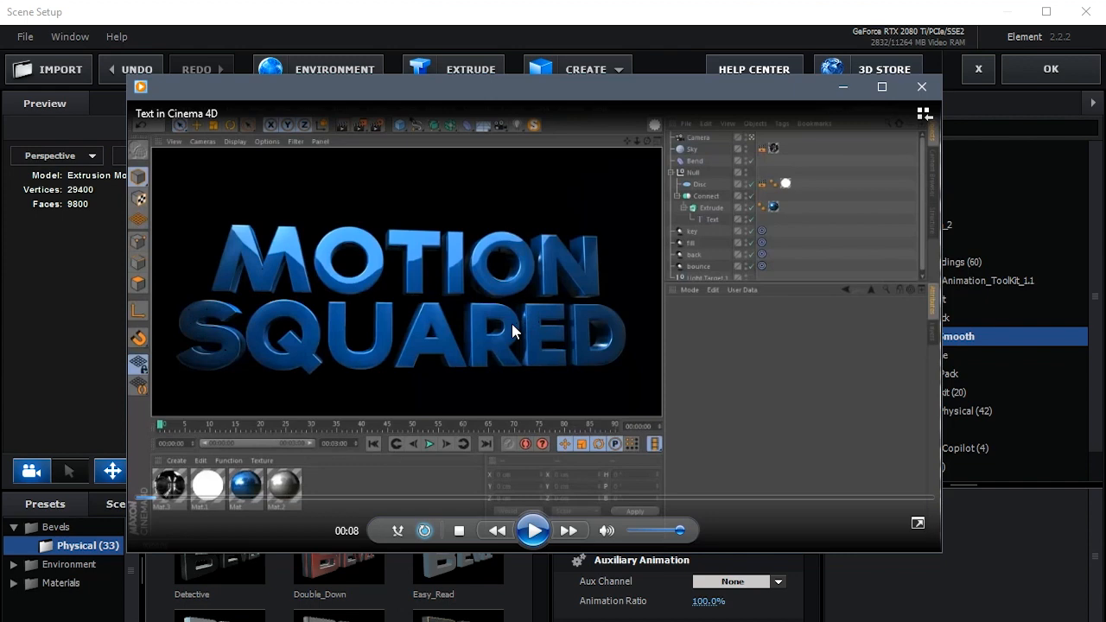
mouse_move(517, 250)
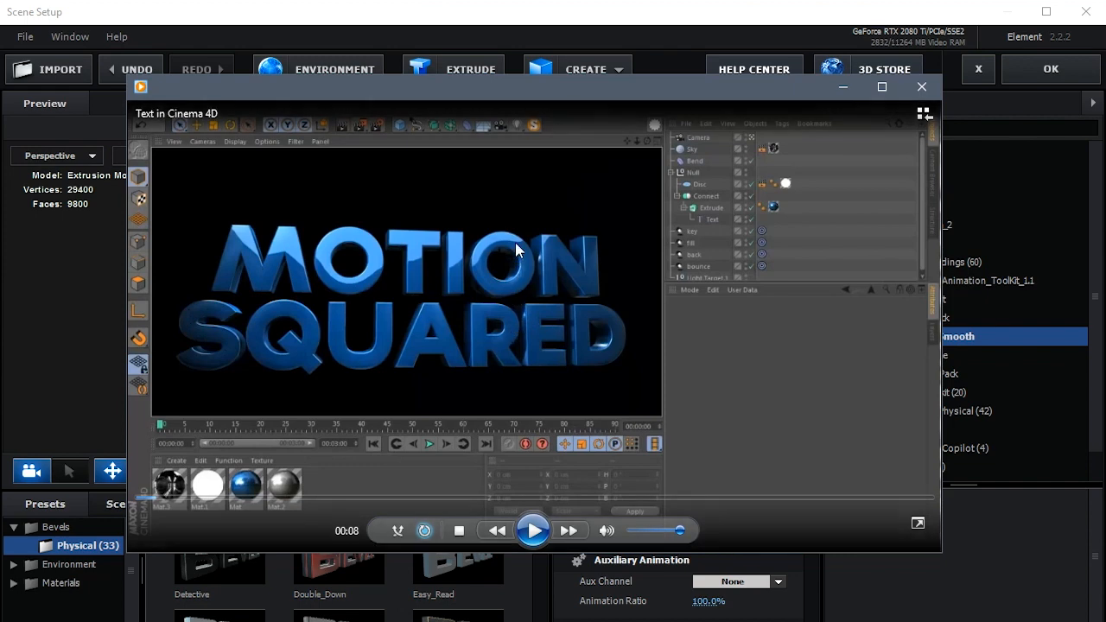
mouse_move(477, 270)
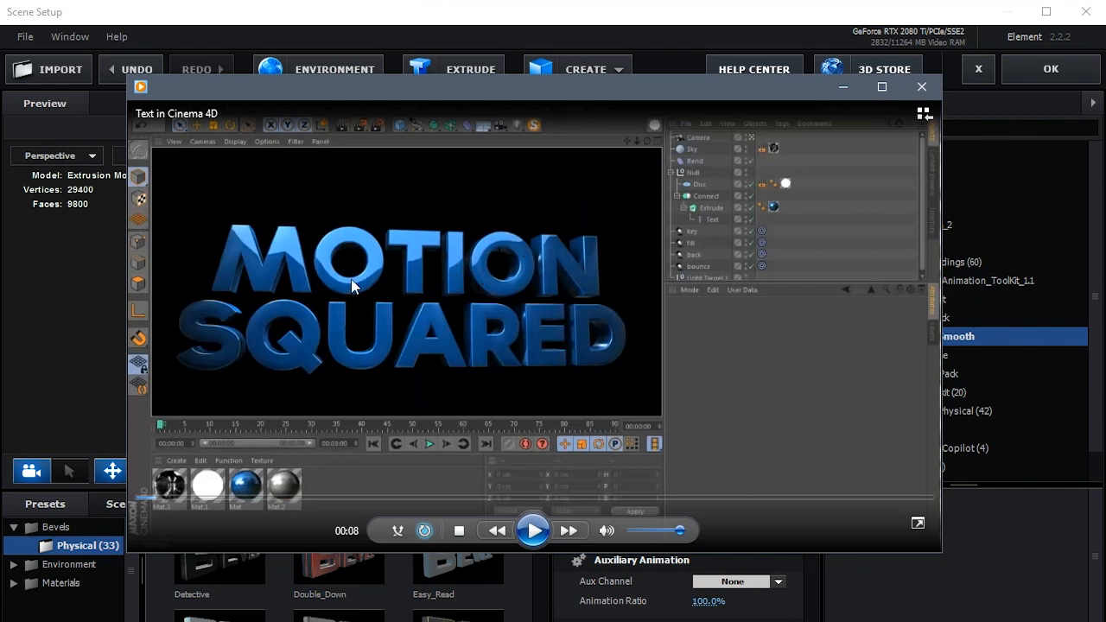
mouse_move(287, 255)
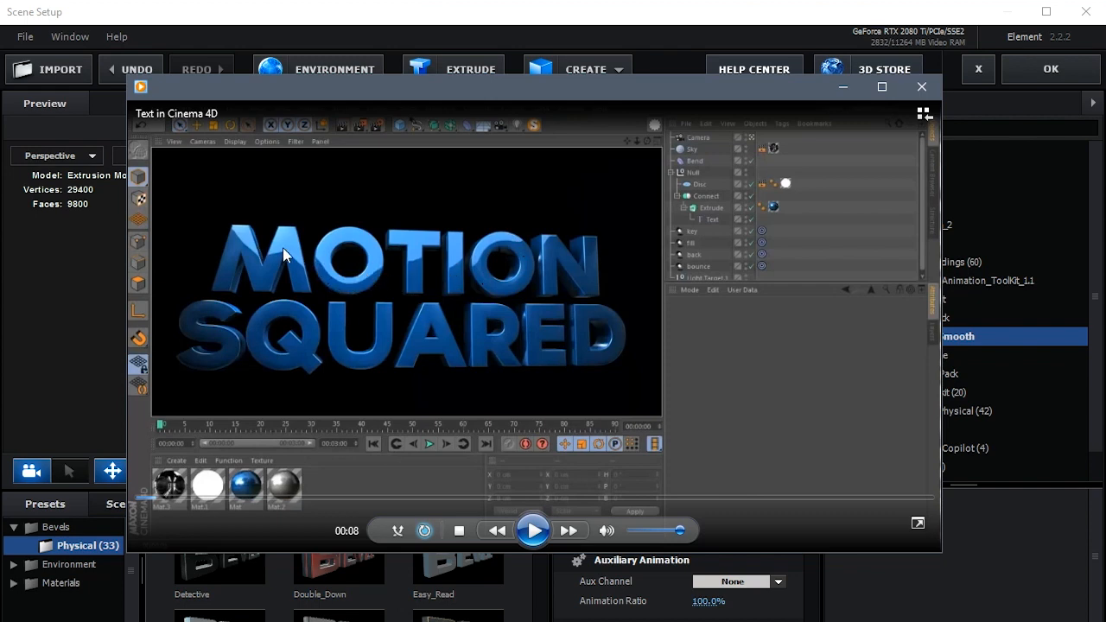
mouse_move(383, 277)
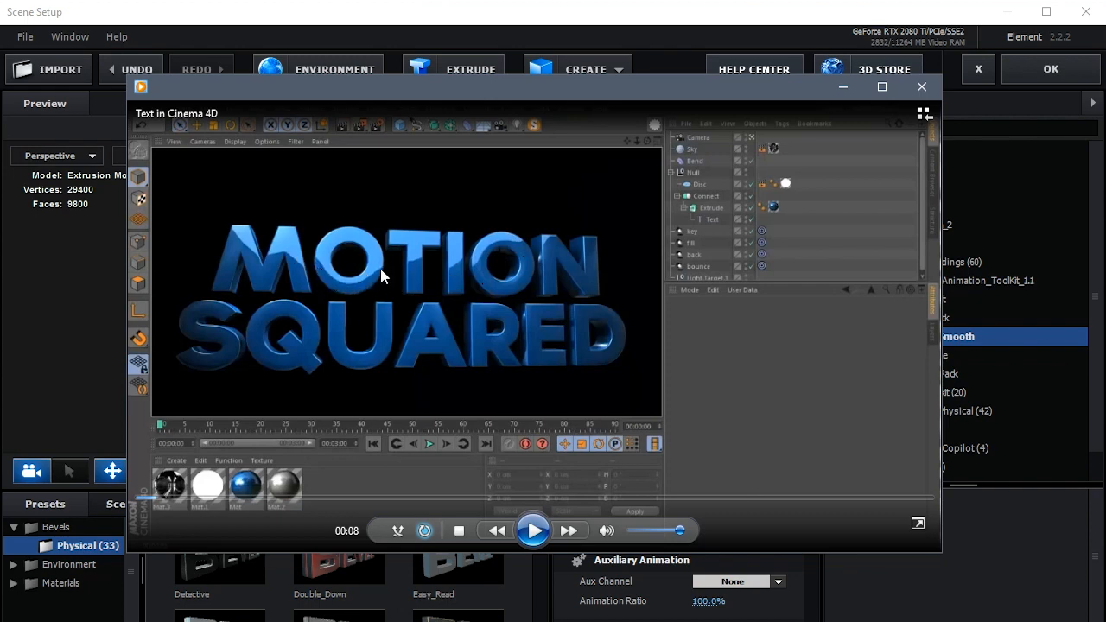
mouse_move(715, 252)
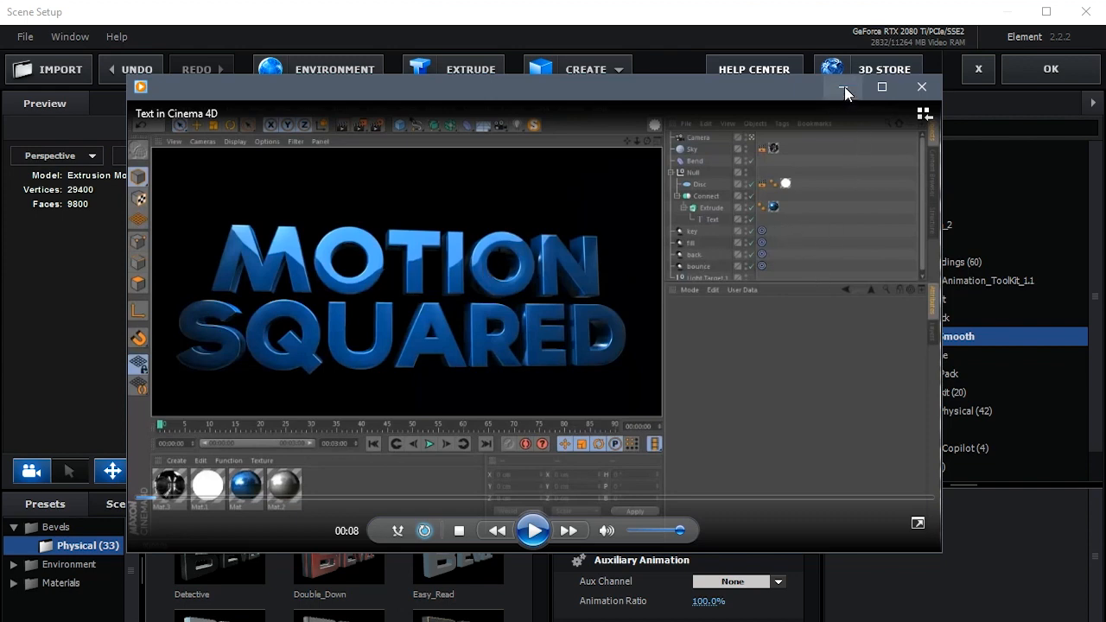
Close the Media Player, orbit the red bevelled D, then remove it from the scene
click(921, 87)
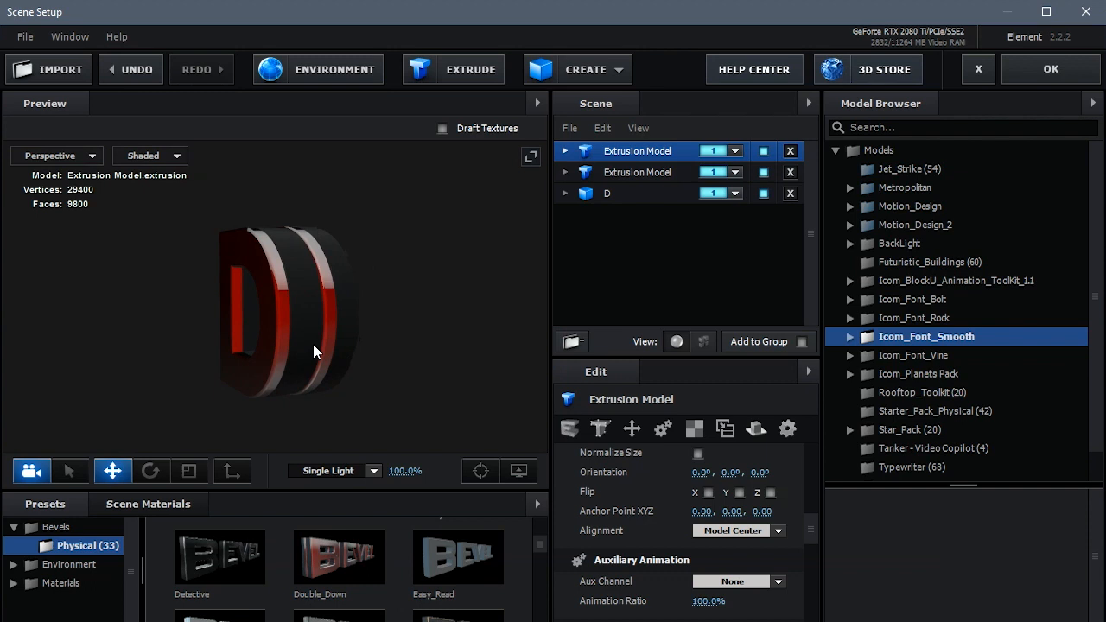
drag(314, 352, 238, 261)
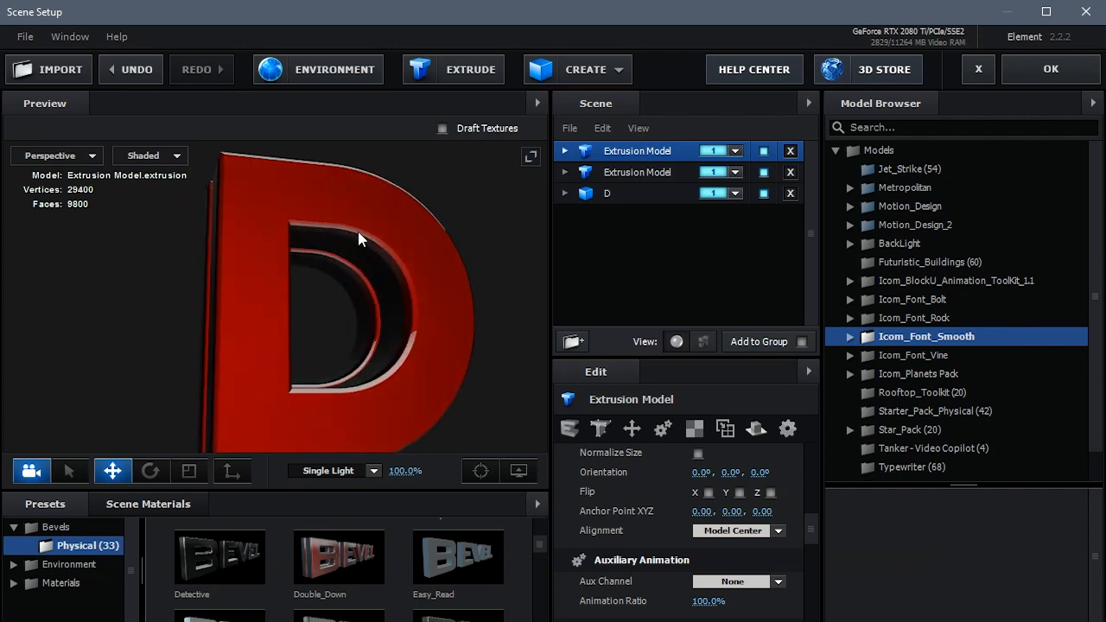
drag(359, 238, 389, 303)
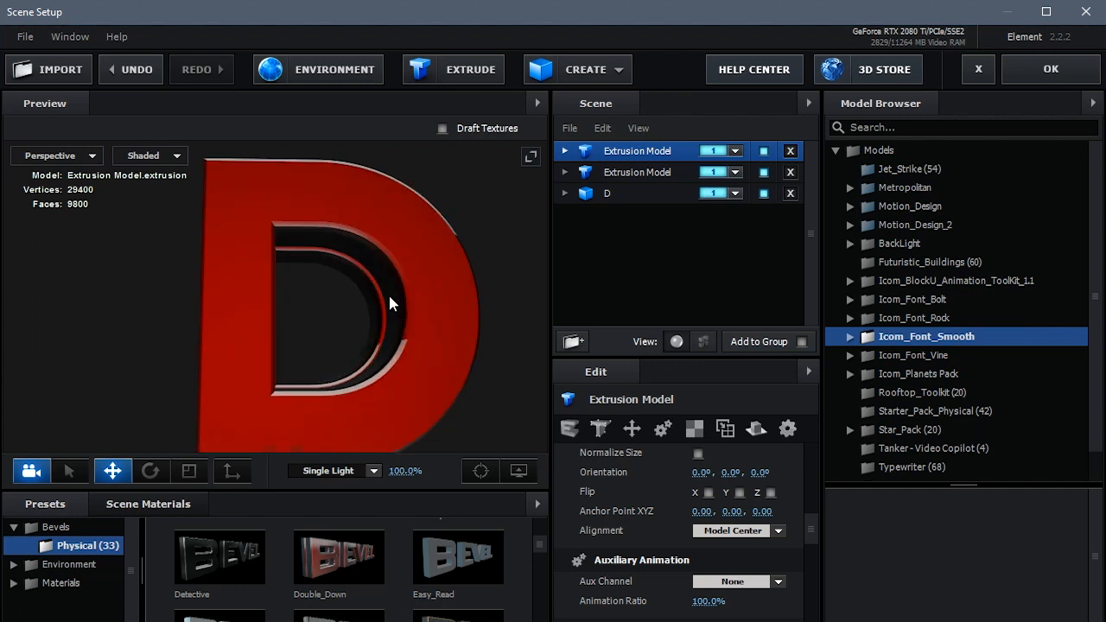
drag(388, 304, 363, 308)
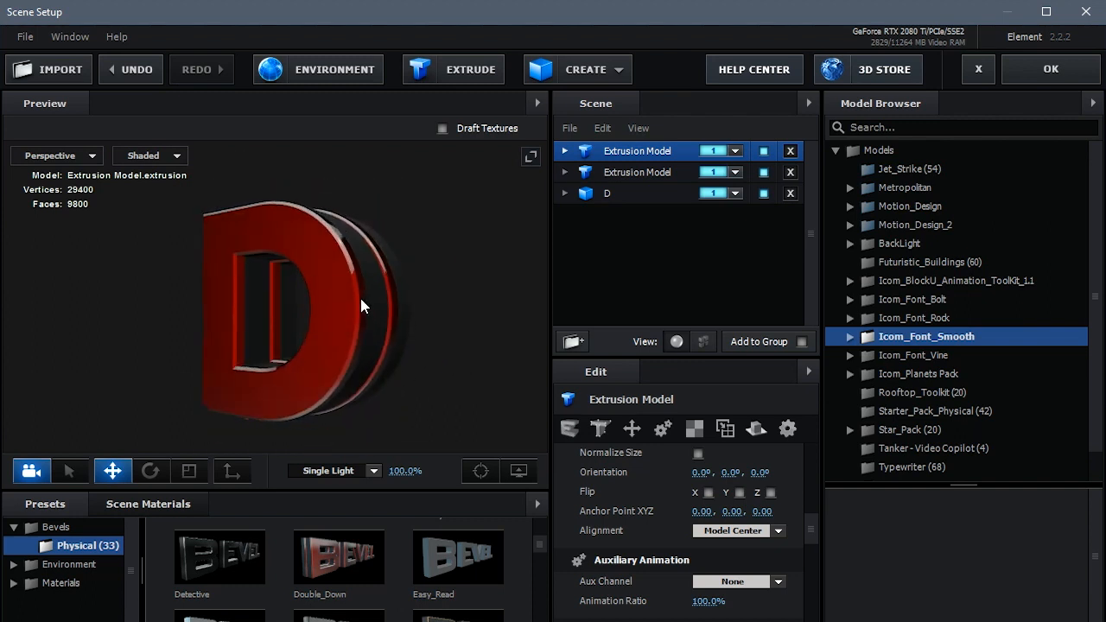
click(789, 173)
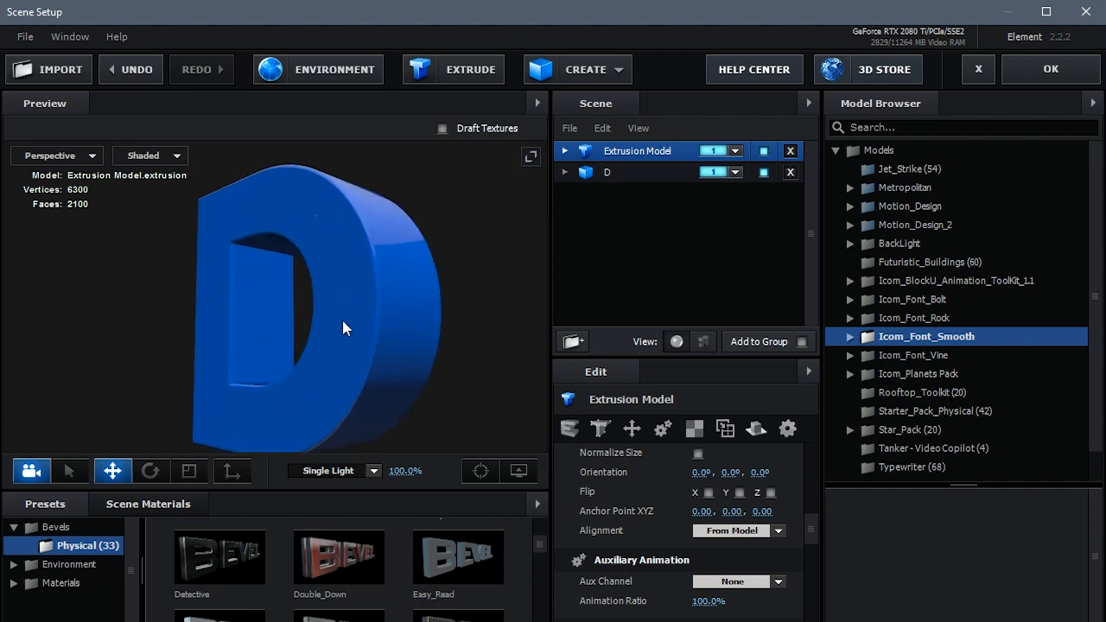
Orbit the plain blue extruded D to view its flat front and sides
drag(343, 329, 360, 328)
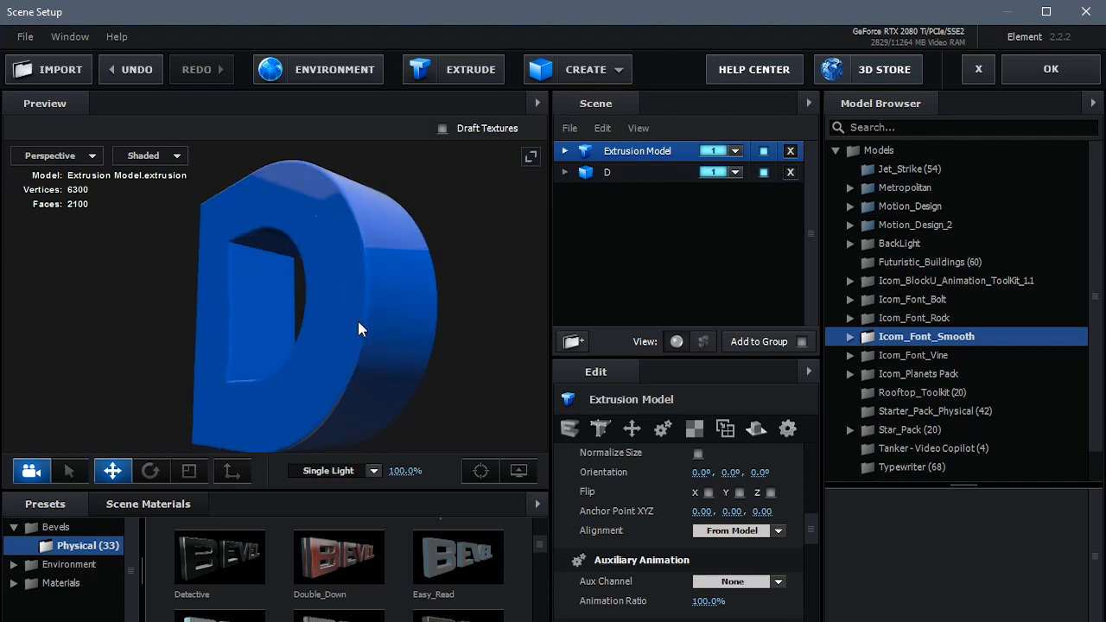
drag(359, 328, 342, 311)
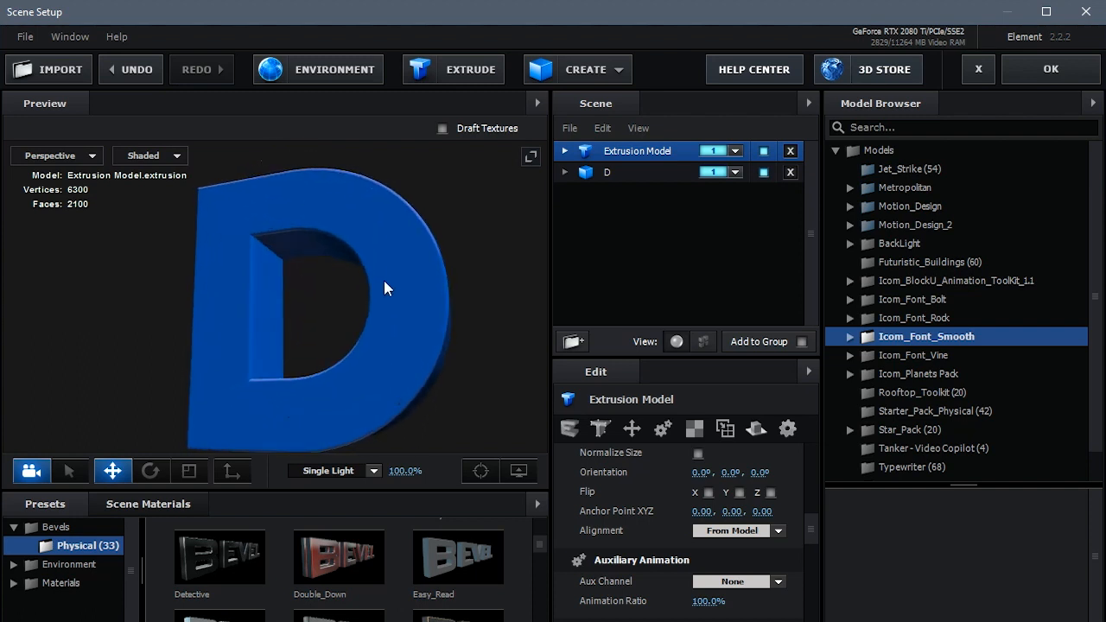
drag(387, 288, 303, 238)
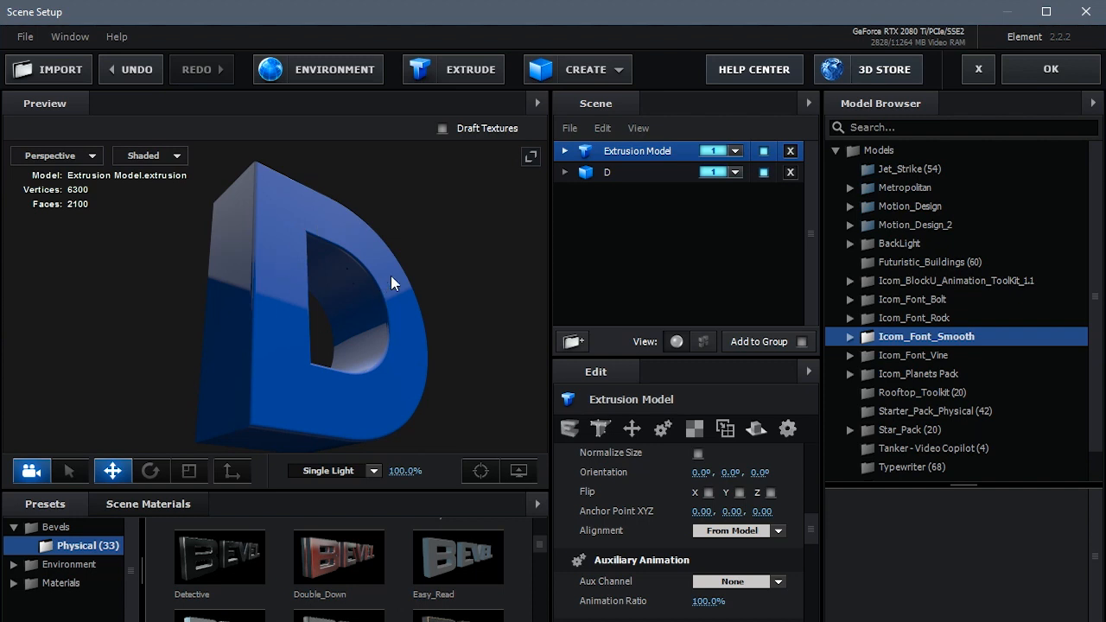
Select the Icom_Font_Smooth D layer and orbit and zoom around its inflated front and curved sides
drag(394, 283, 359, 337)
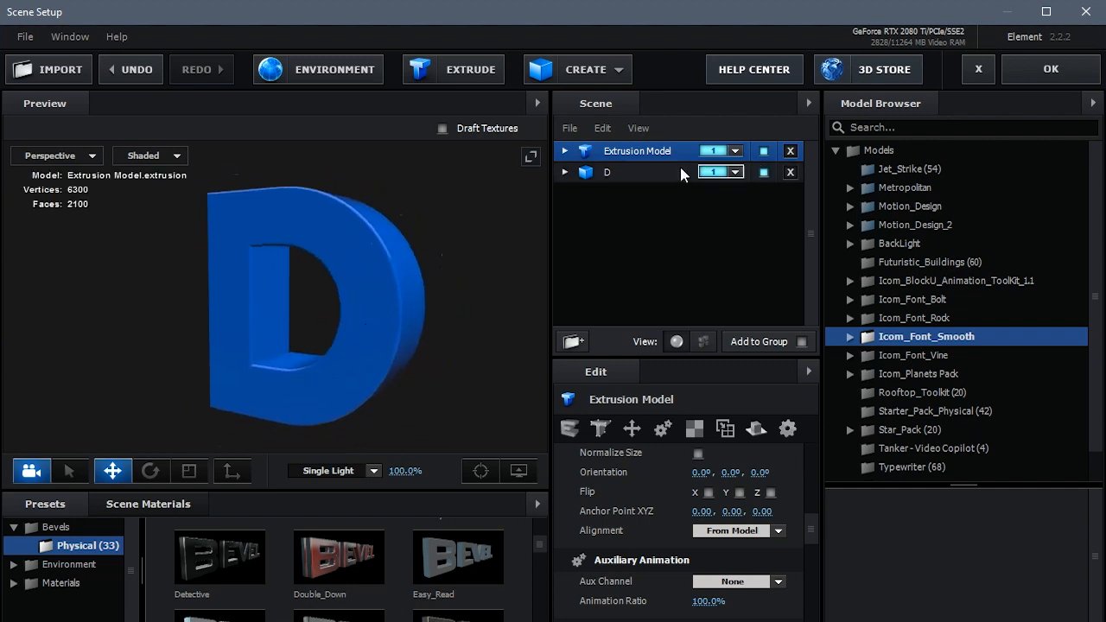
click(606, 173)
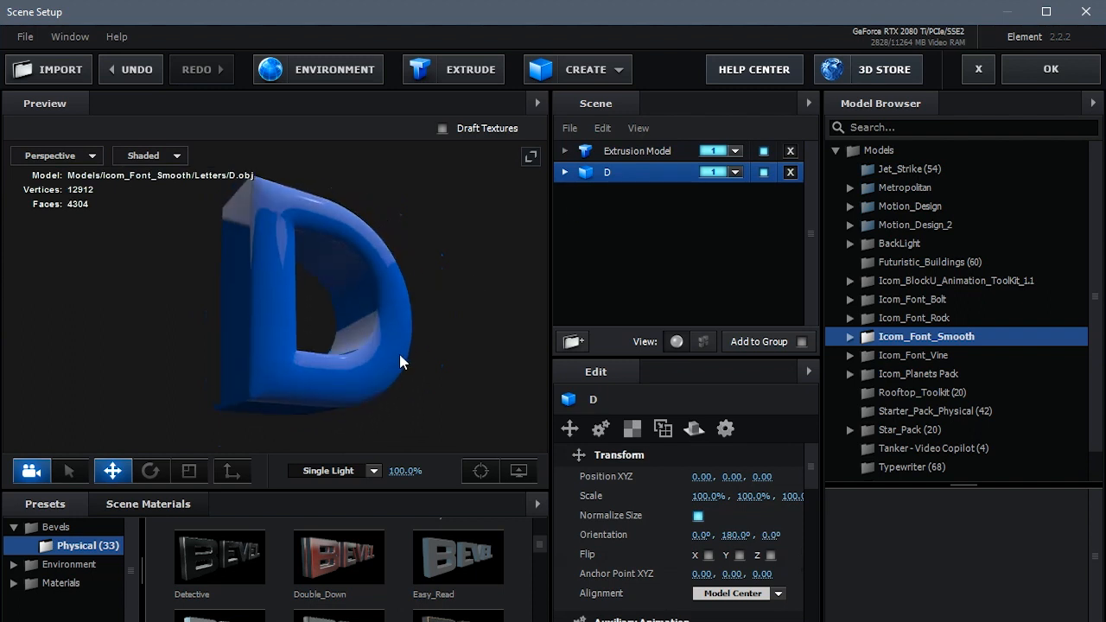
drag(400, 363, 414, 295)
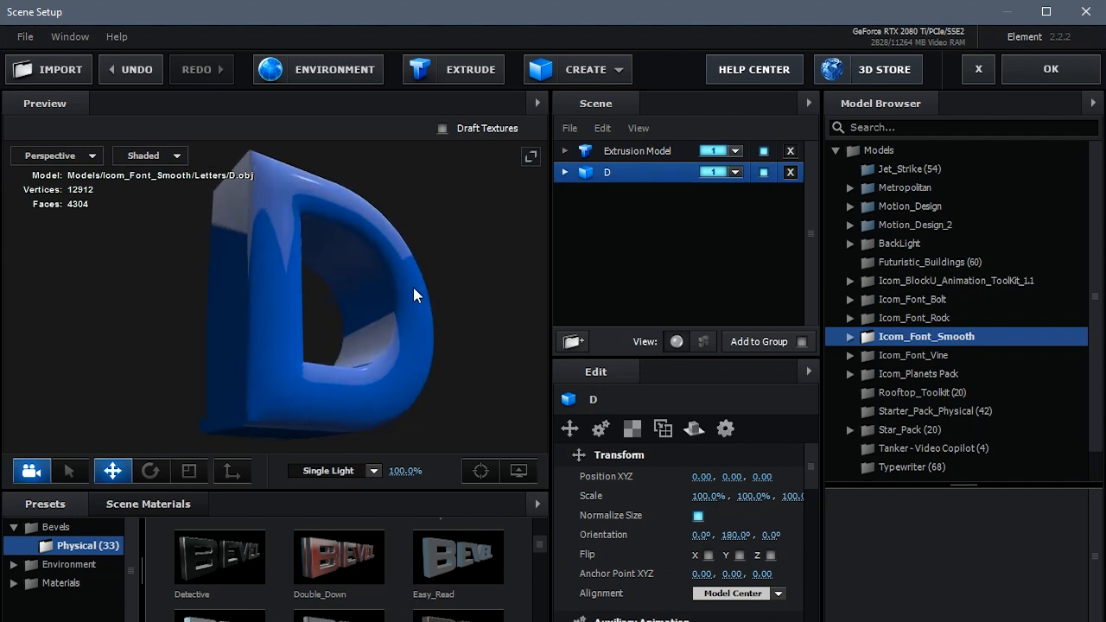
drag(414, 294, 311, 228)
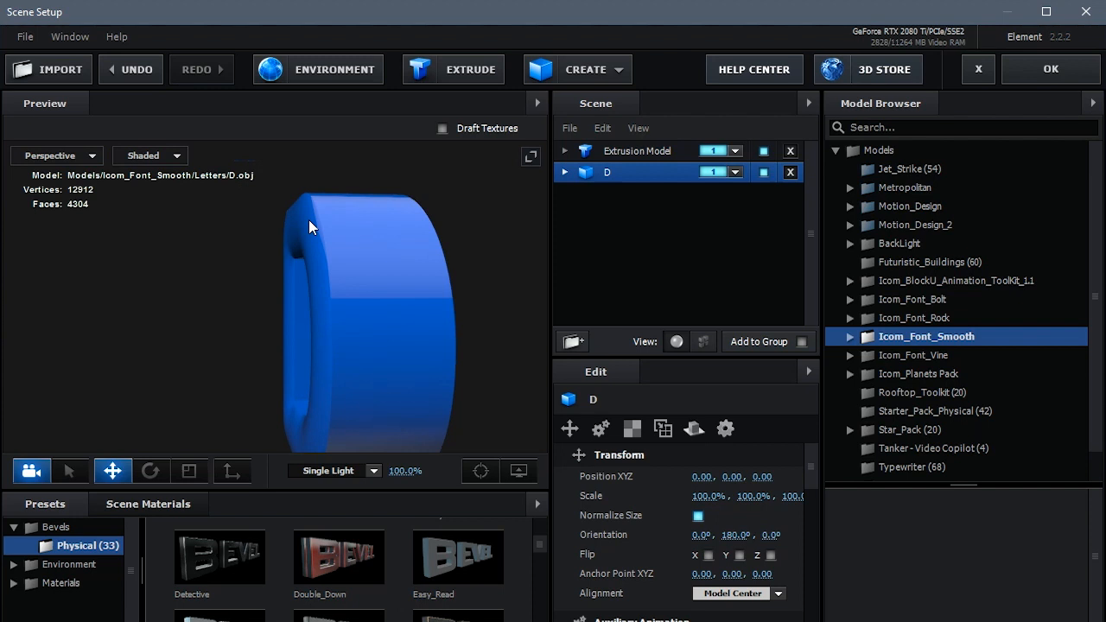
drag(311, 226, 327, 280)
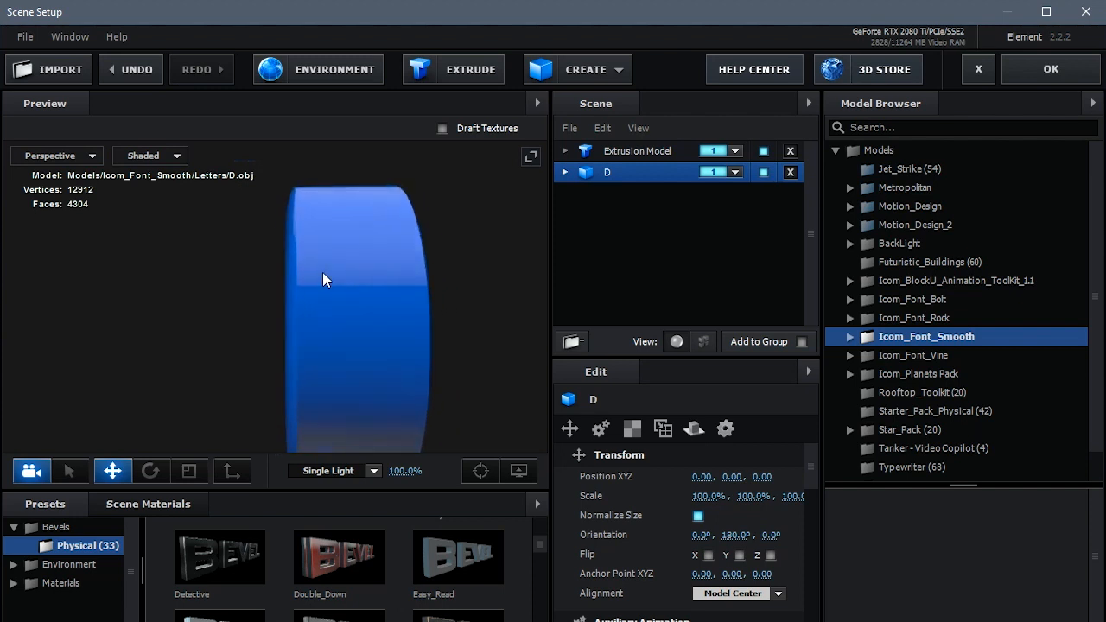
drag(327, 280, 351, 266)
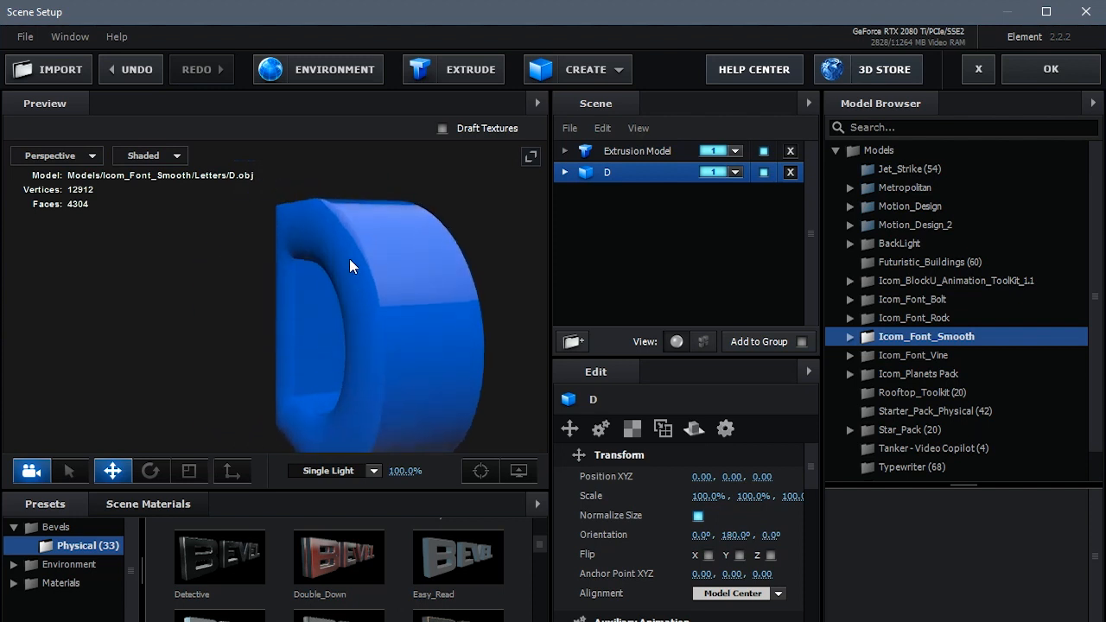
drag(349, 266, 408, 256)
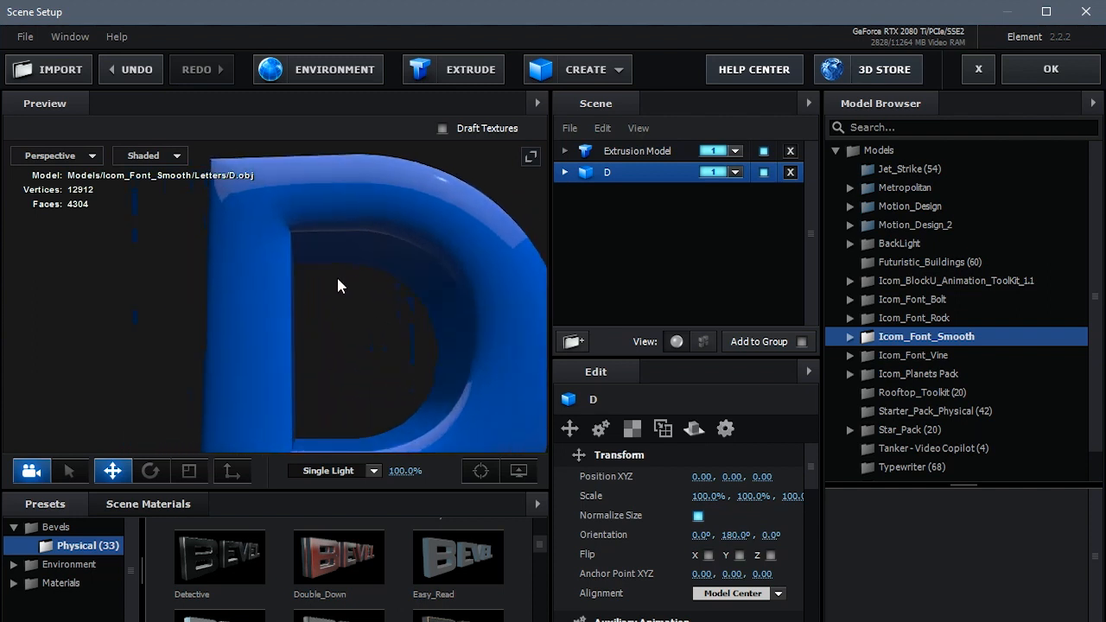
drag(339, 285, 449, 323)
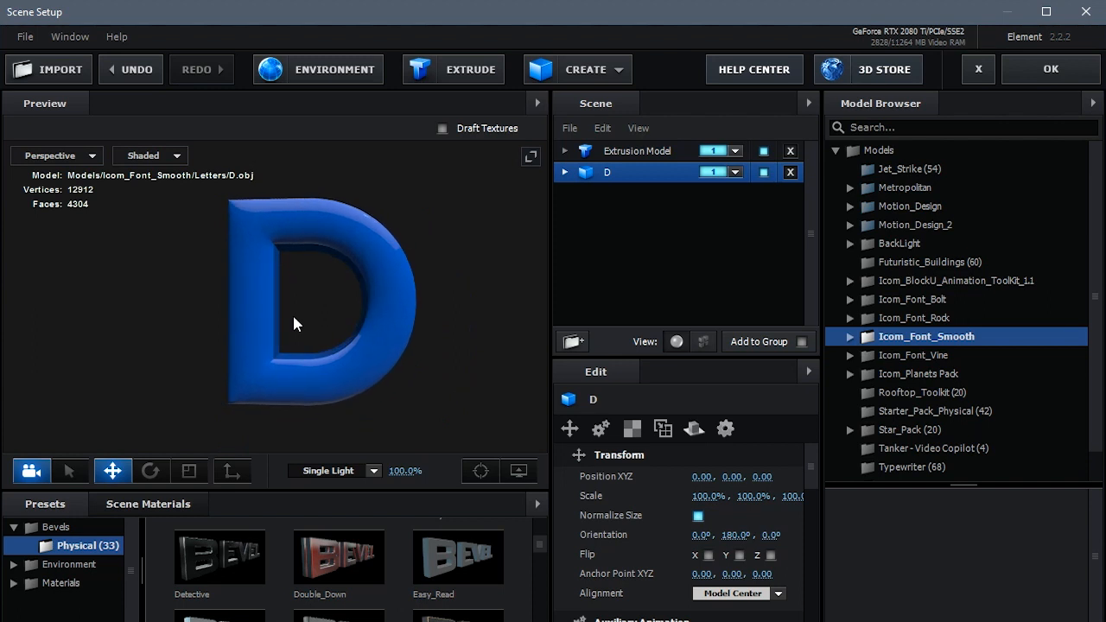
mouse_move(439, 339)
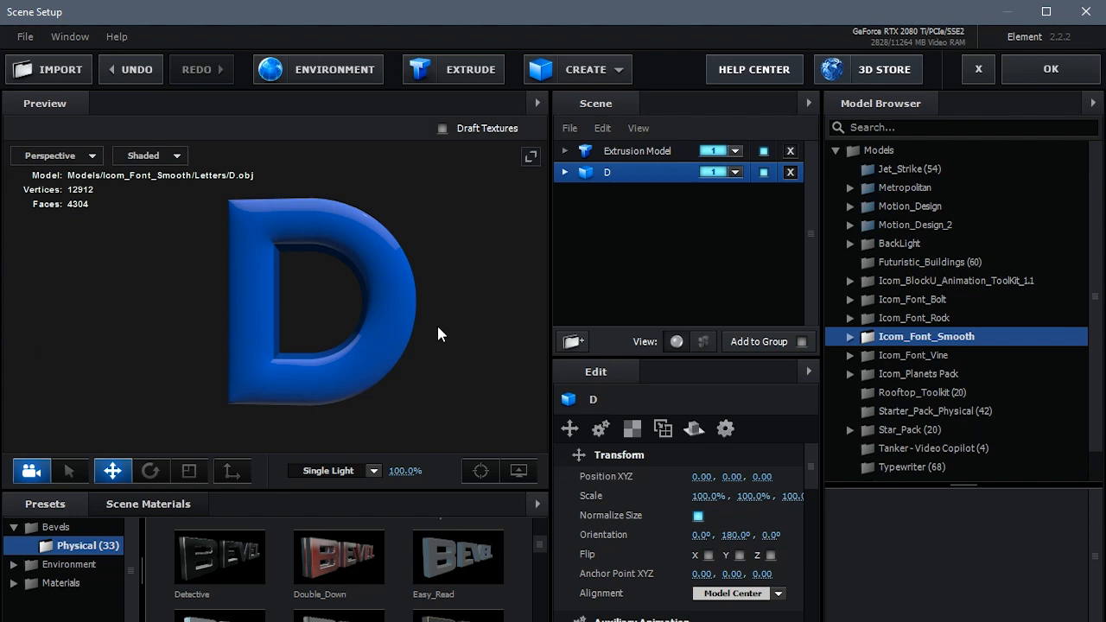
mouse_move(384, 337)
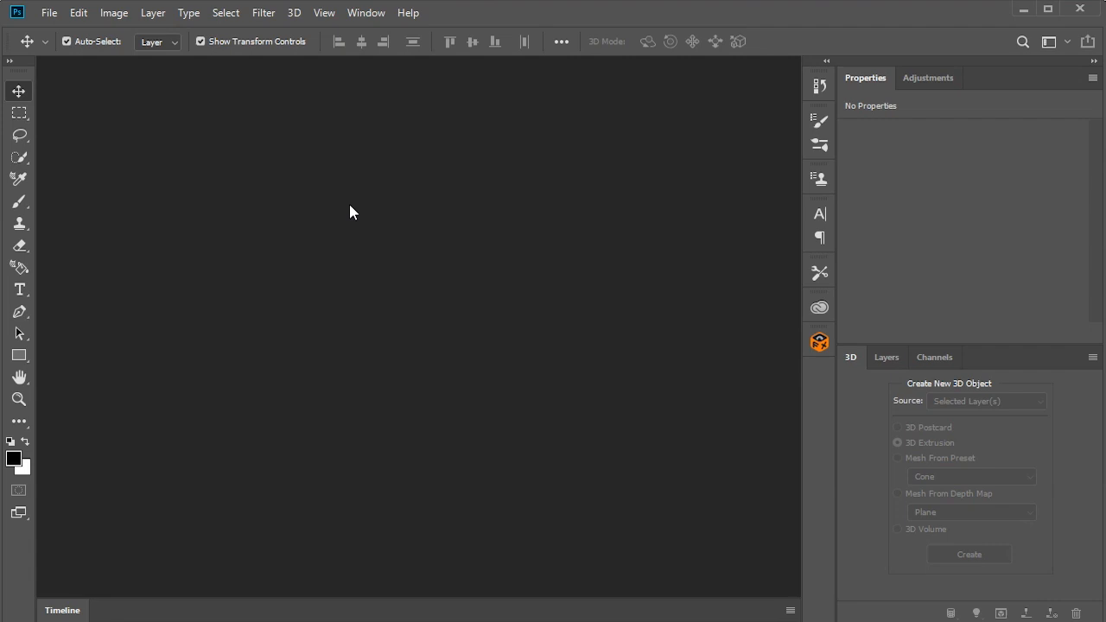
mouse_move(359, 242)
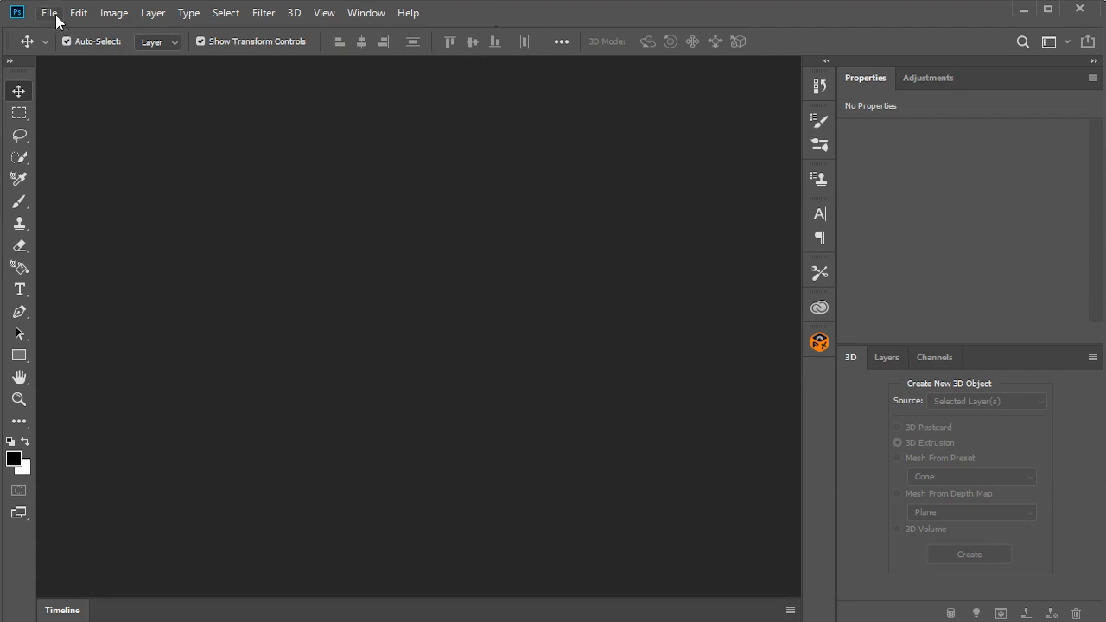
Create a new 700 × 500 pixel white document via File > New
click(48, 12)
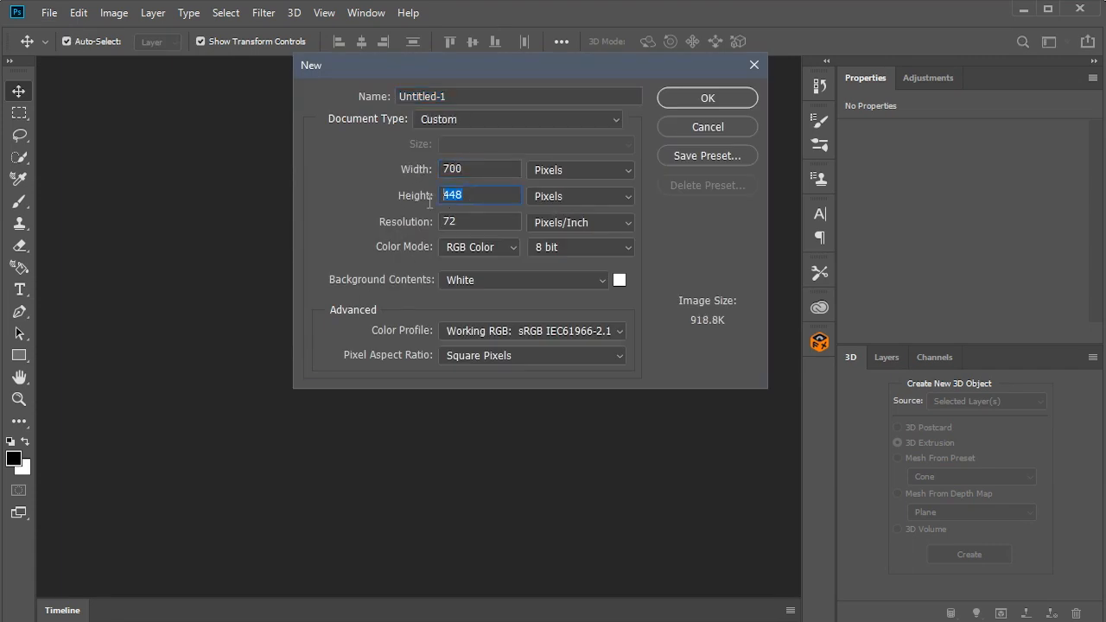
text(500)
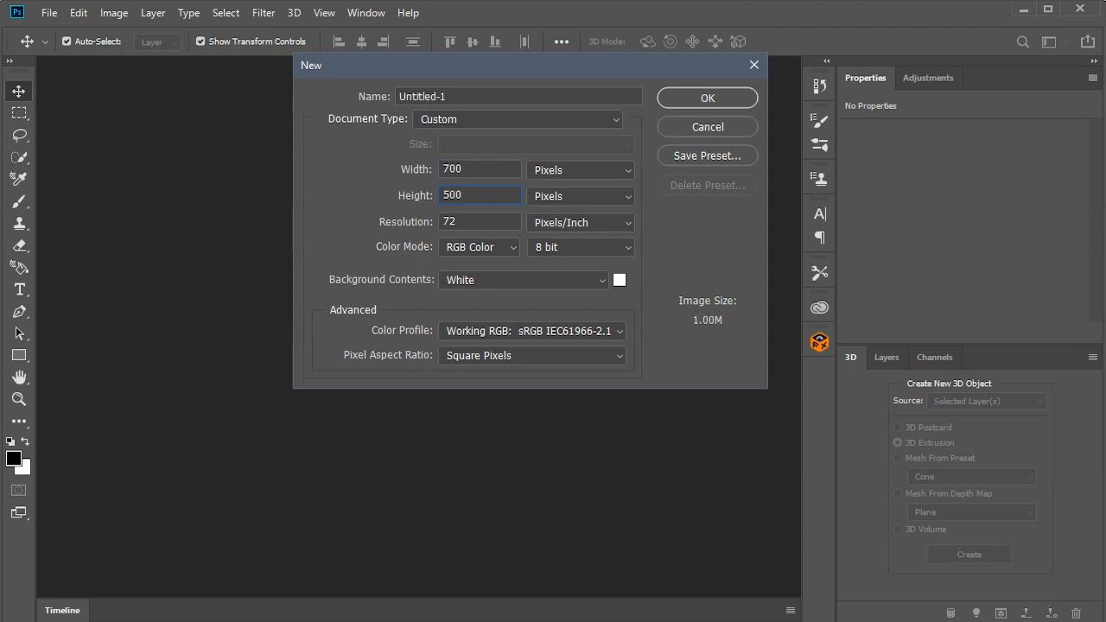
click(706, 97)
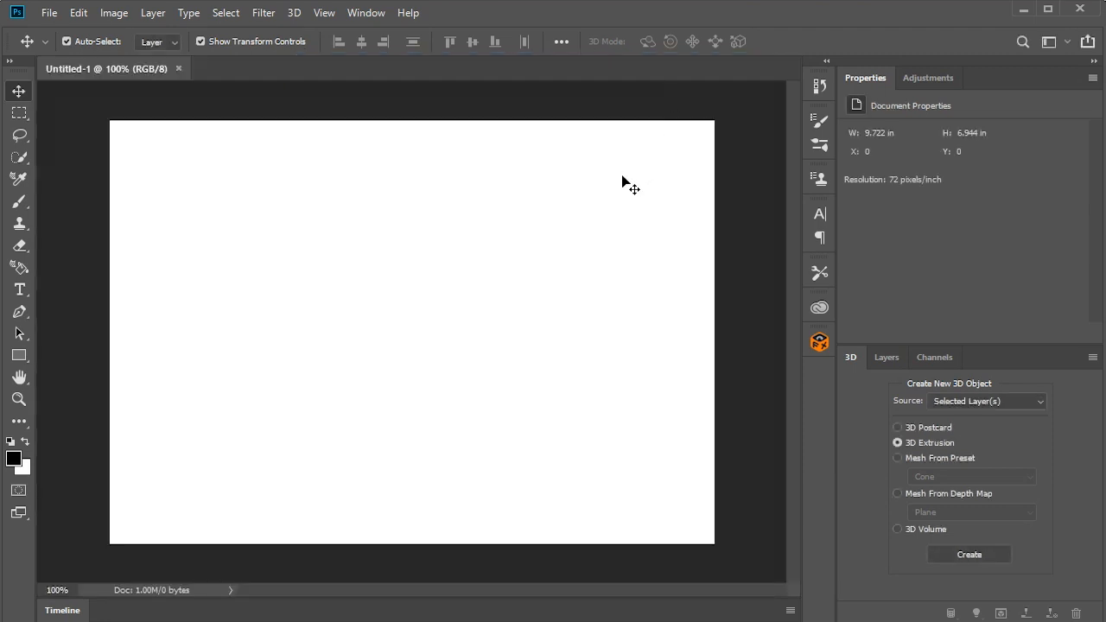
mouse_move(850, 423)
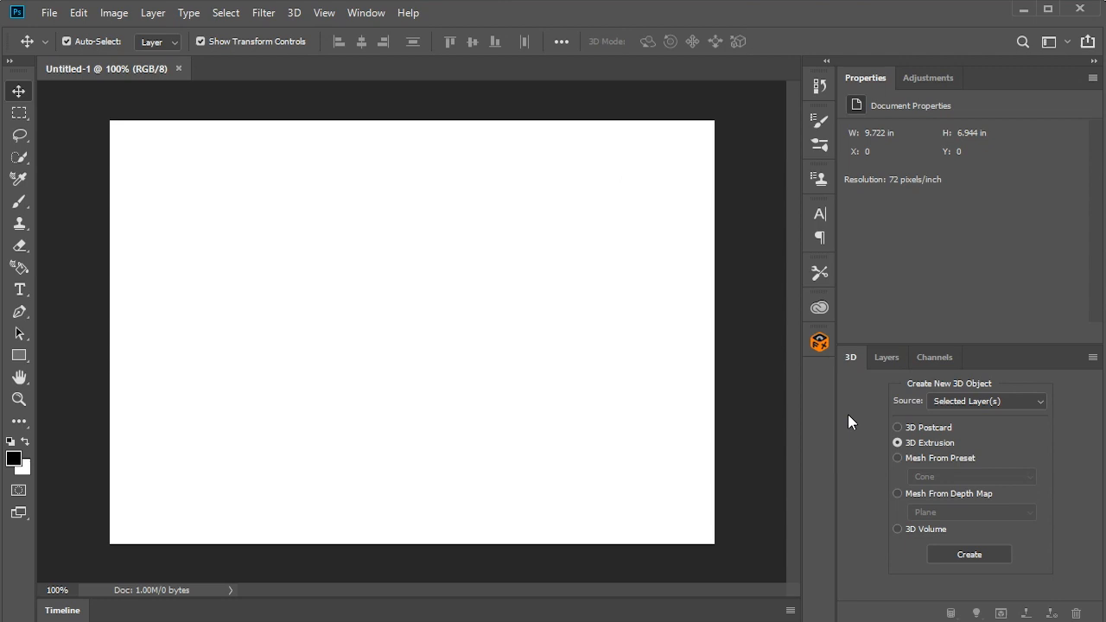
mouse_move(853, 362)
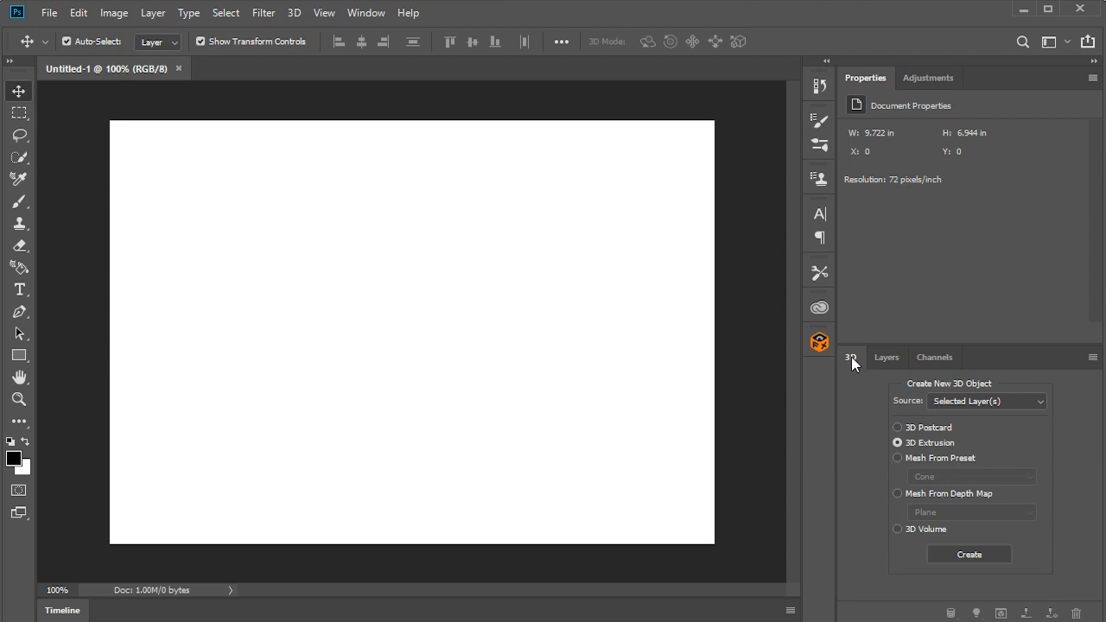
mouse_move(366, 12)
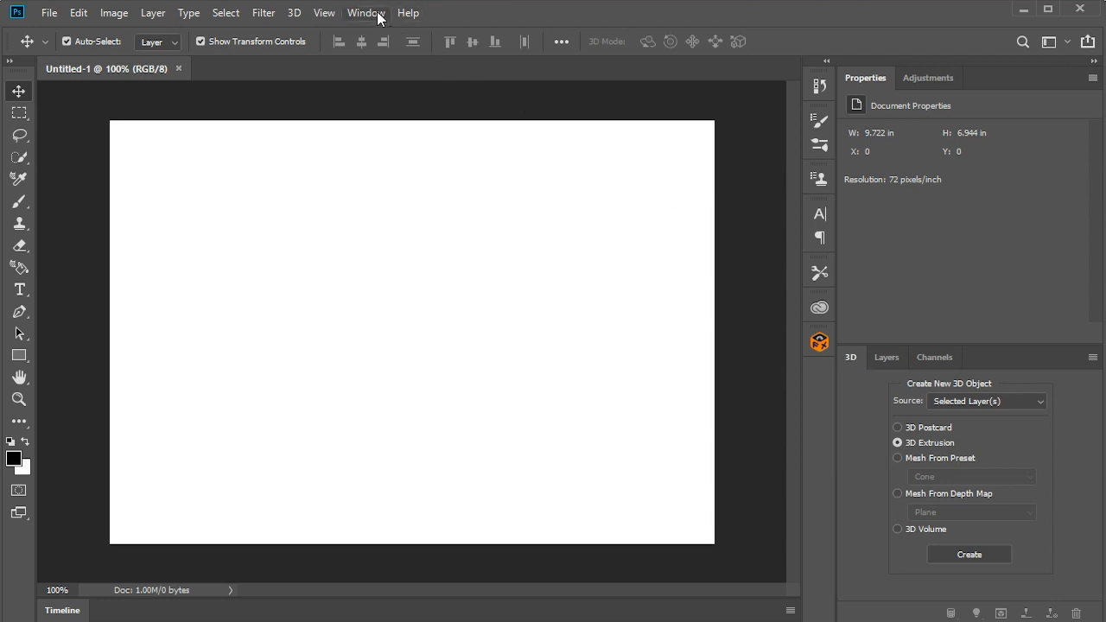
click(367, 12)
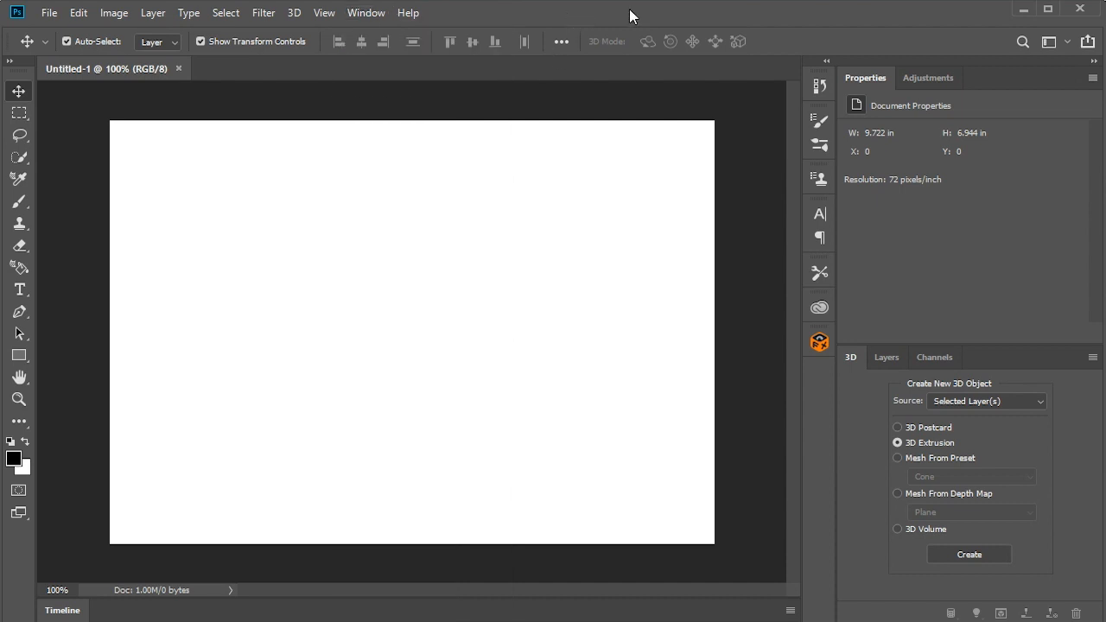
mouse_move(19, 399)
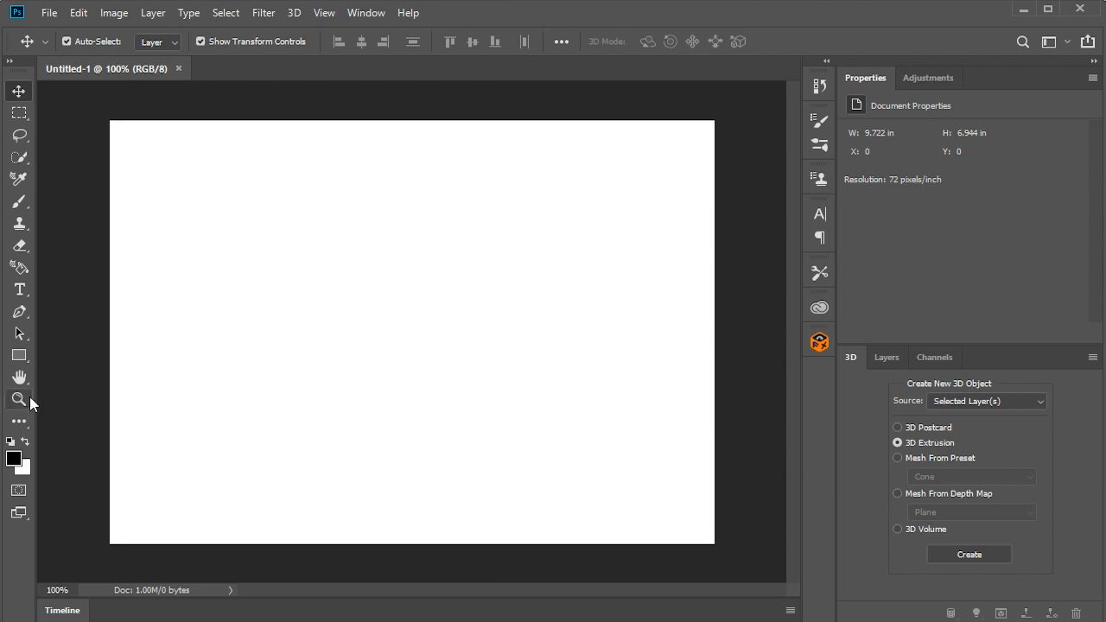
Type a bold Arial 300 pt letter D on the canvas and move it toward the centre
click(19, 289)
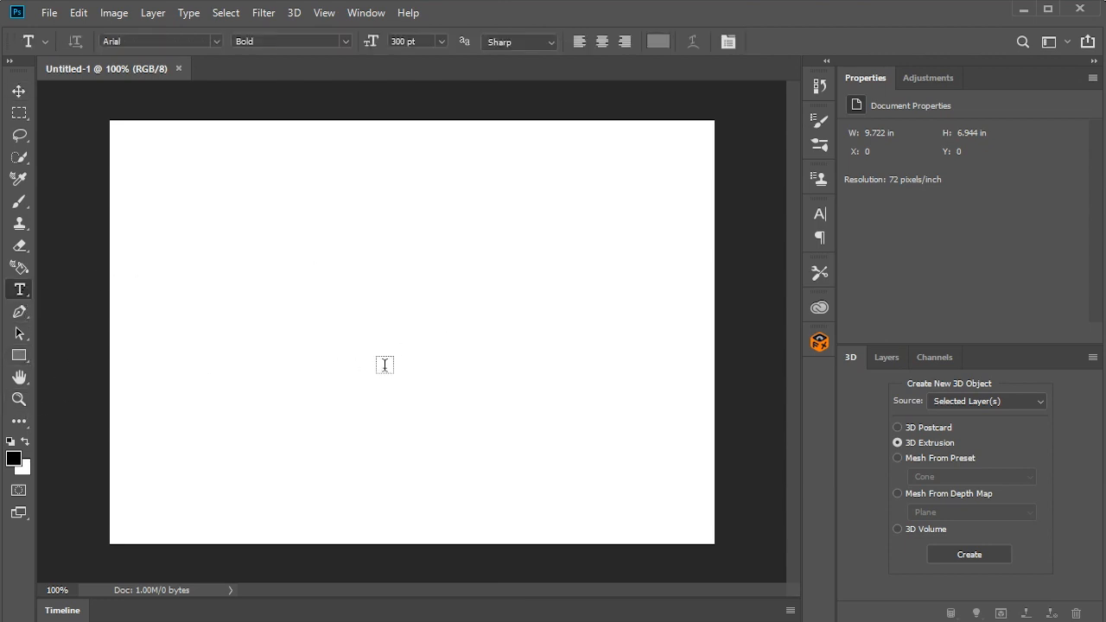
text(Lo)
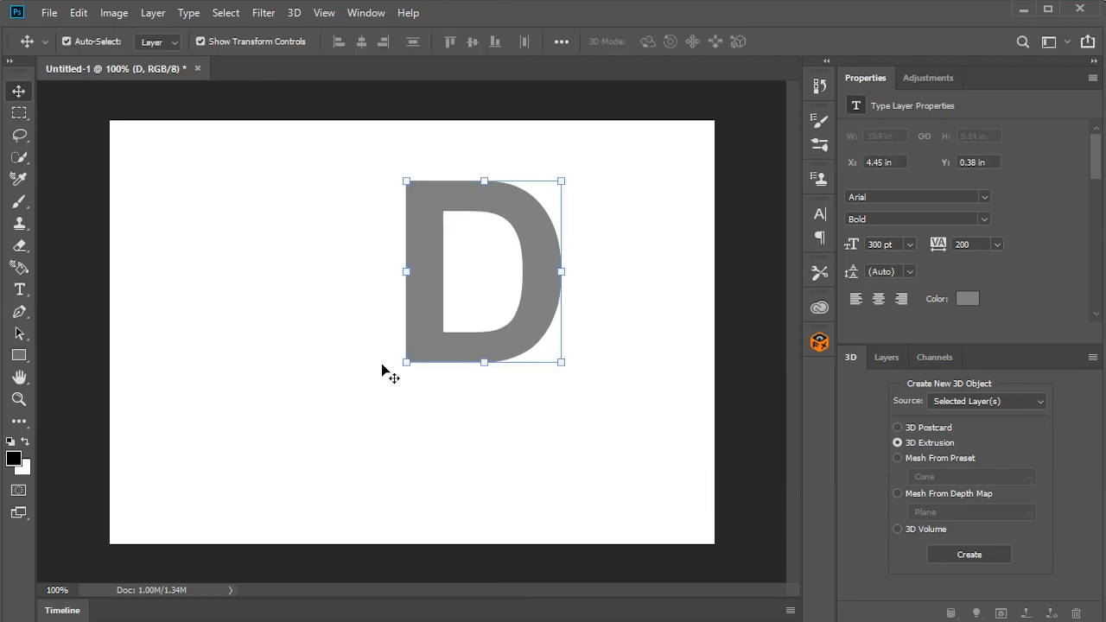
drag(484, 273, 442, 321)
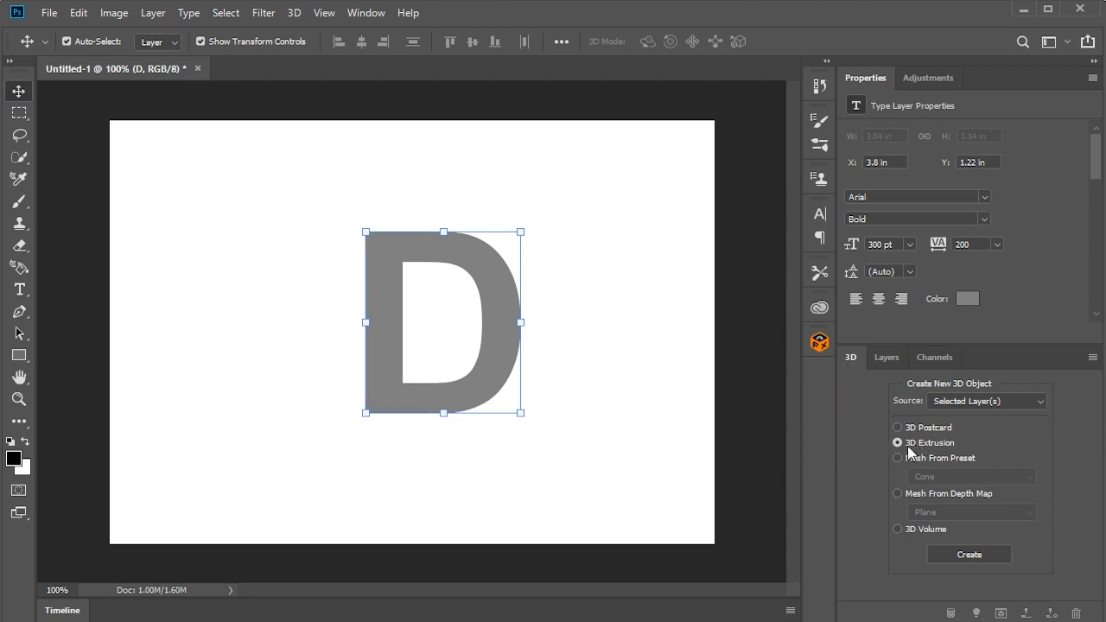
mouse_move(943, 449)
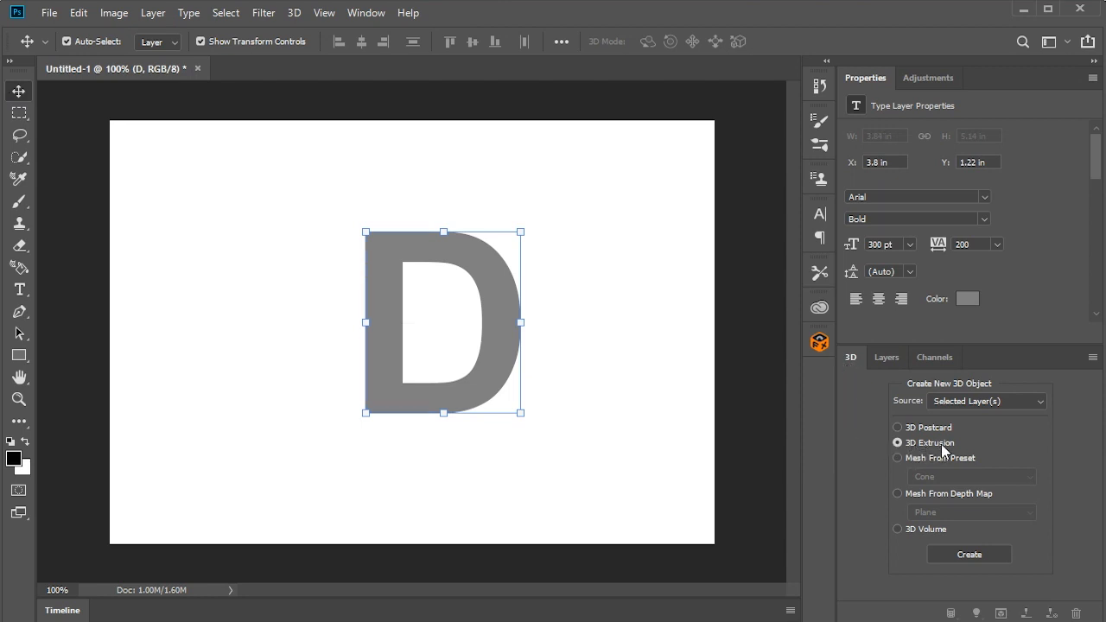
mouse_move(957, 439)
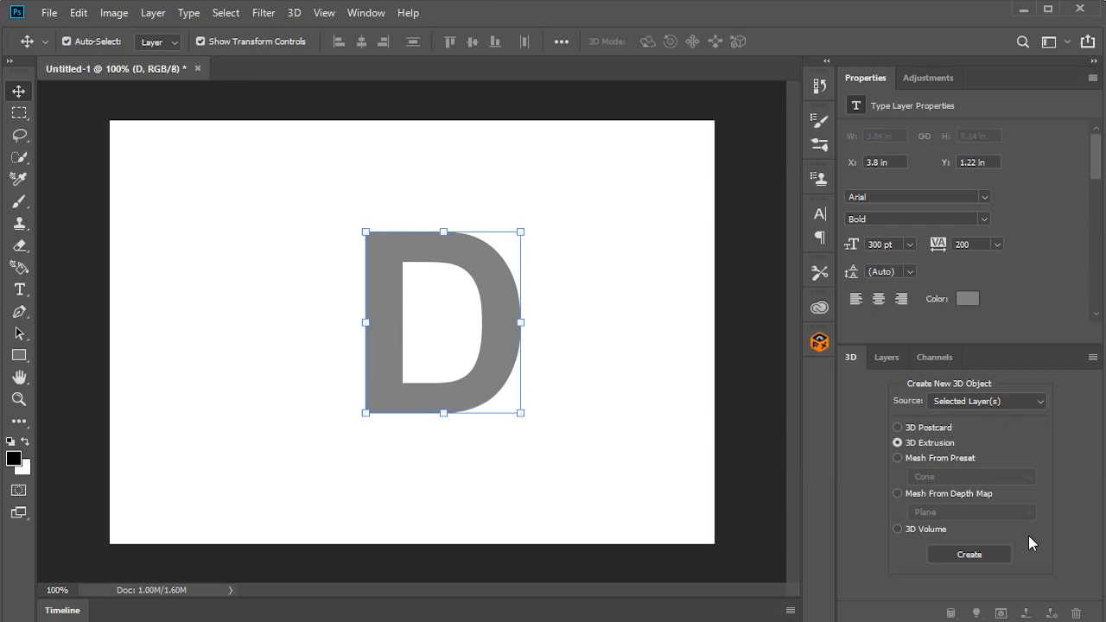
Create a 3D Extrusion from the D layer, orbit the camera, and select the D mesh
click(968, 553)
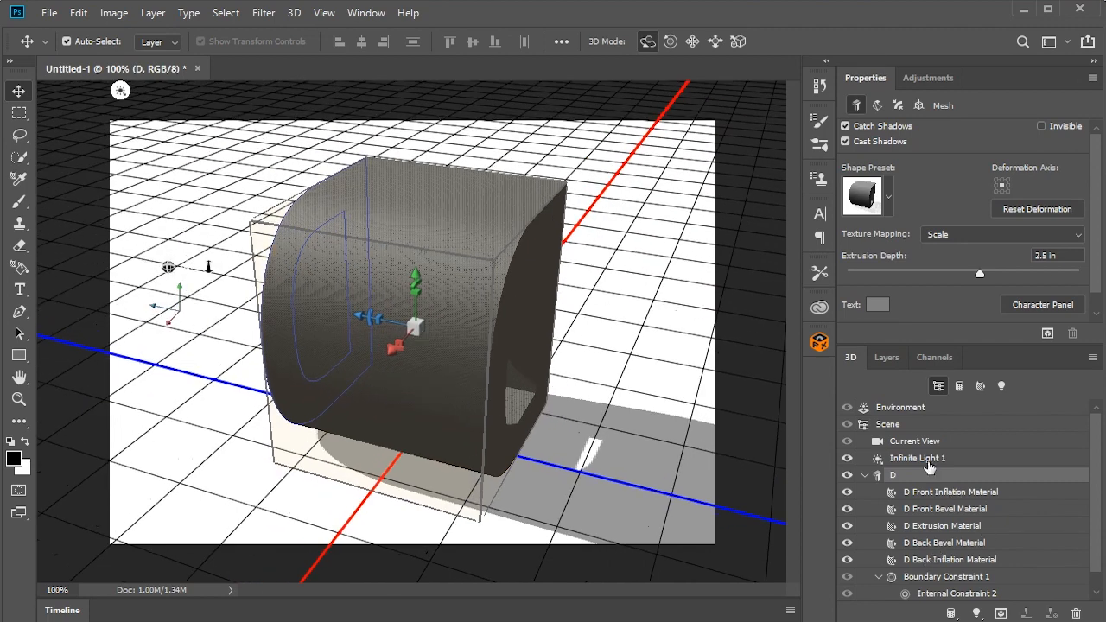
click(917, 458)
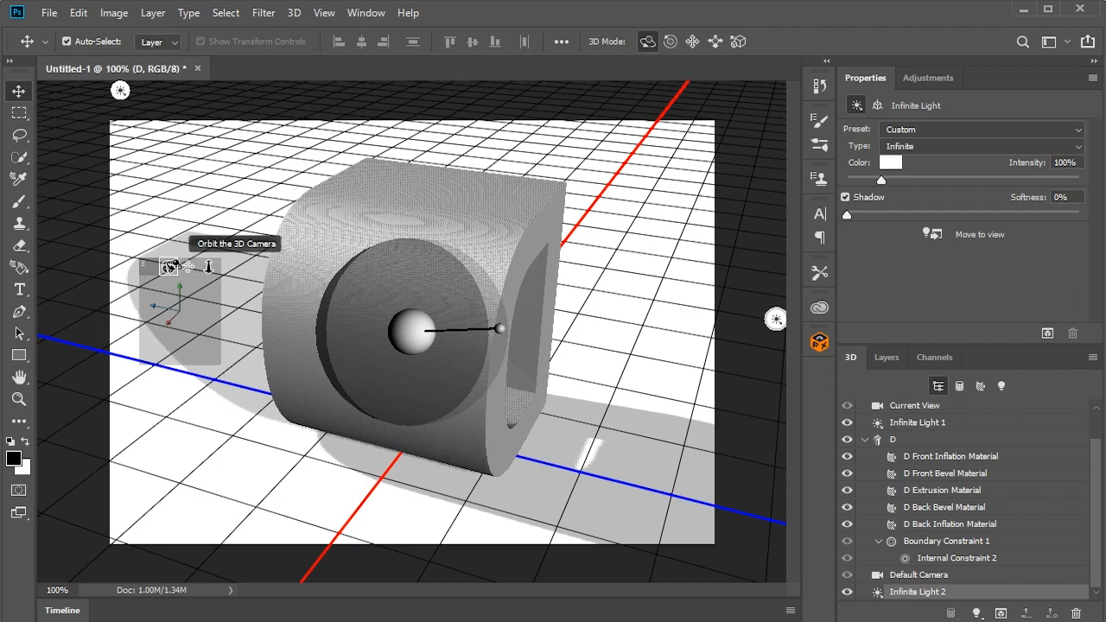
drag(411, 328, 411, 216)
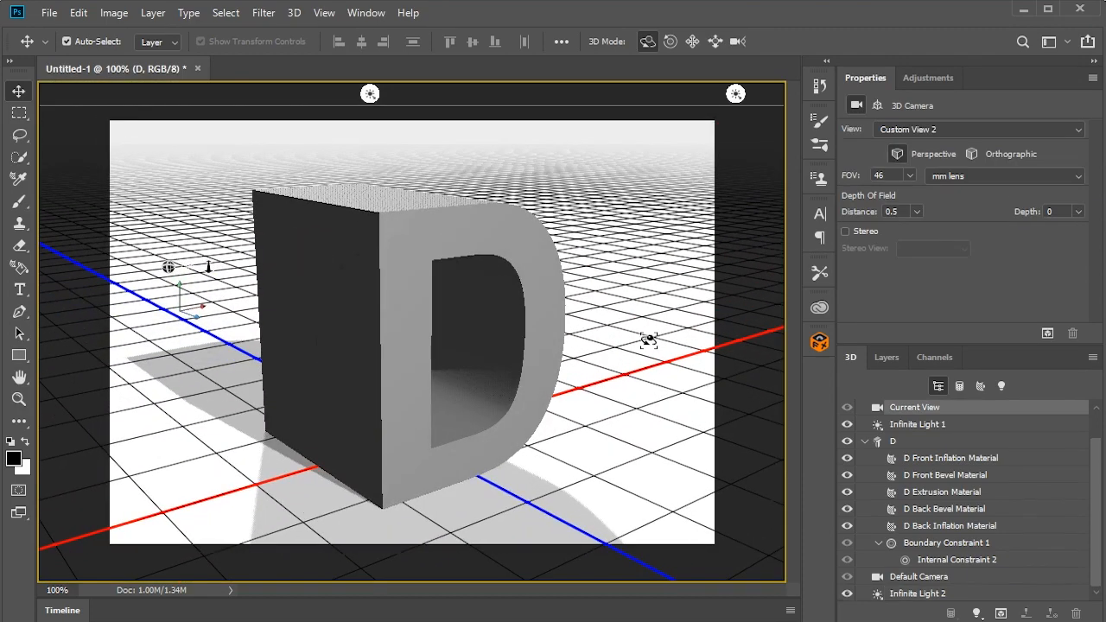
drag(647, 338, 112, 273)
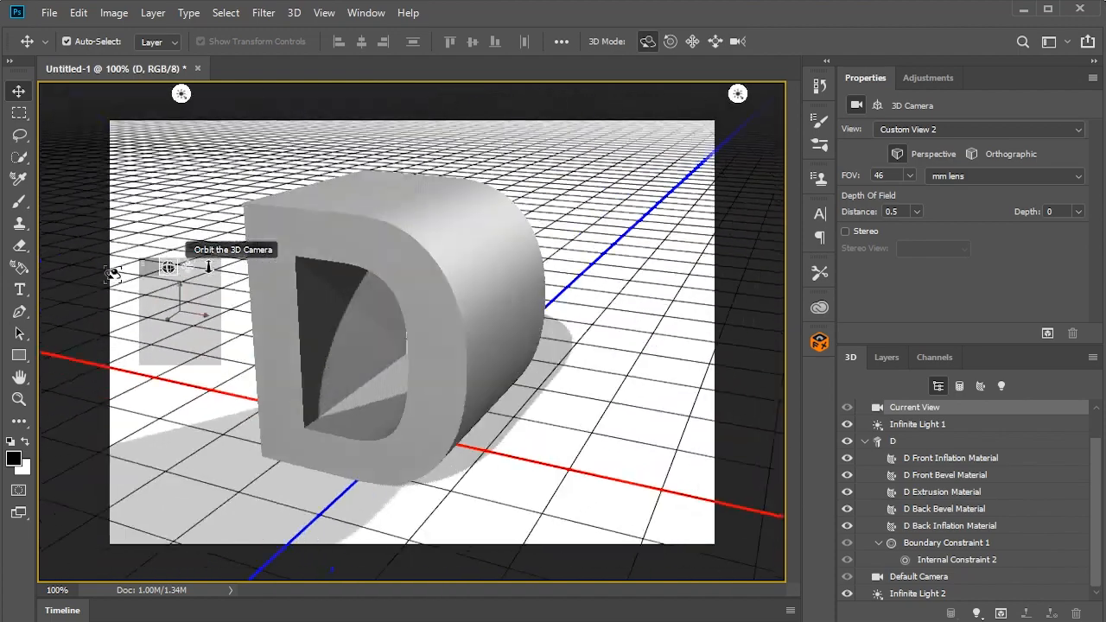
click(411, 319)
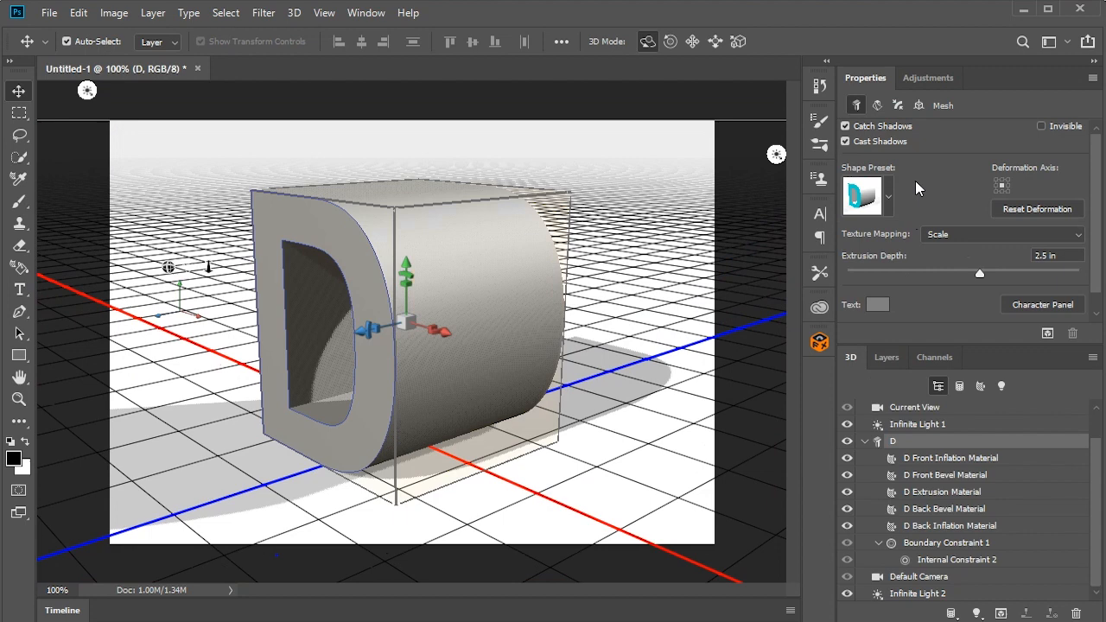
mouse_move(892, 203)
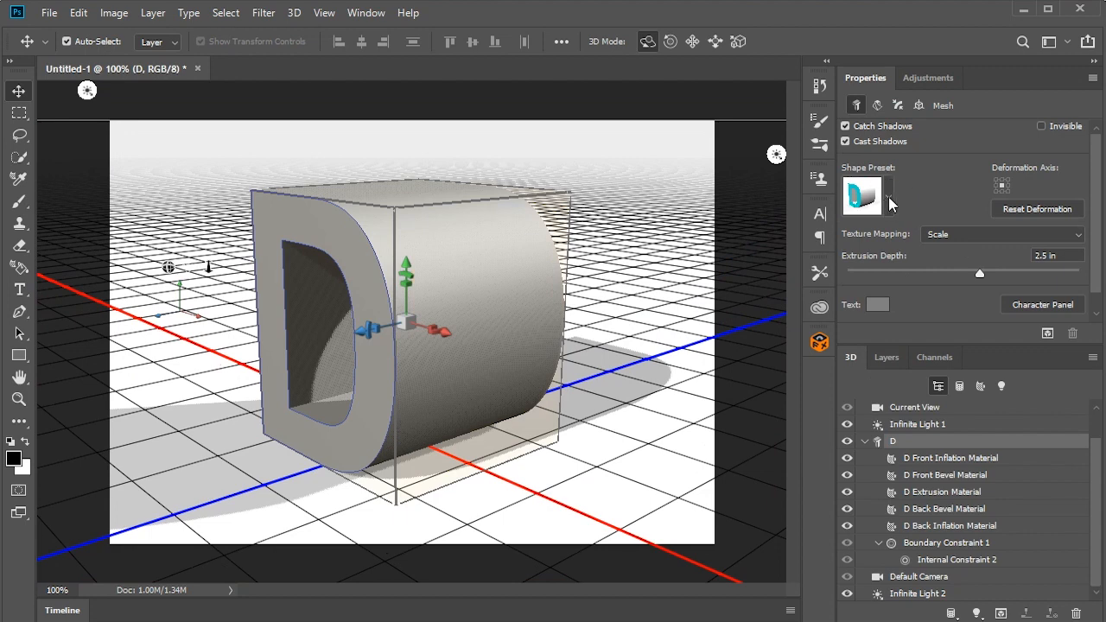
Choose the Inflate preset from the Mesh Shape Preset picker for the D
click(878, 193)
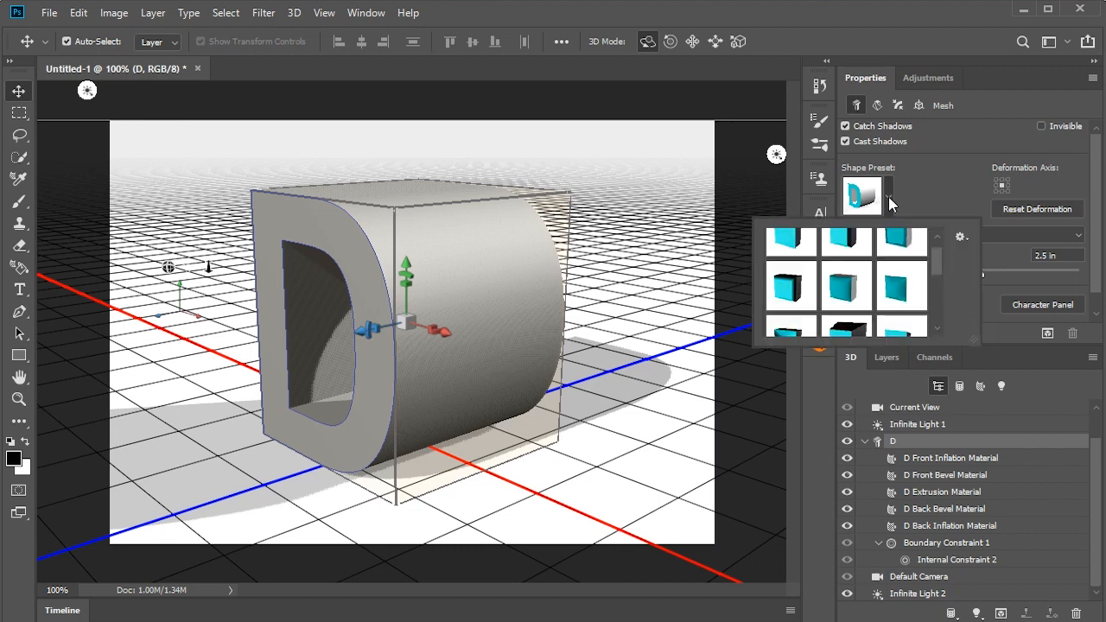
mouse_move(940, 267)
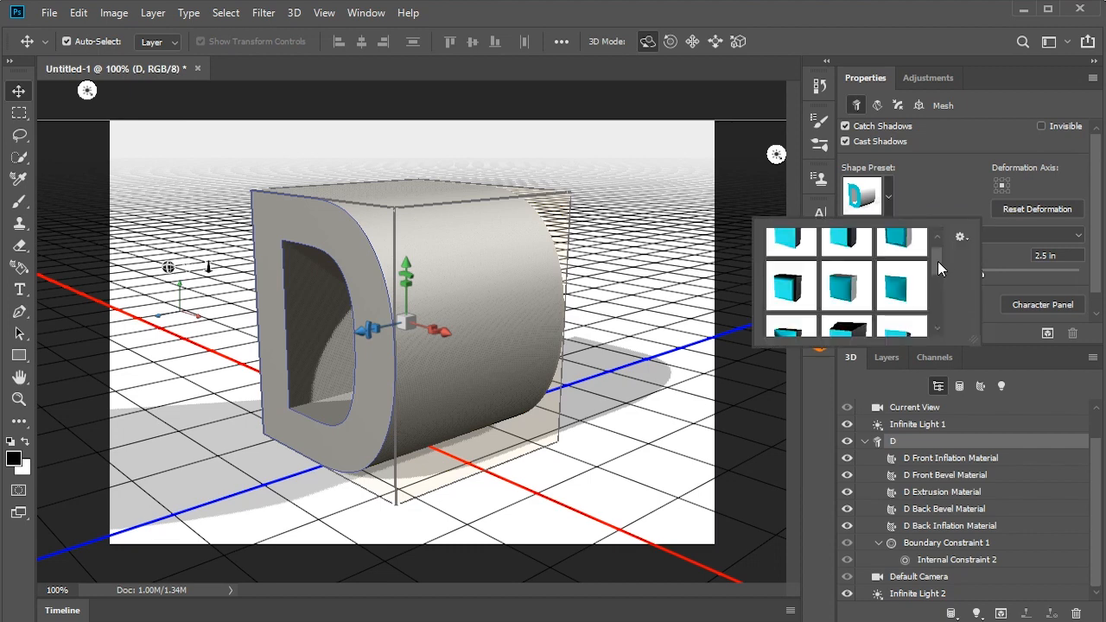
scroll(down, 3)
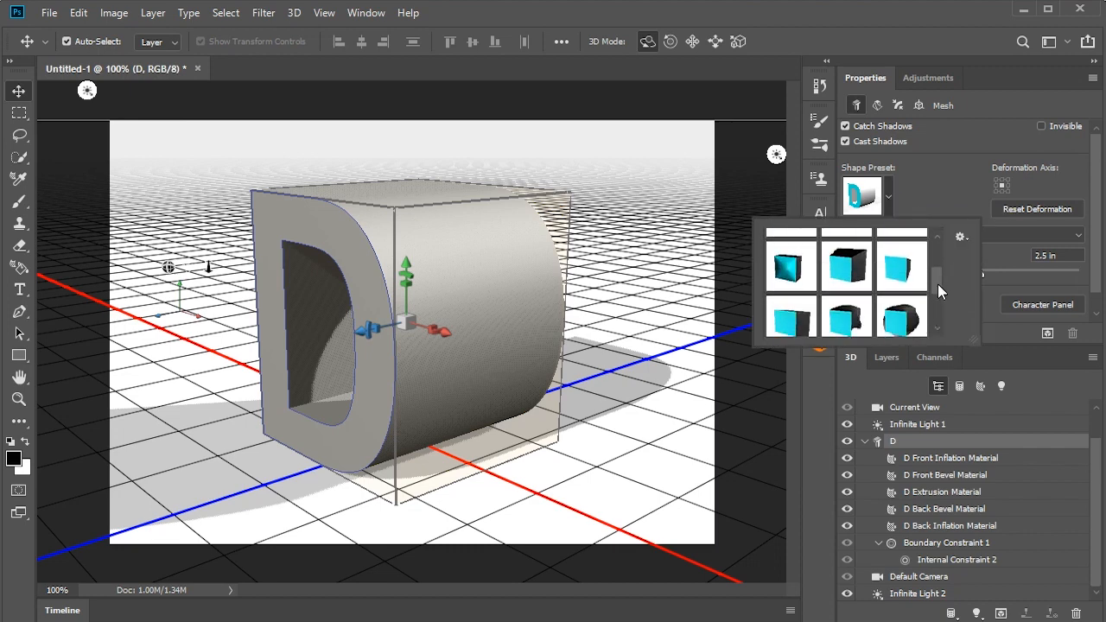
scroll(down, 3)
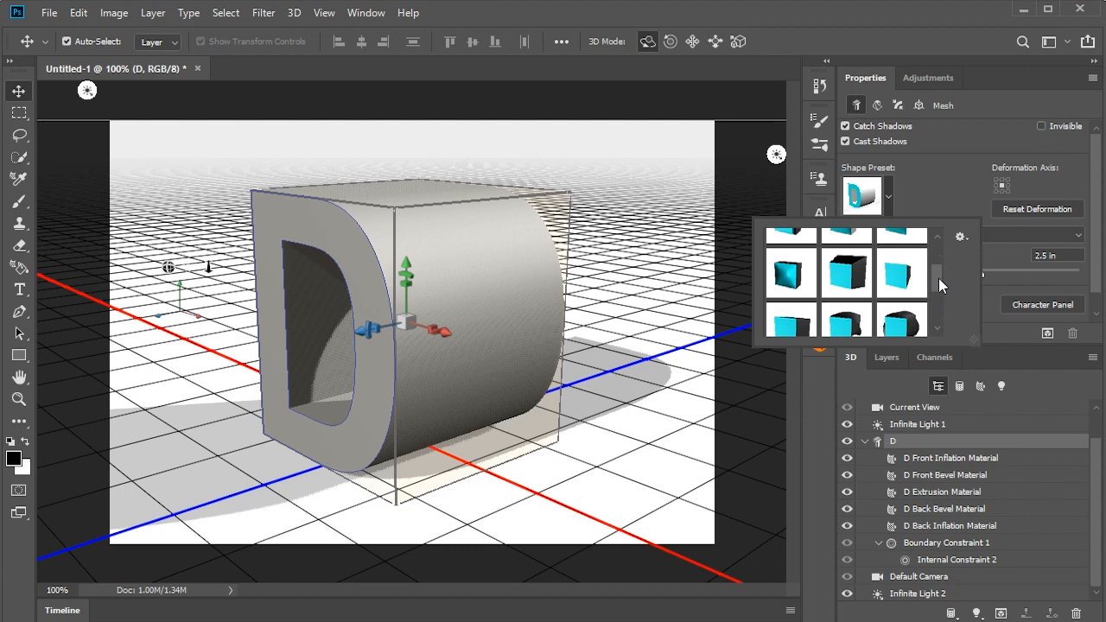
scroll(up, 3)
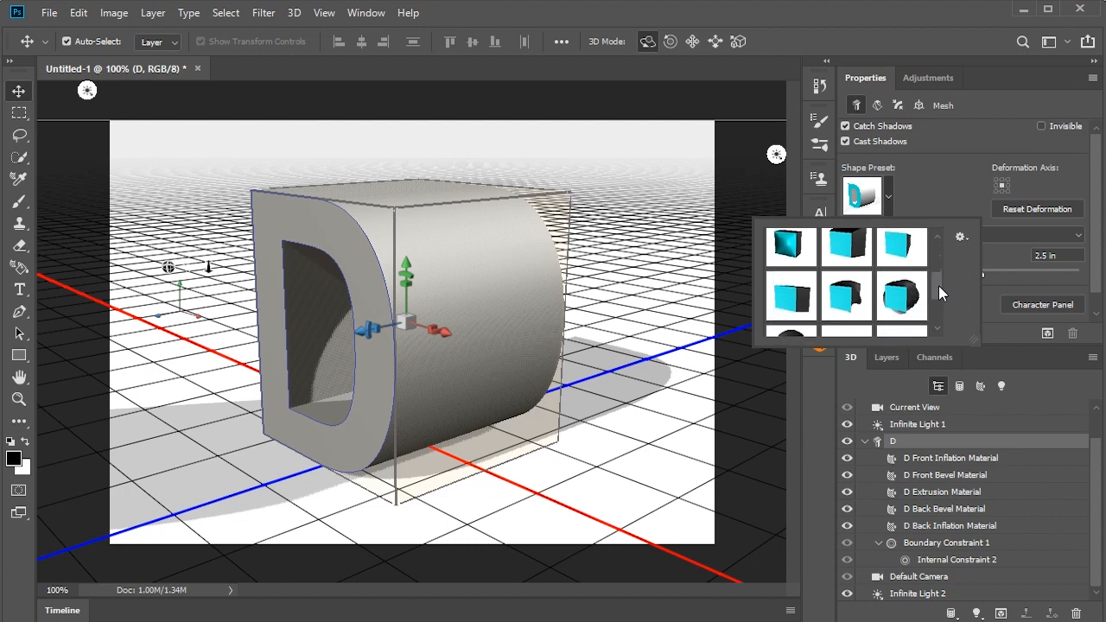
scroll(down, 3)
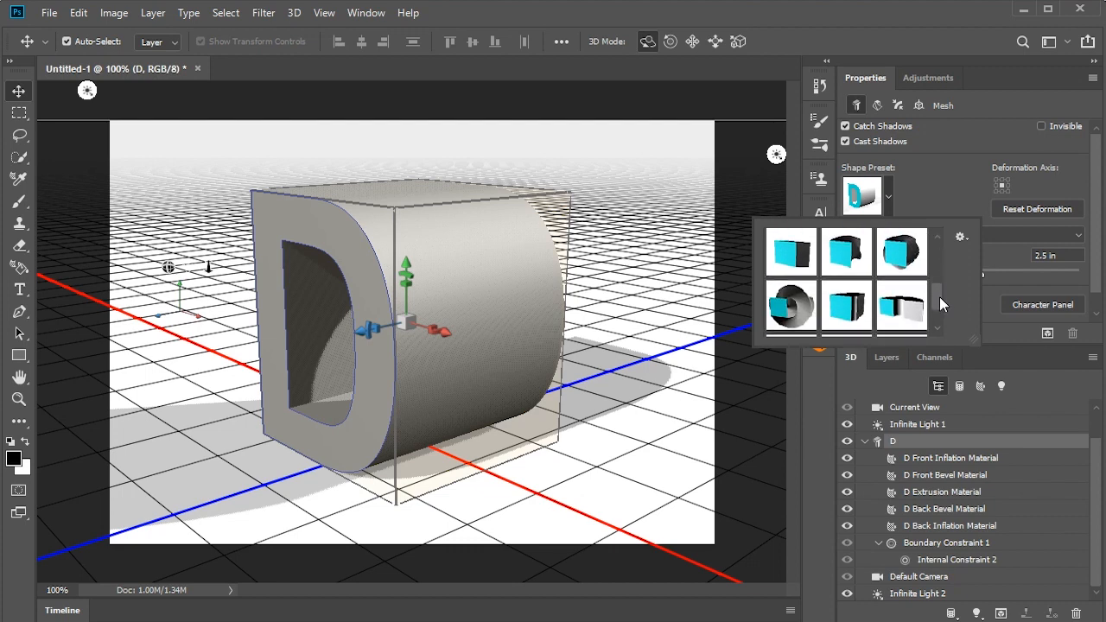
scroll(down, 3)
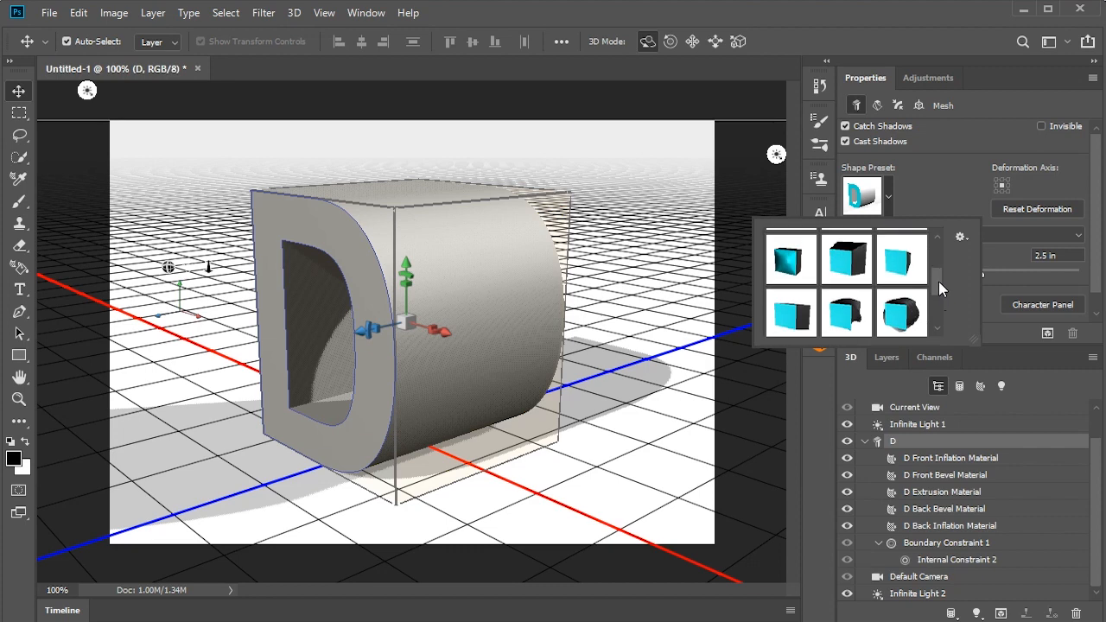
scroll(down, 3)
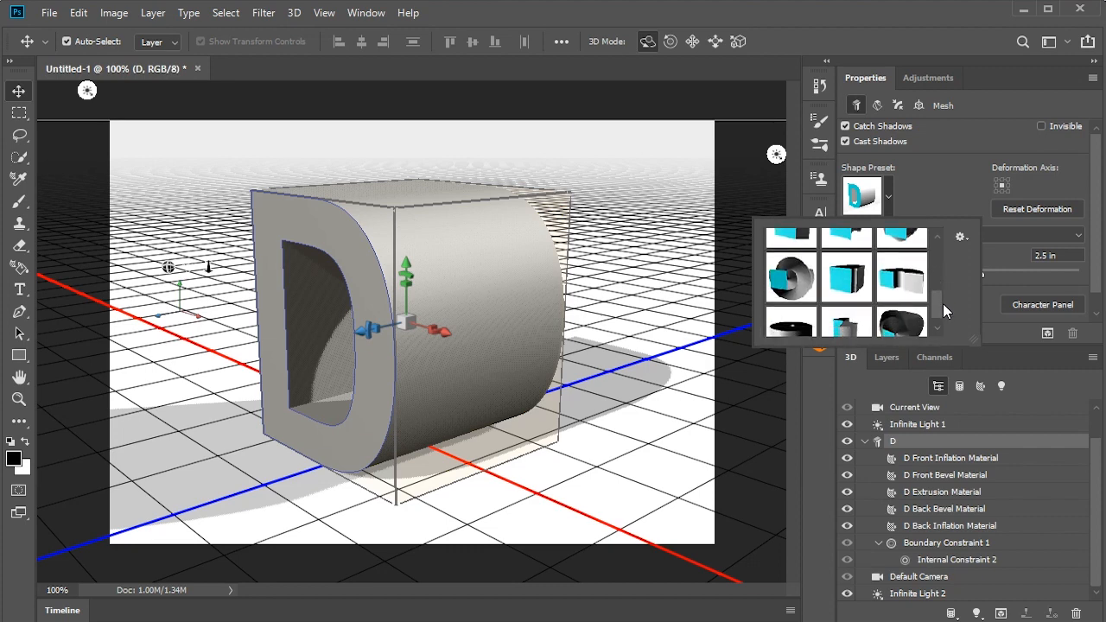
scroll(down, 3)
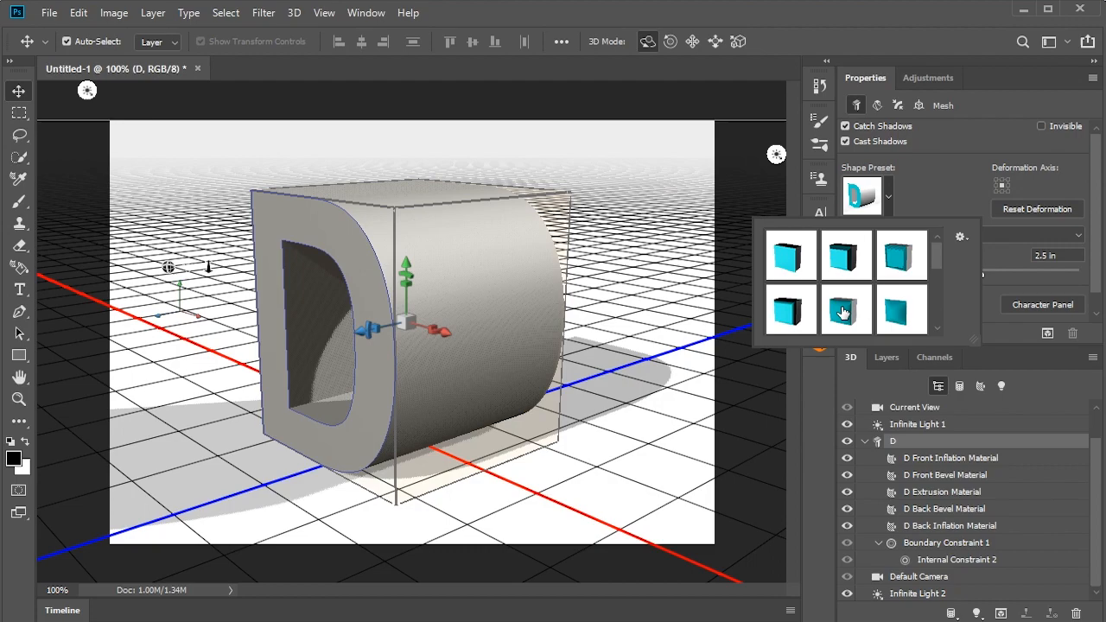
mouse_move(843, 309)
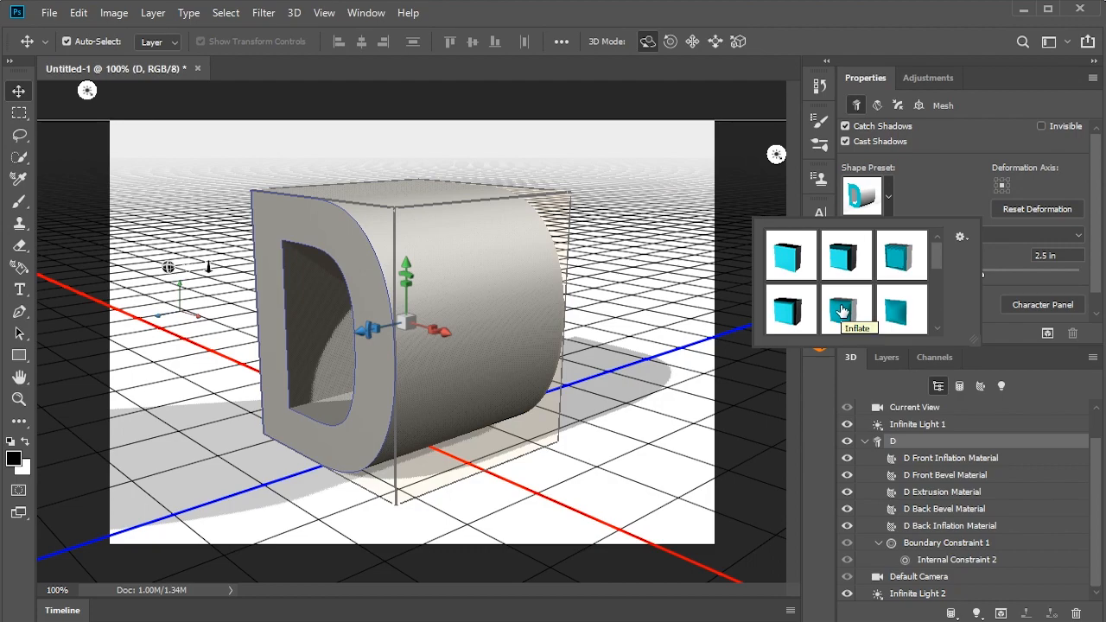
click(845, 310)
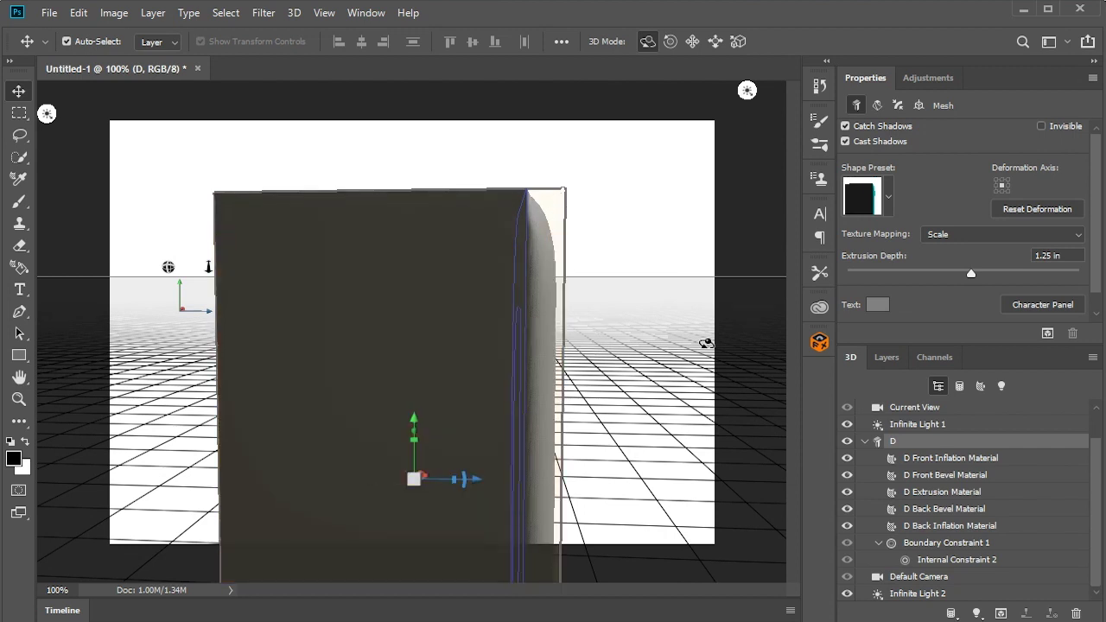
mouse_move(608, 297)
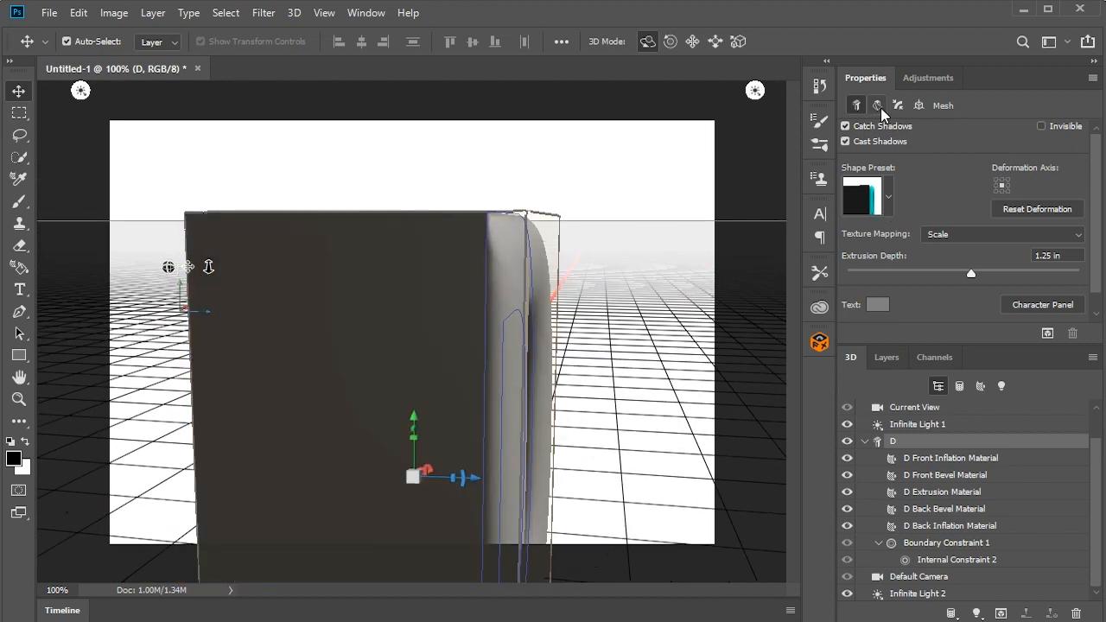
mouse_move(877, 105)
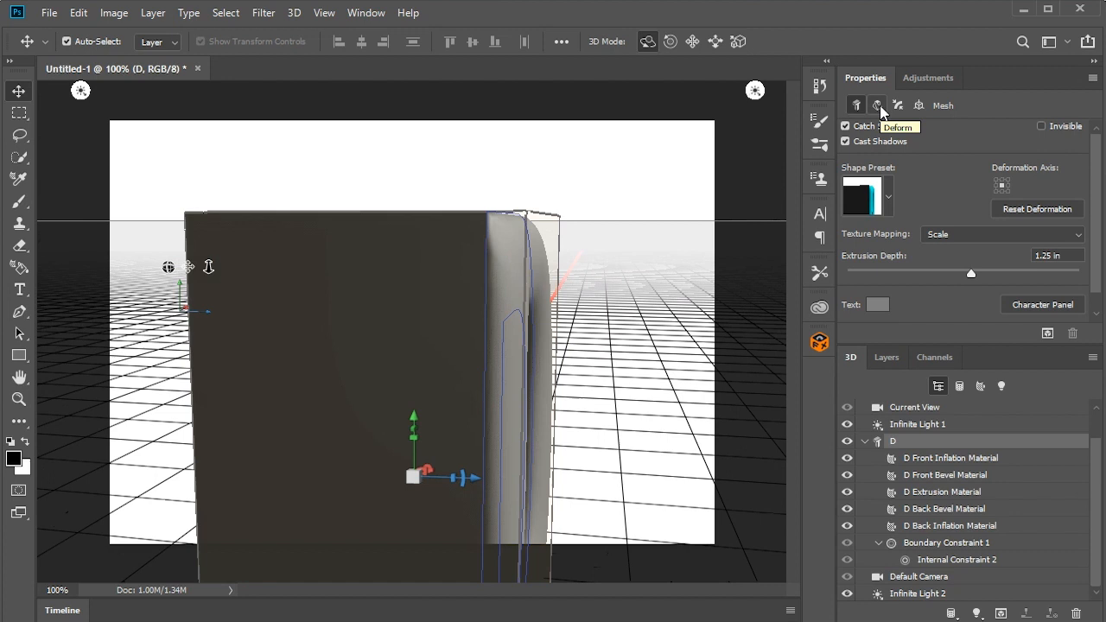
Show the Deform then Cap settings for the D's front bevel and inflation
click(878, 105)
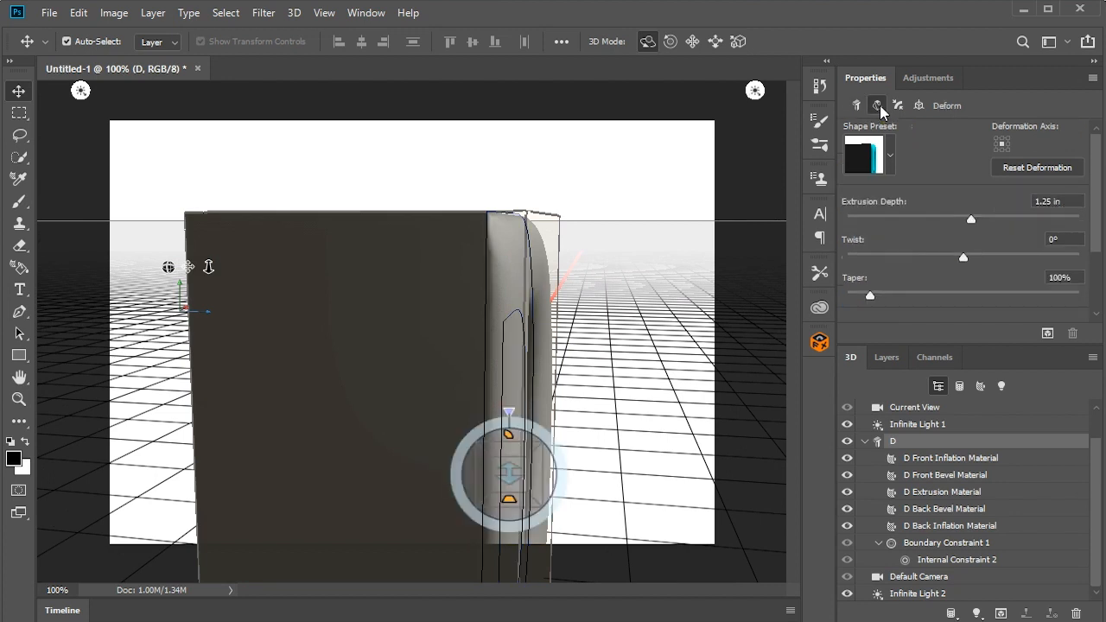
mouse_move(898, 149)
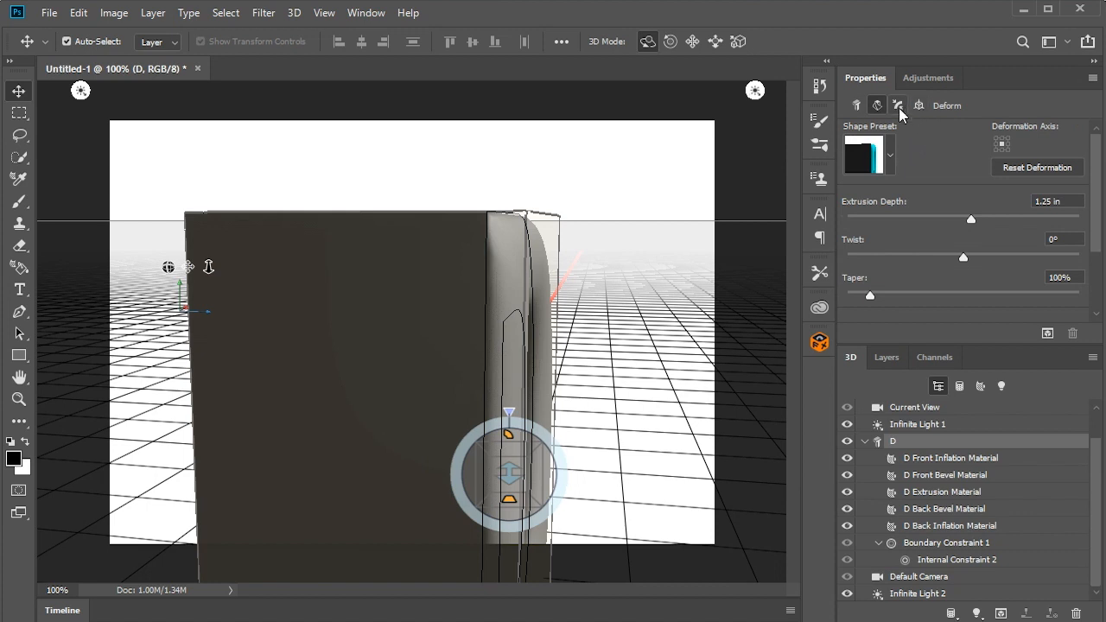
click(898, 105)
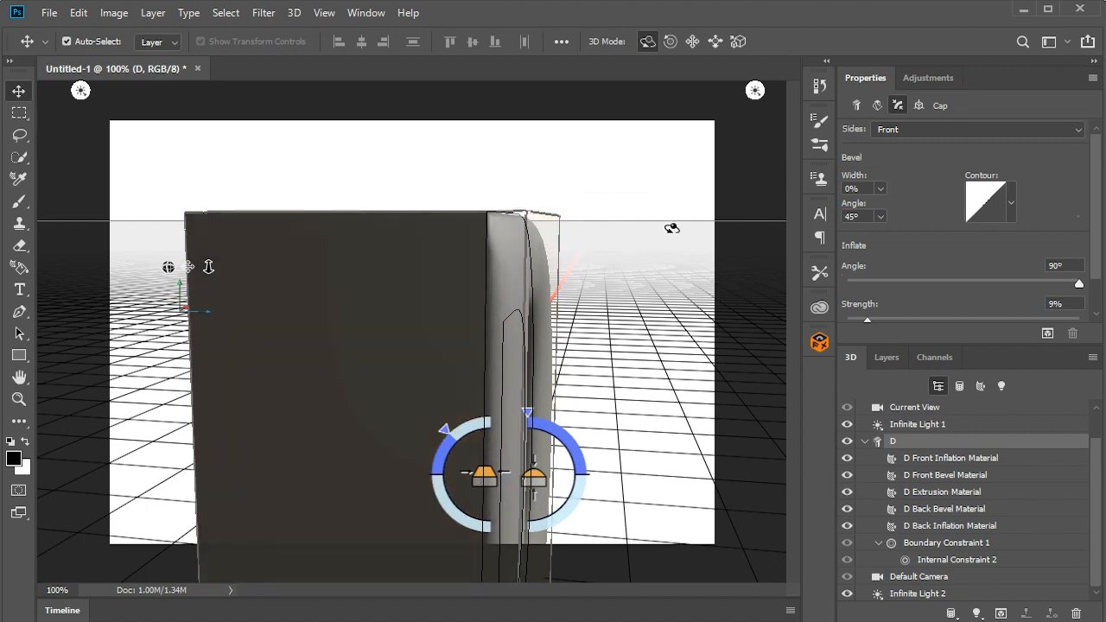
mouse_move(868, 149)
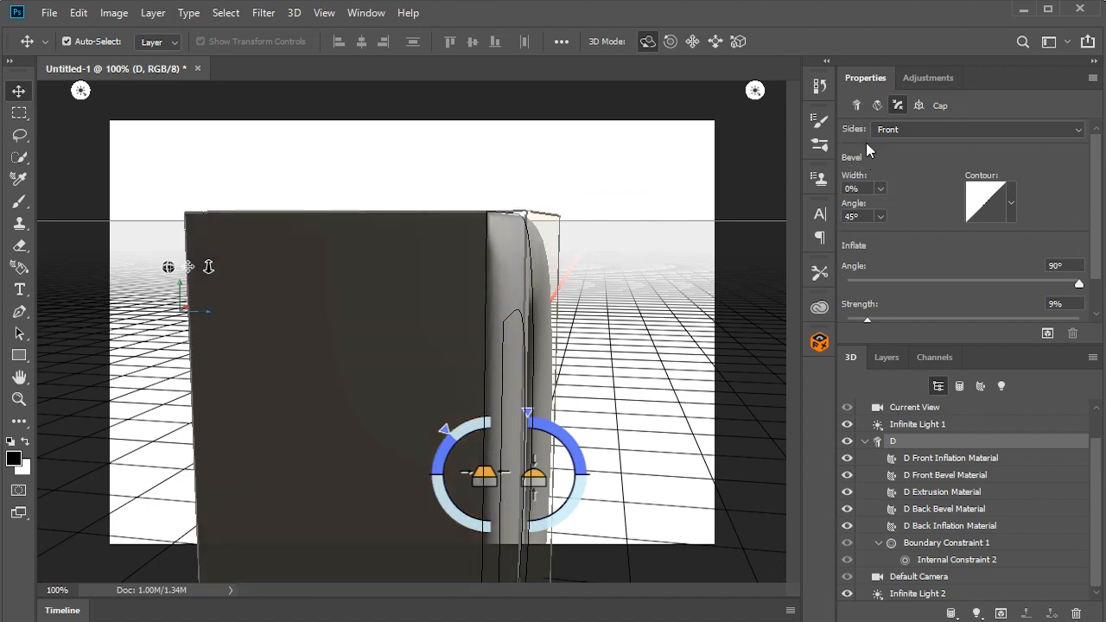
mouse_move(490, 222)
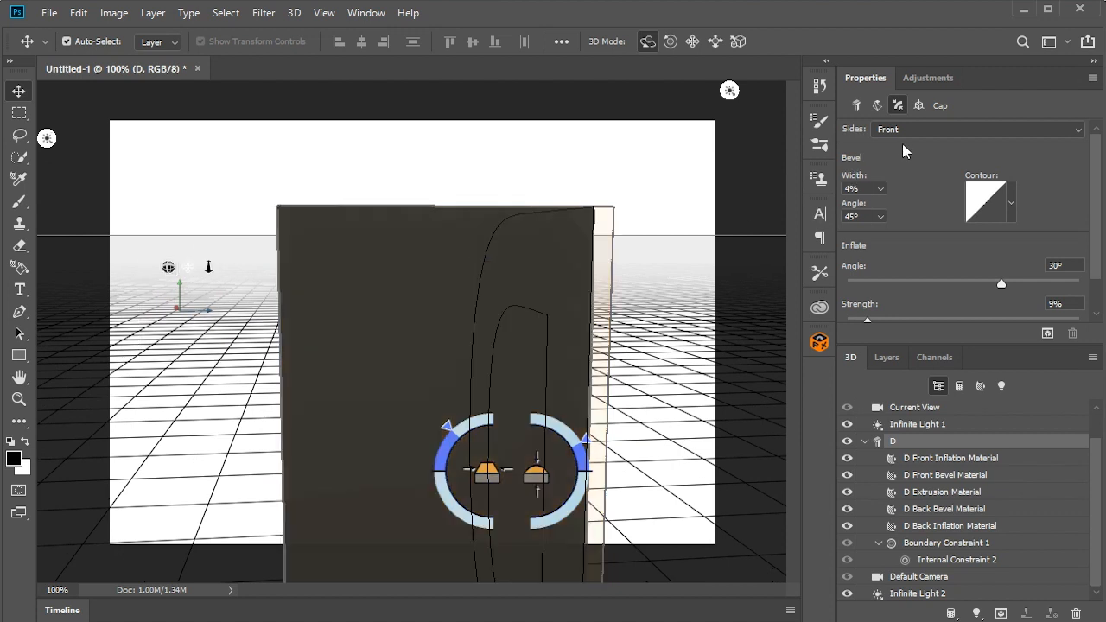
mouse_move(909, 138)
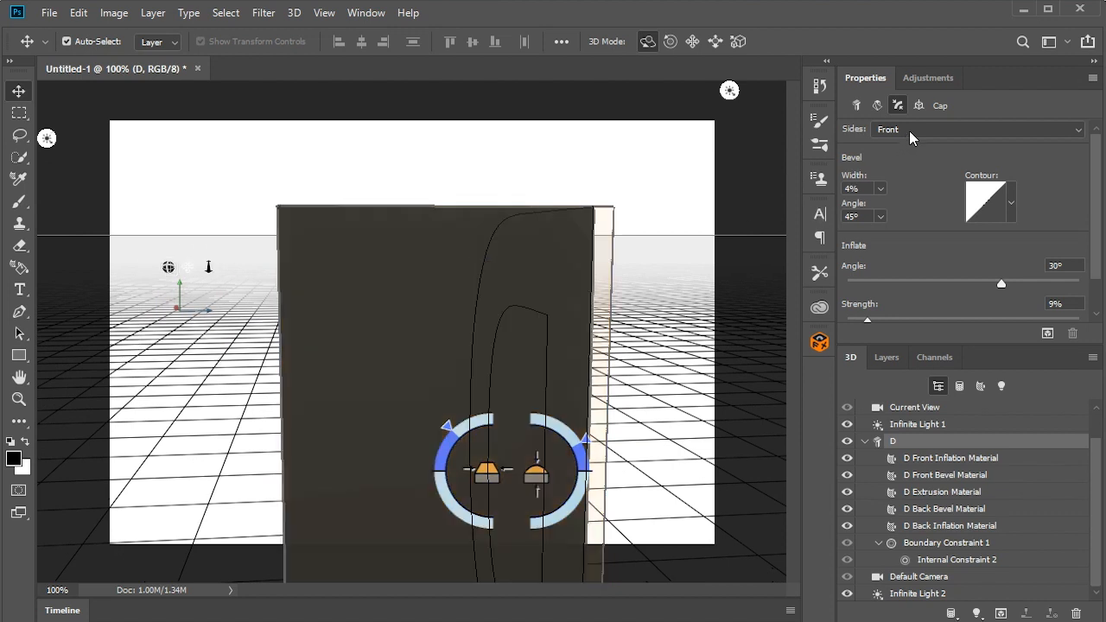
mouse_move(884, 130)
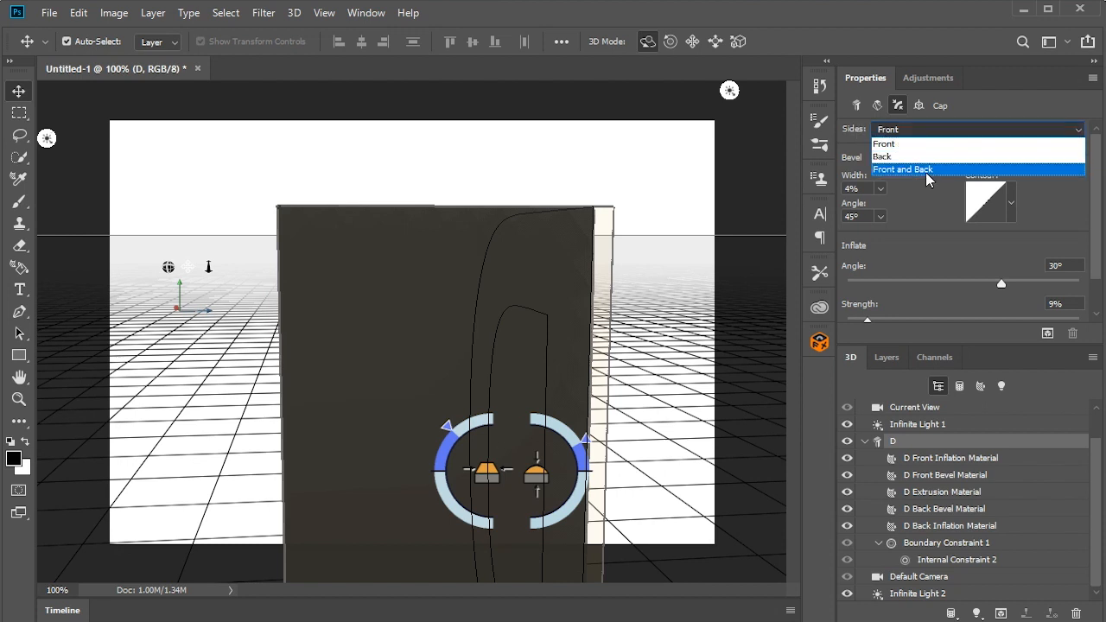
Set the cap Sides to Front and Back so both faces get the 4% bevel and 30° inflation, then inspect it in 3D
click(902, 169)
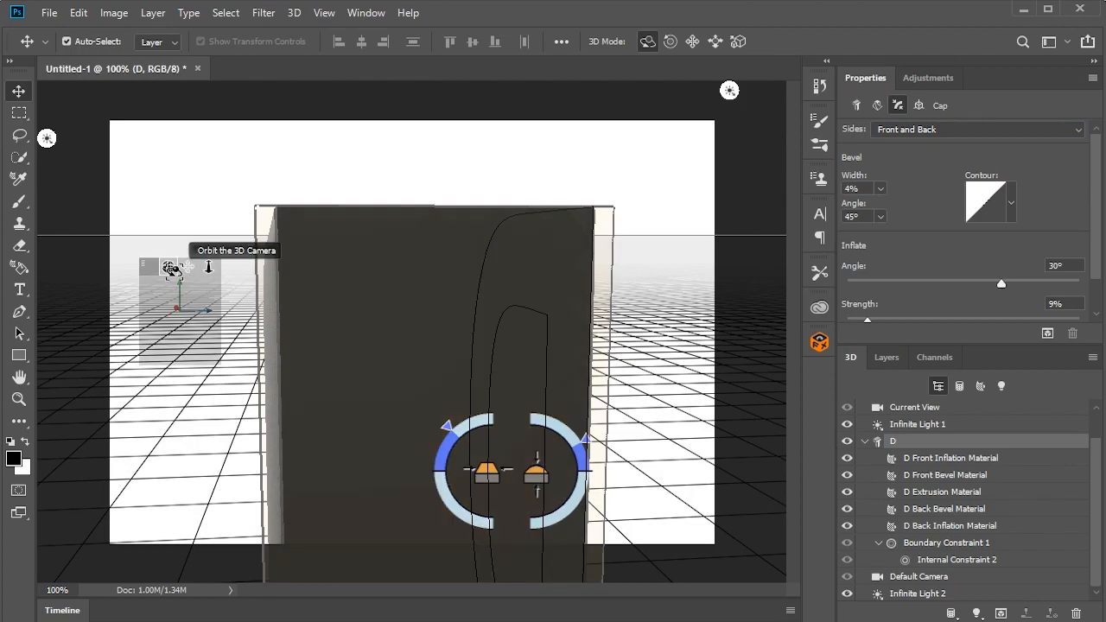
drag(509, 470, 362, 470)
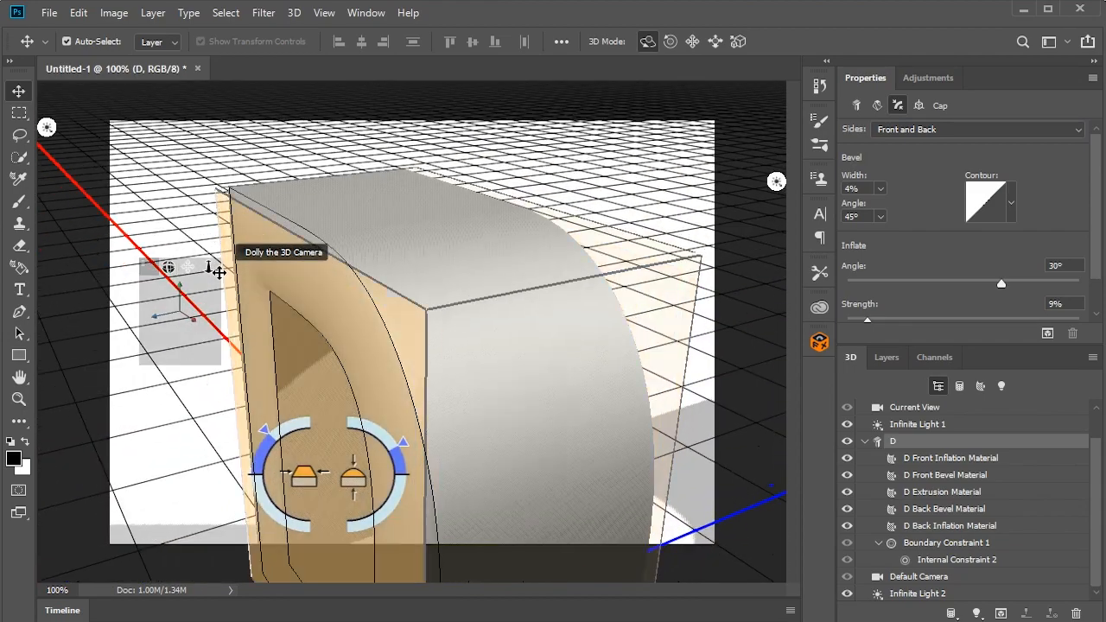
drag(221, 273, 221, 247)
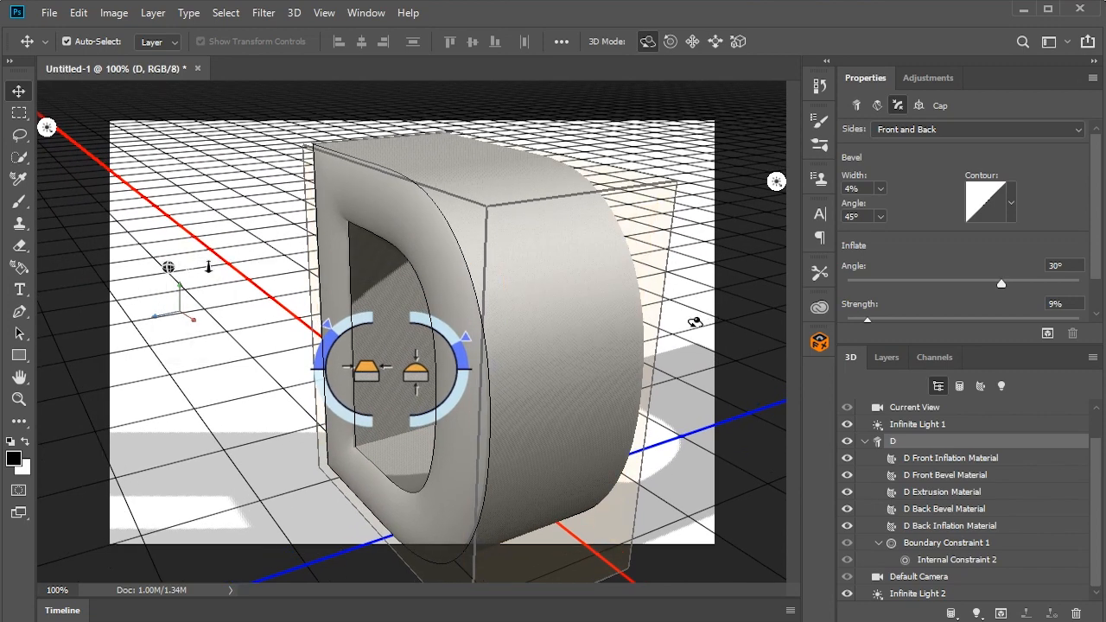
click(914, 407)
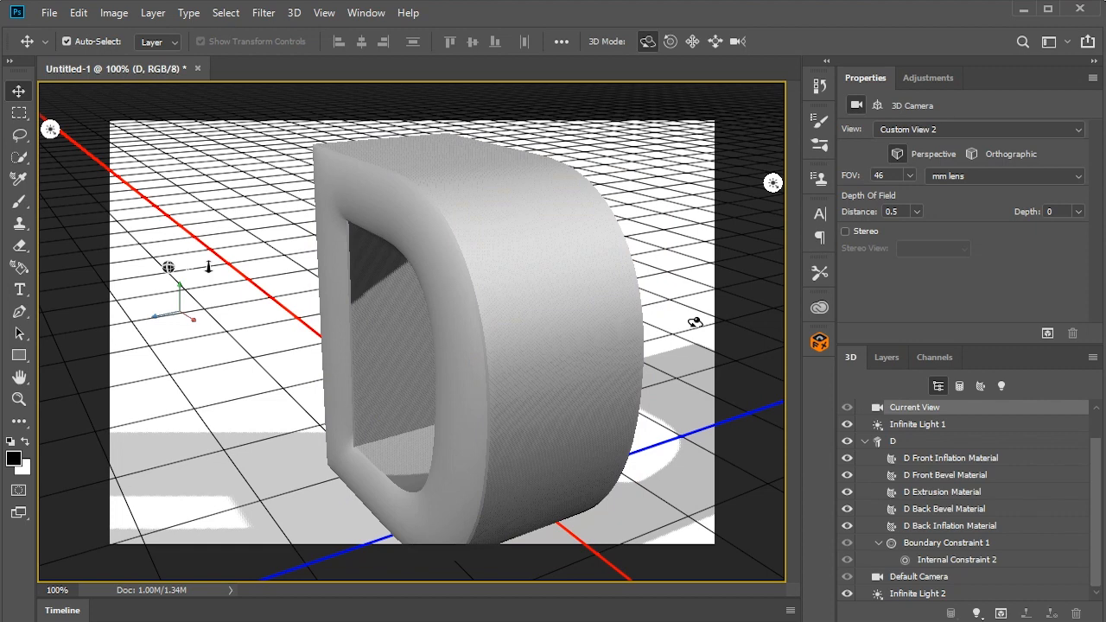
mouse_move(965, 469)
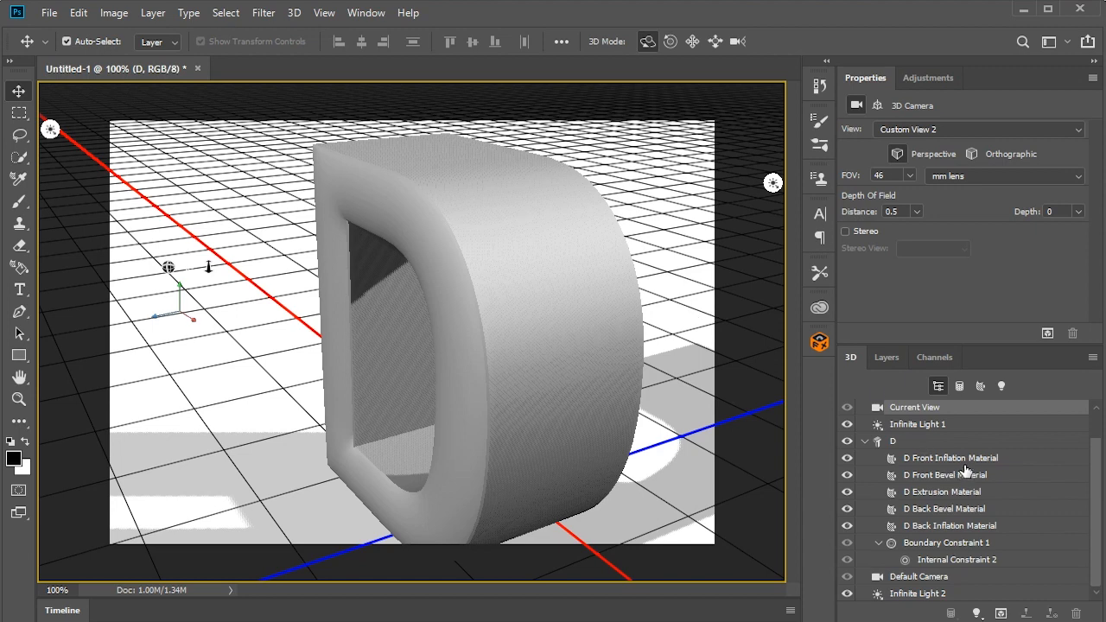
mouse_move(902, 445)
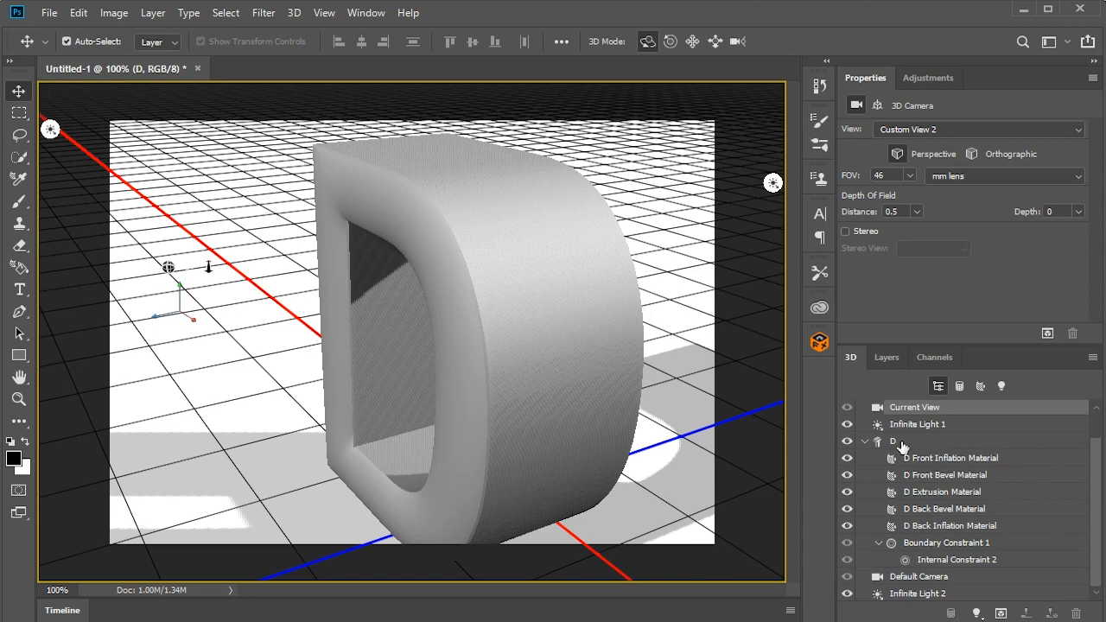
Export the selected D mesh as a .dae Collada file into the Tutorial folder on the desktop
click(893, 441)
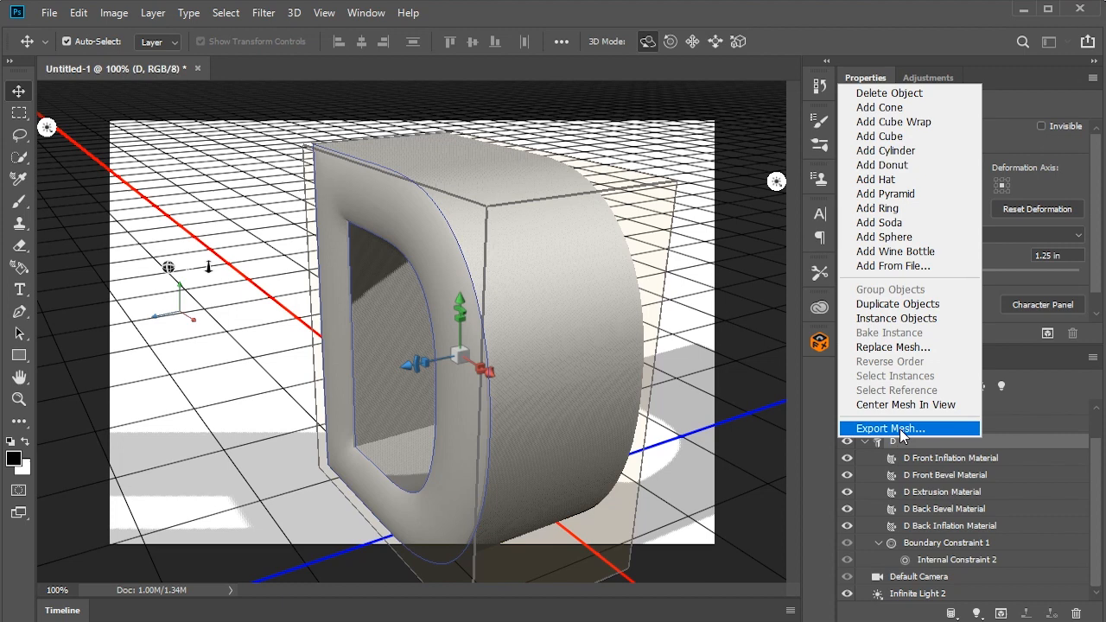
click(888, 429)
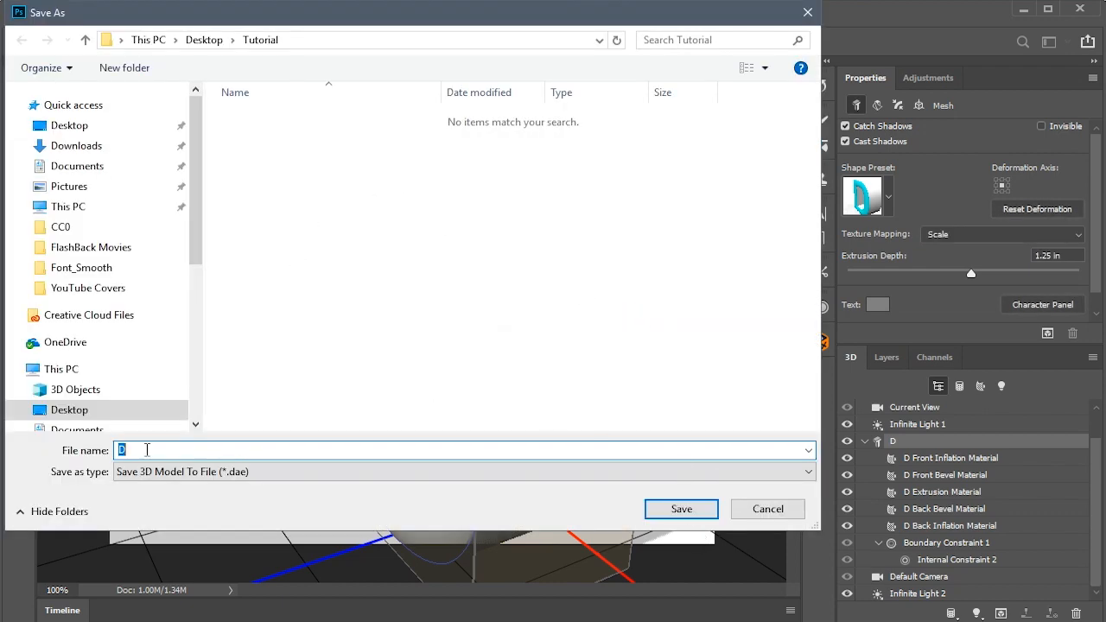
click(680, 508)
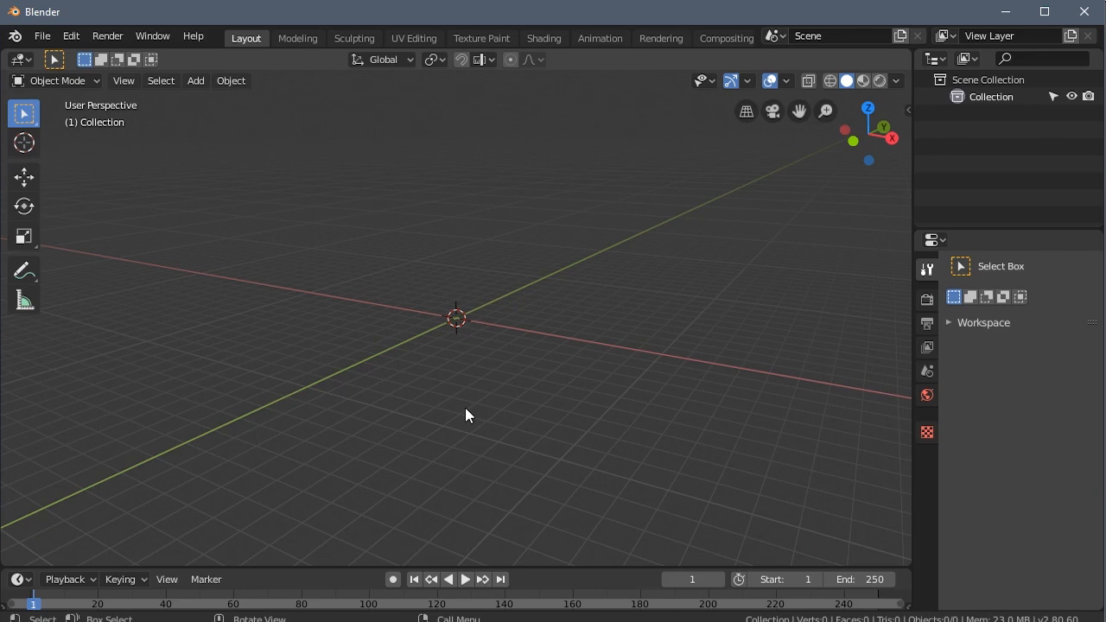
mouse_move(278, 366)
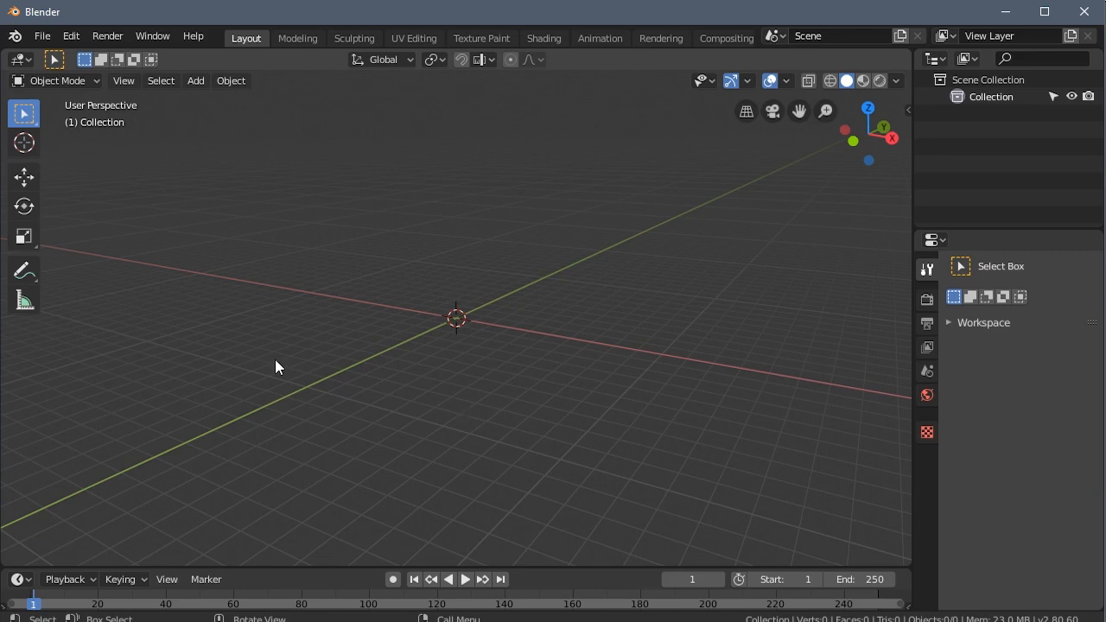
Import D.dae from Desktop/Tutorial as a Collada file, adding the D object to the scene
click(42, 35)
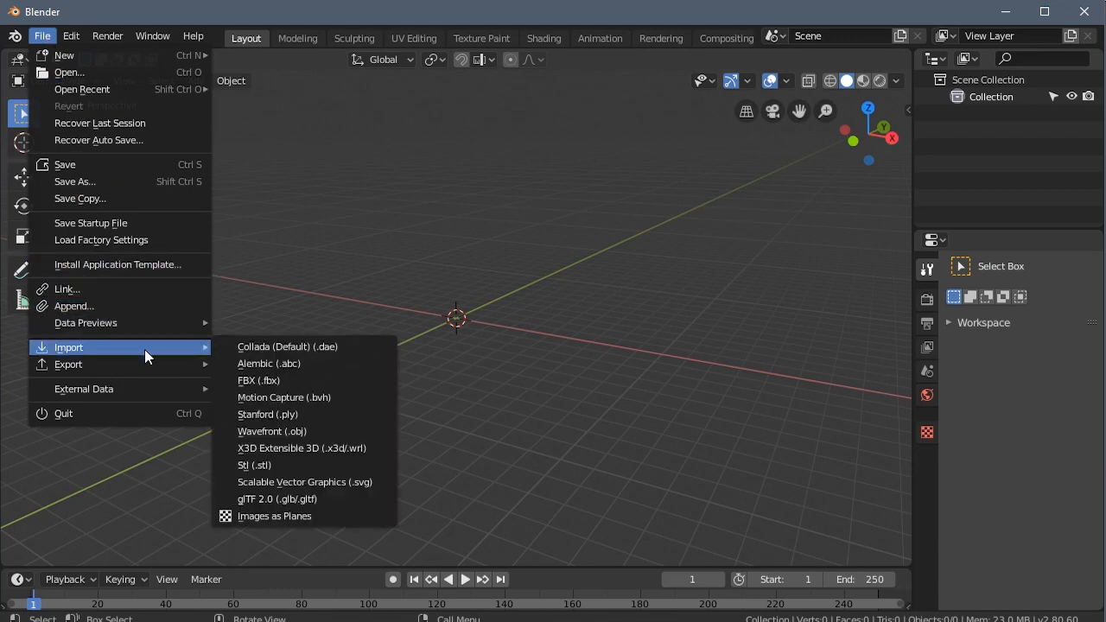
click(287, 346)
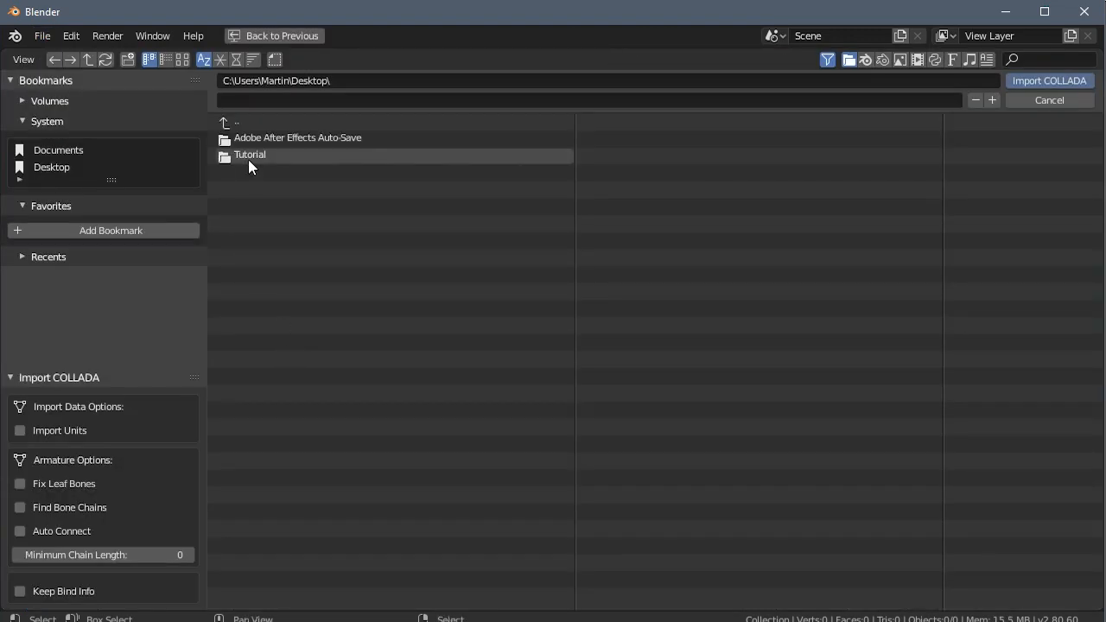
double_click(249, 154)
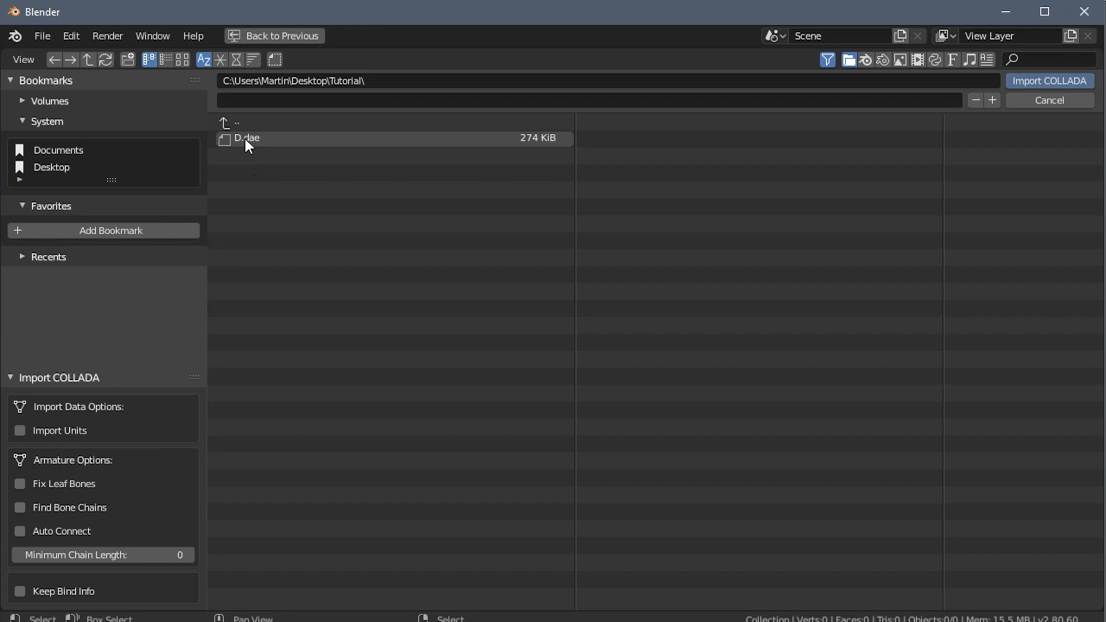
click(1049, 82)
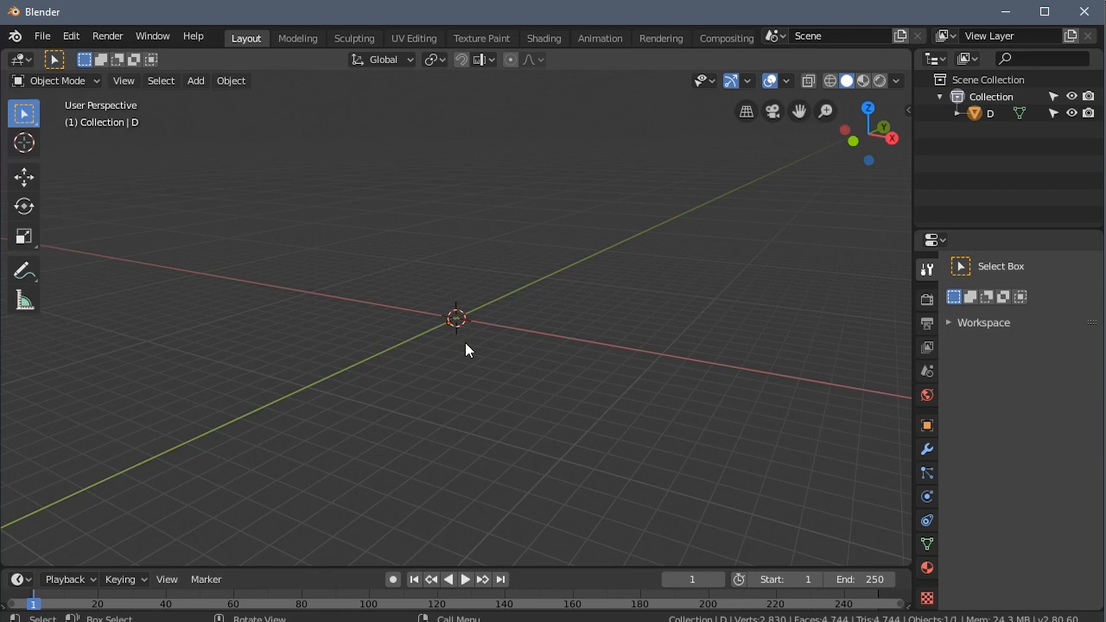
Move the D's geometry to the world origin and scale it up to a usable size
right_click(466, 349)
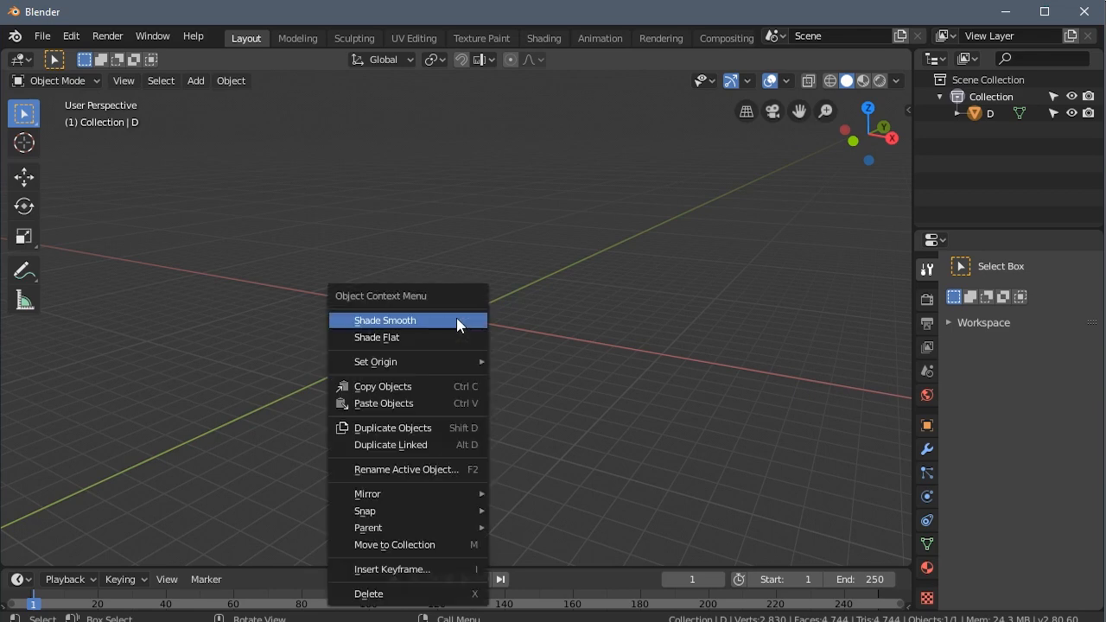
mouse_move(439, 362)
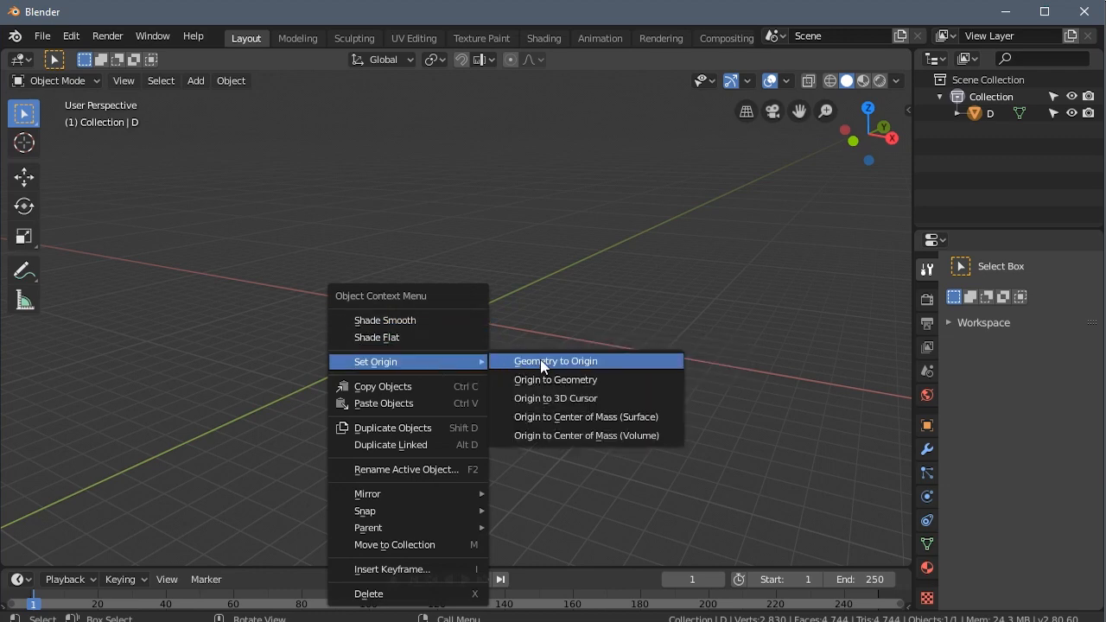
click(557, 361)
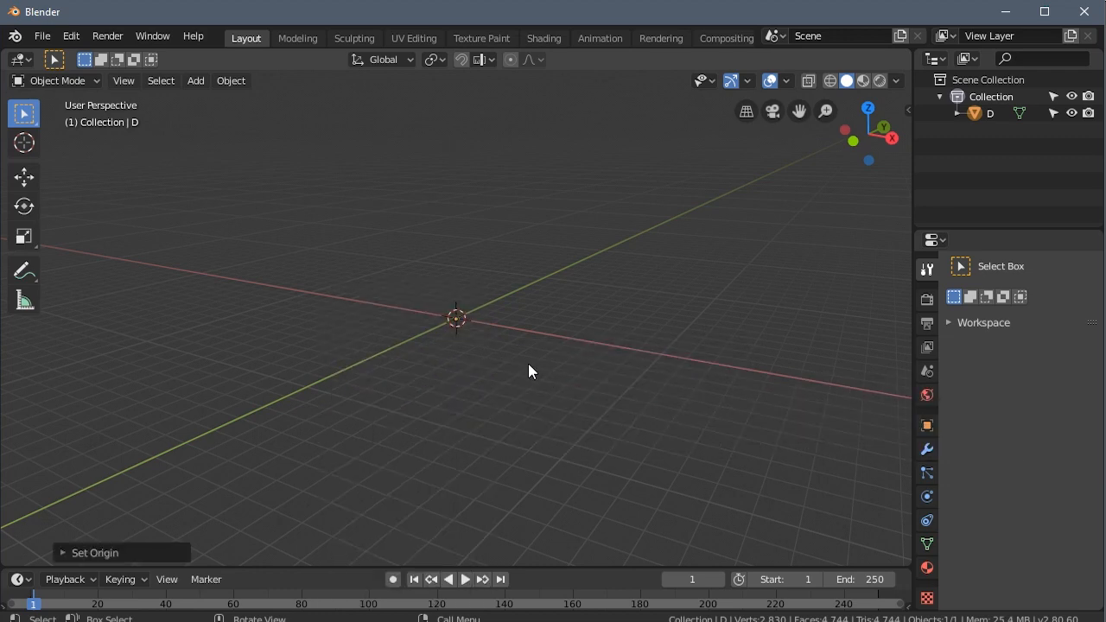
key(s)
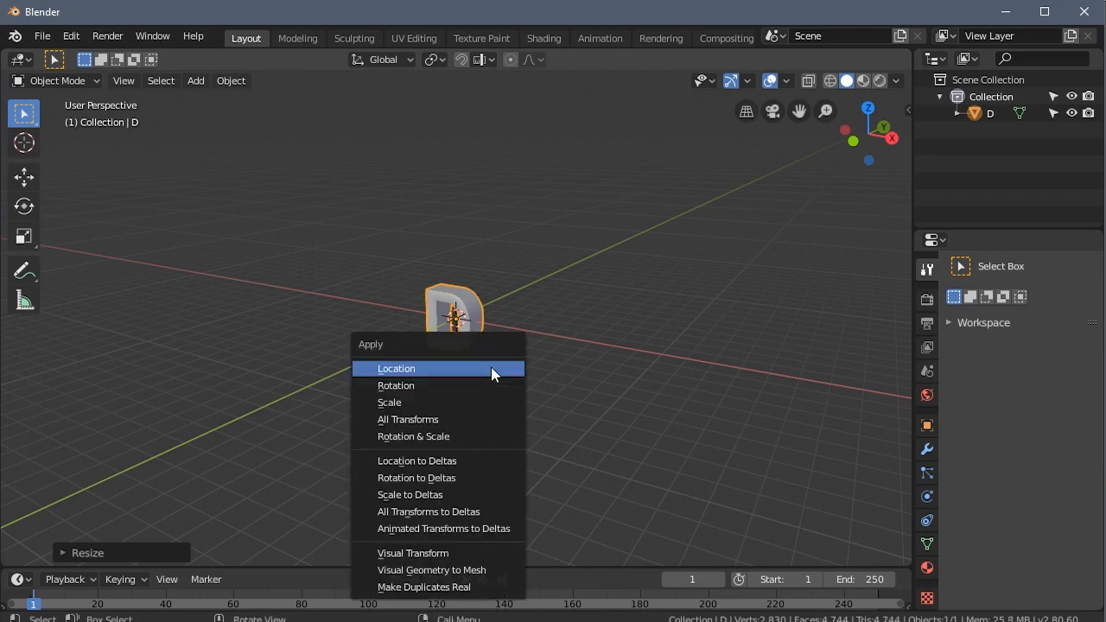
mouse_move(470, 420)
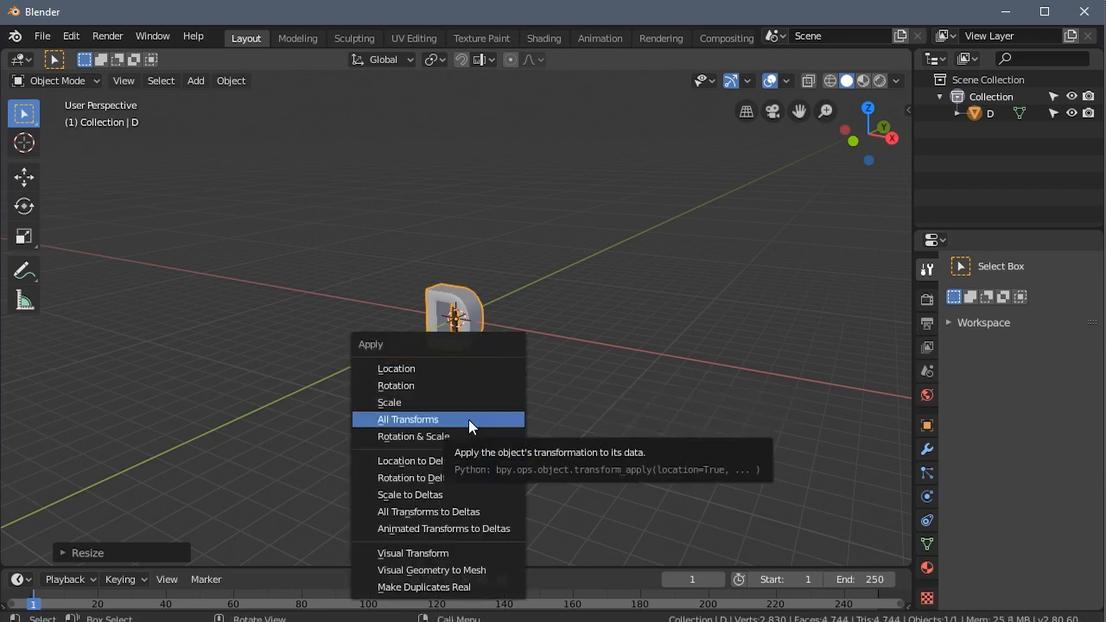
Apply all transforms to the D and orbit around it to check the result
click(408, 420)
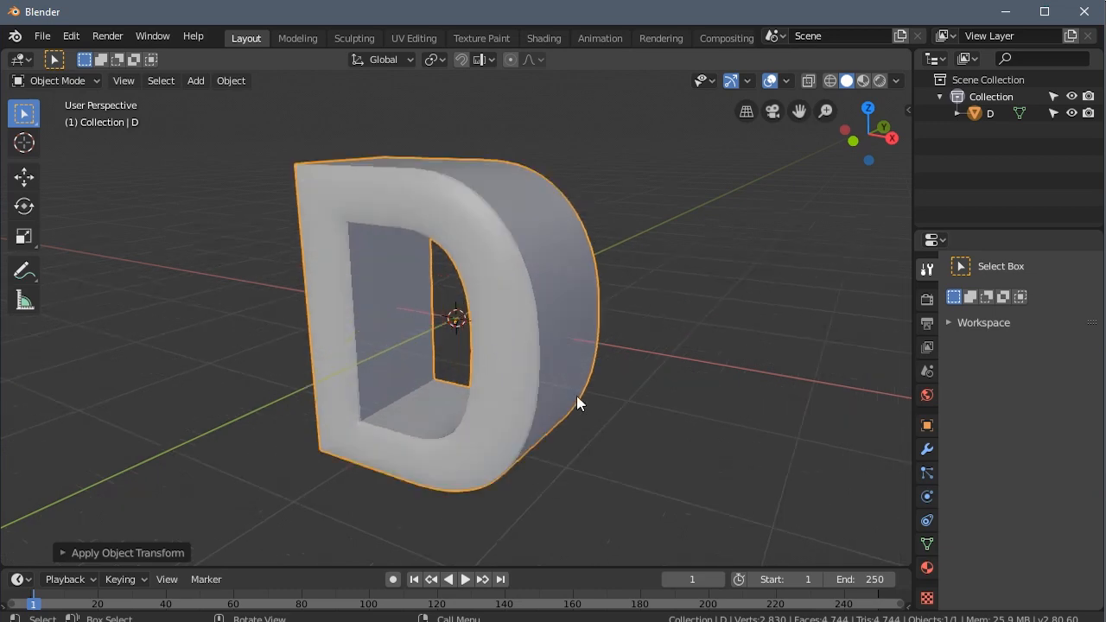
drag(579, 404, 418, 373)
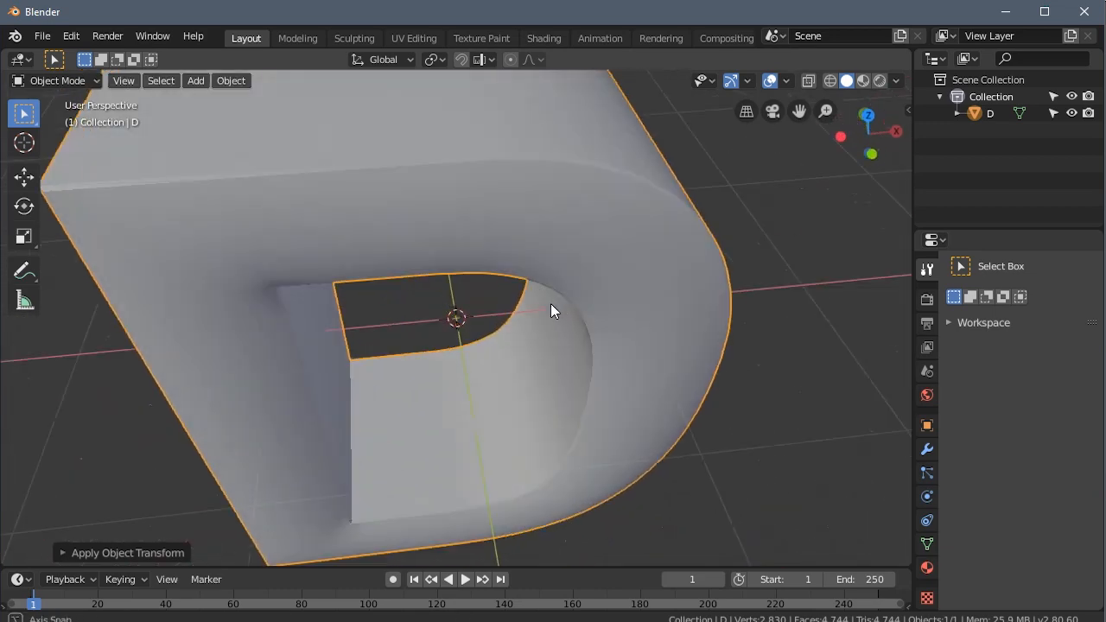
drag(552, 311, 453, 186)
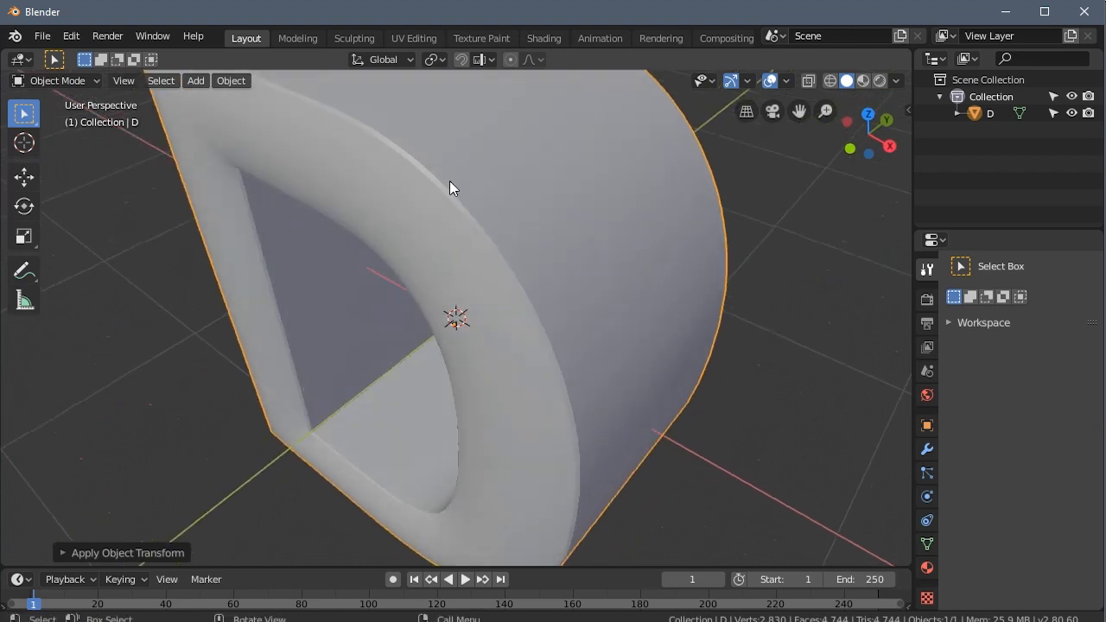
drag(452, 189, 532, 216)
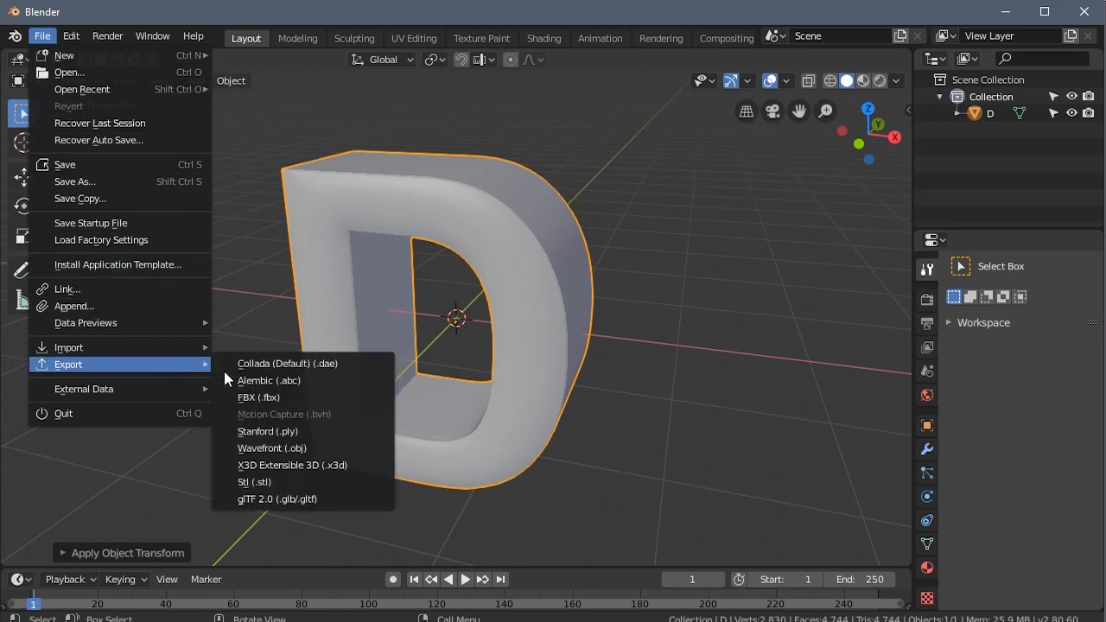
Export only the selected D as D.obj into Desktop/Tutorial via Wavefront export with Selection Only
click(271, 447)
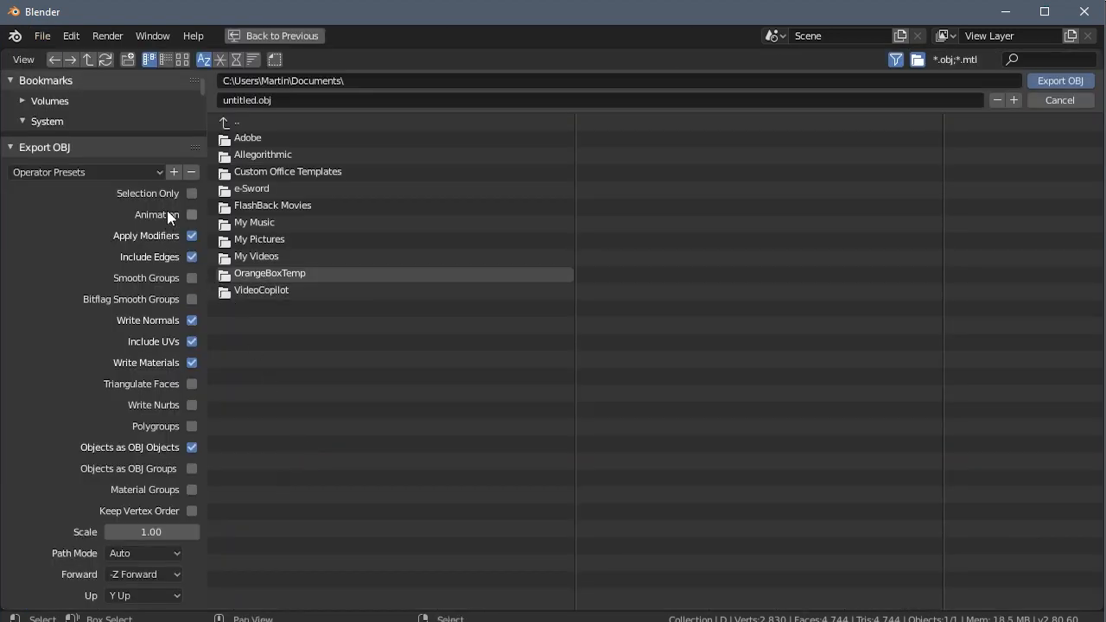
click(192, 193)
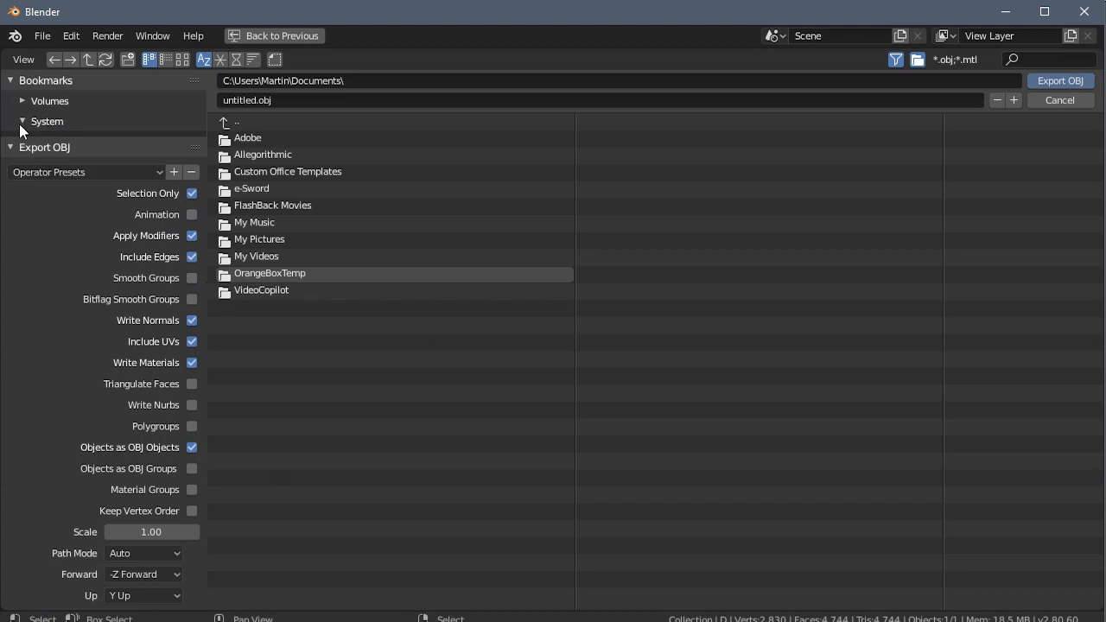
click(47, 121)
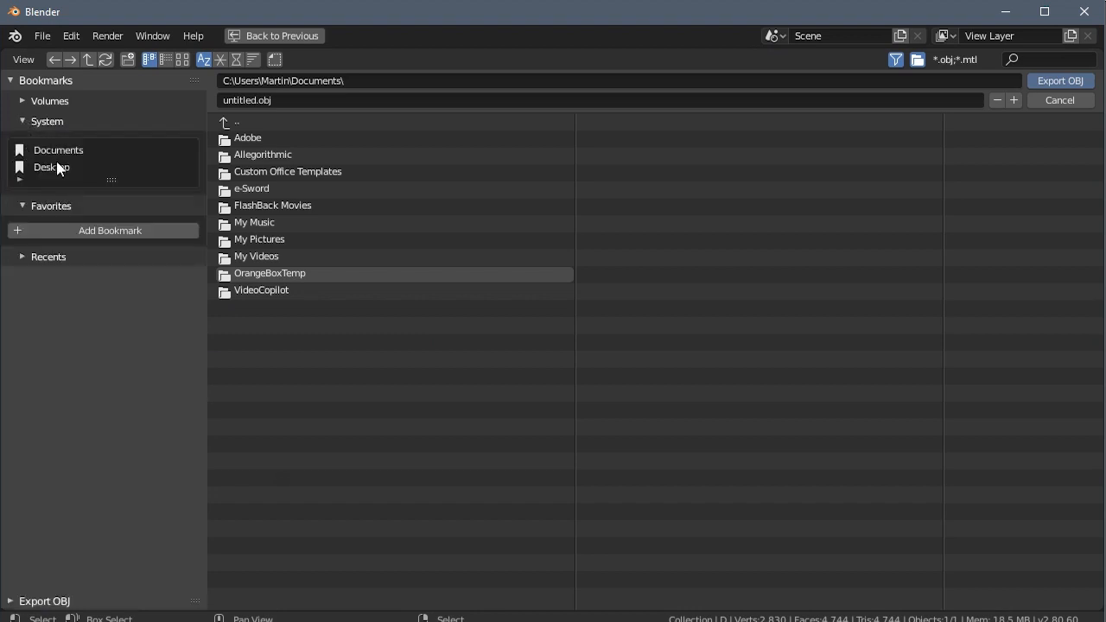
click(52, 166)
text(D)
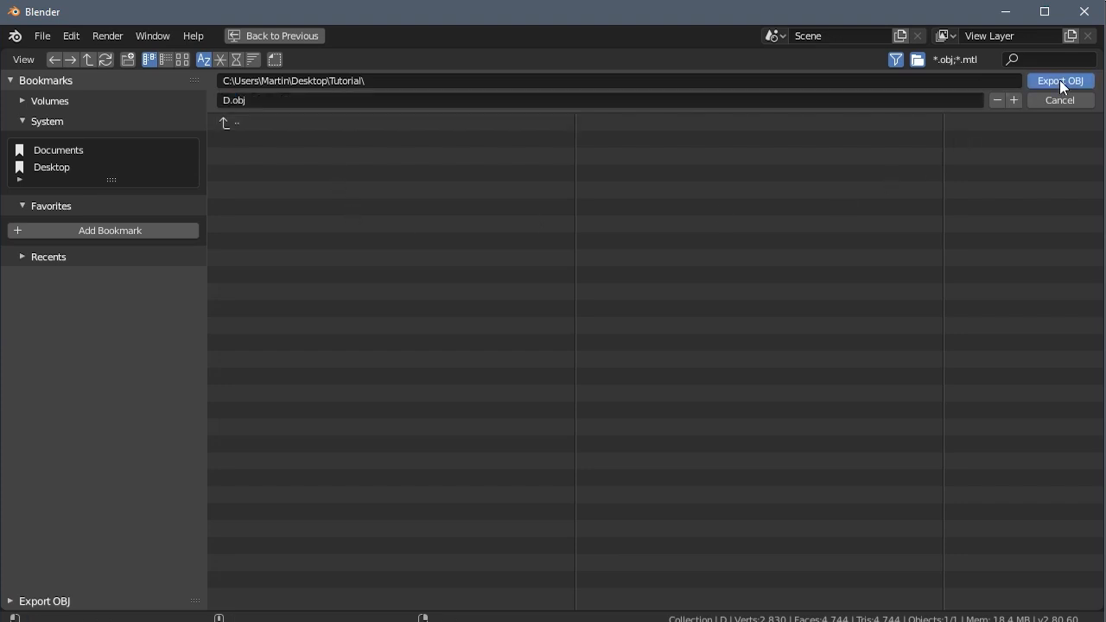
click(1061, 81)
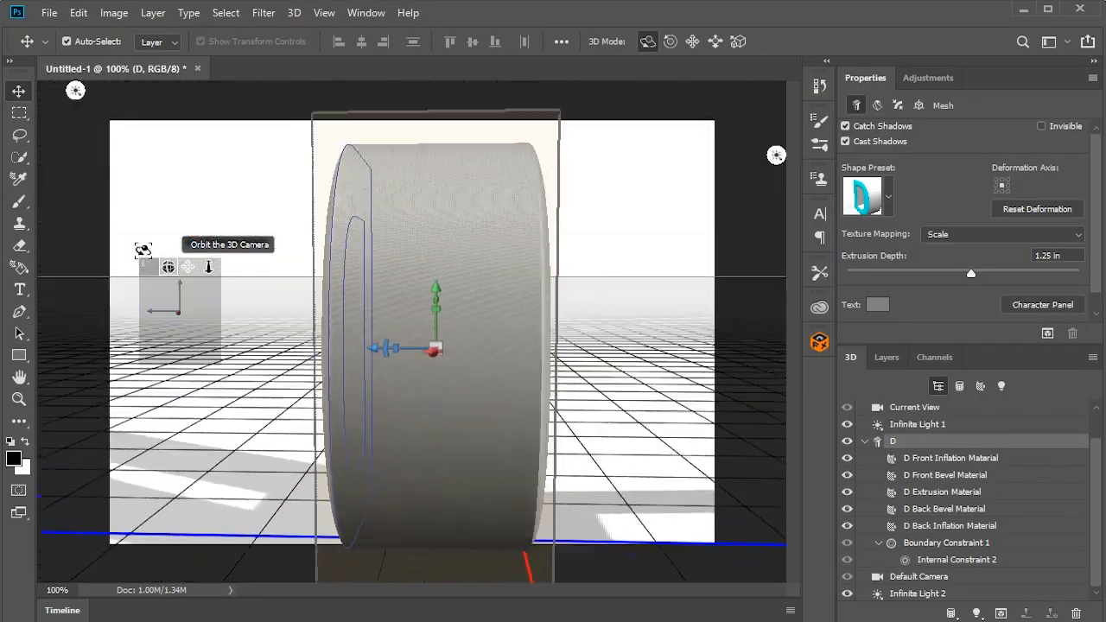
drag(432, 346, 345, 259)
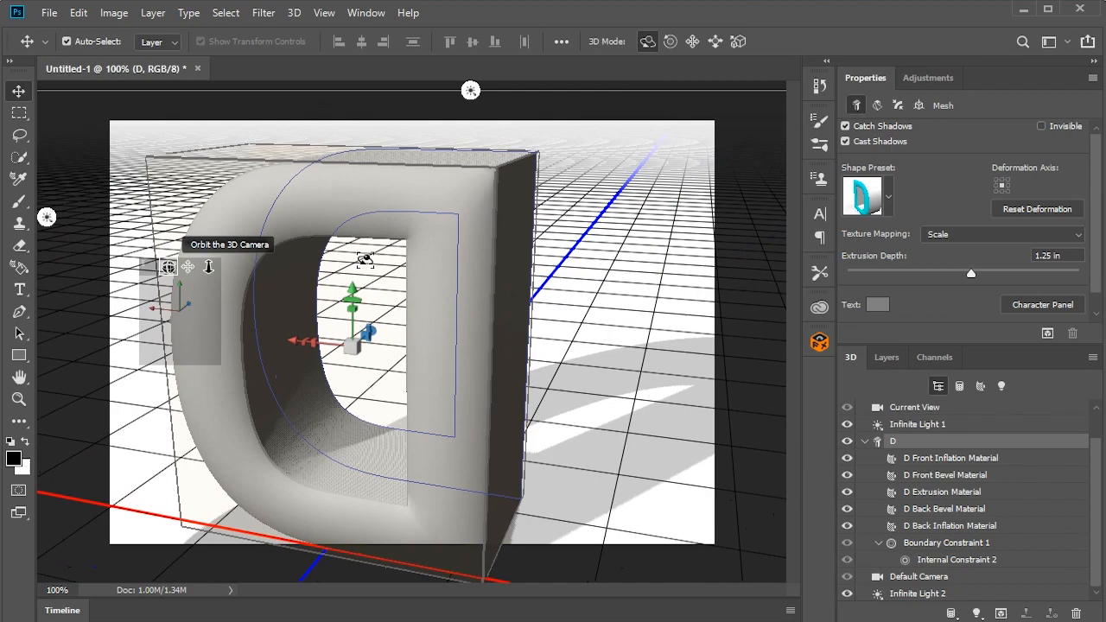